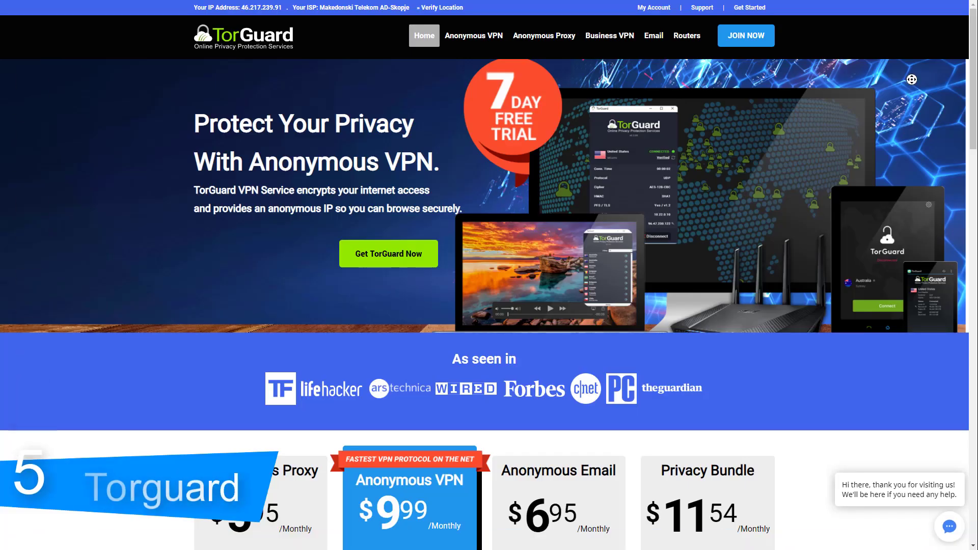
Scroll the TorGuard homepage past the four pricing plans and feature lists to the 'Browse and Download Safely' section.
scroll(down, 3)
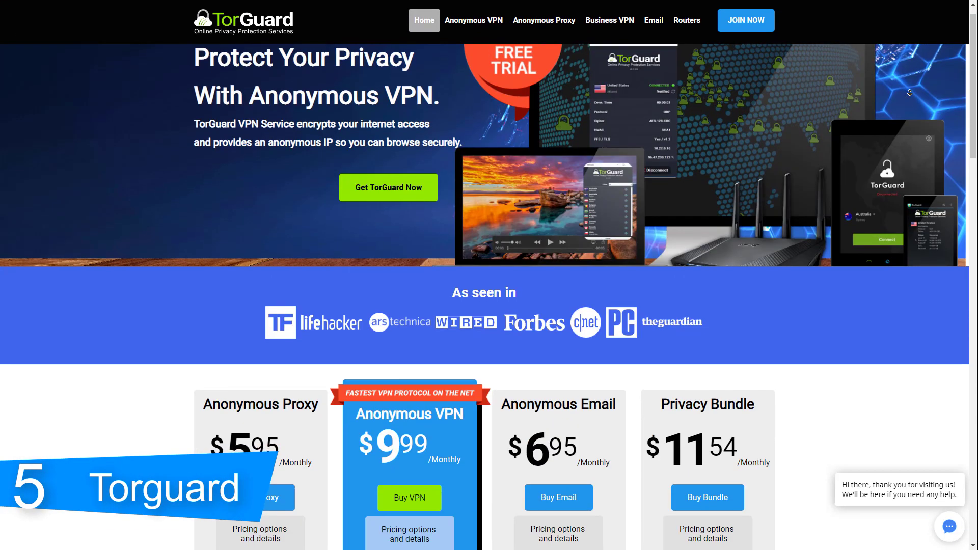
scroll(down, 3)
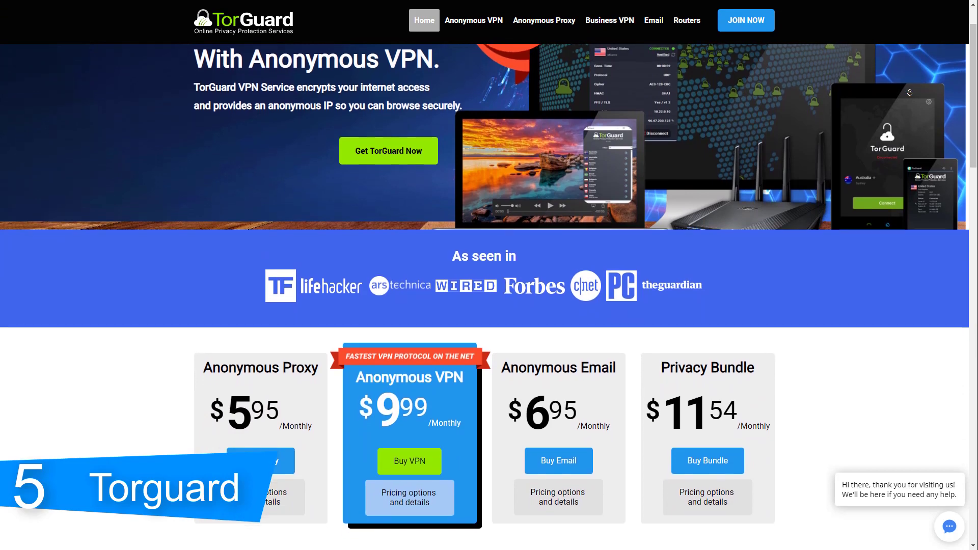
scroll(down, 3)
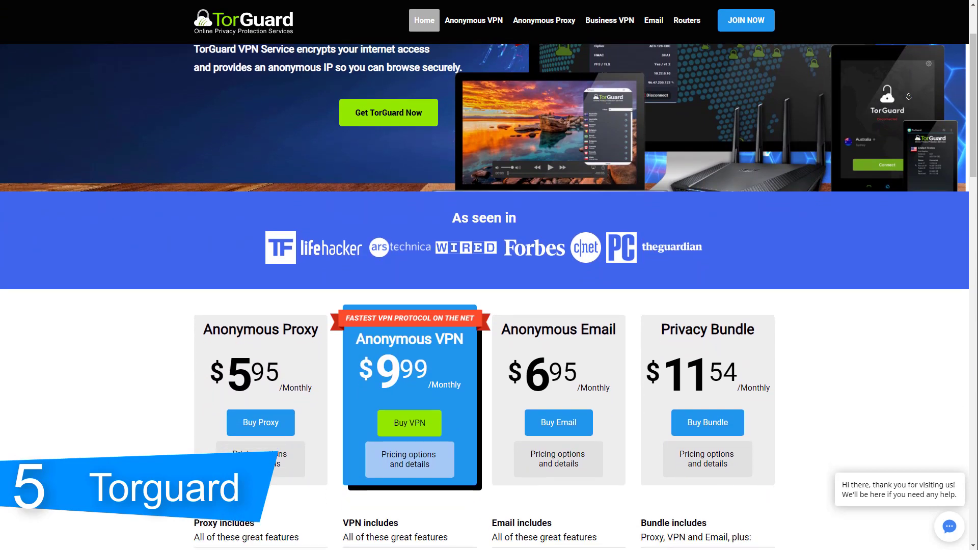
scroll(down, 3)
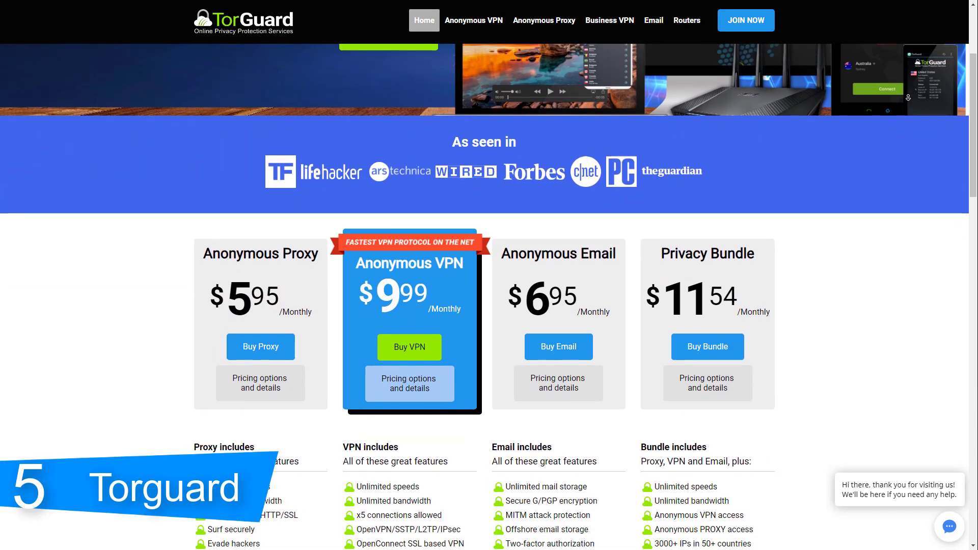
scroll(down, 3)
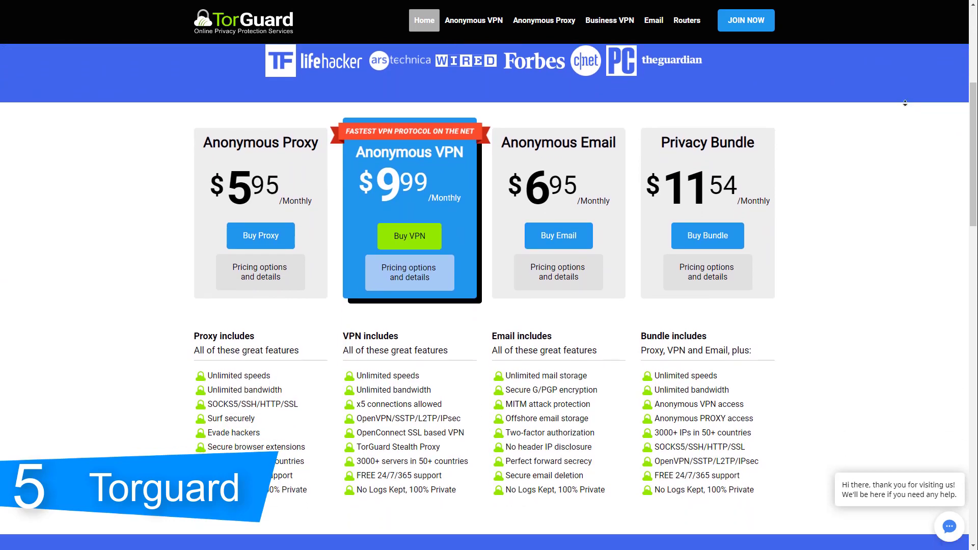
scroll(down, 3)
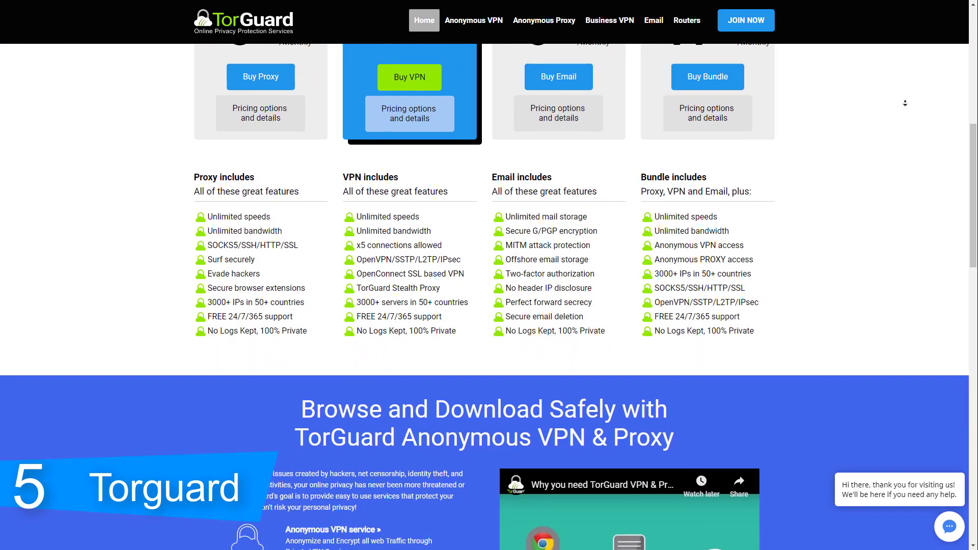
scroll(down, 3)
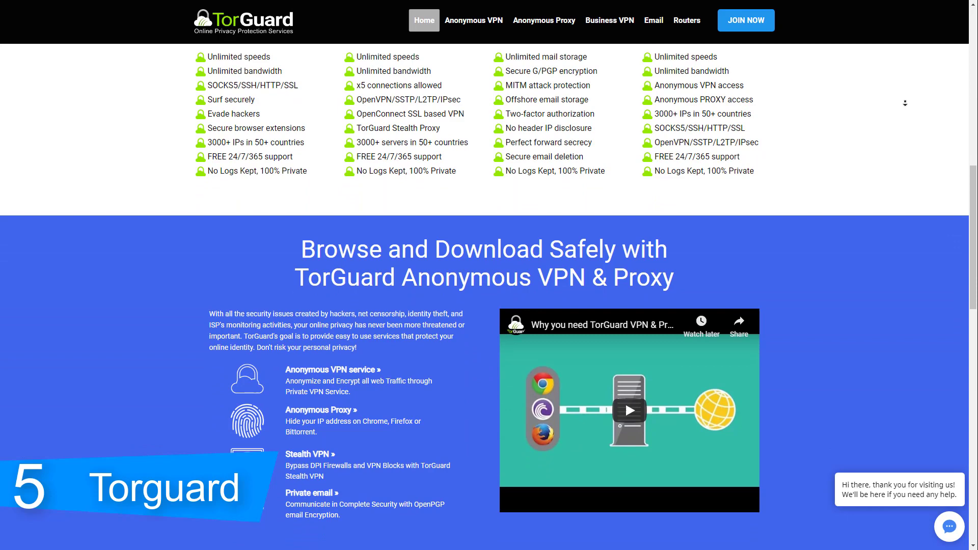
scroll(down, 3)
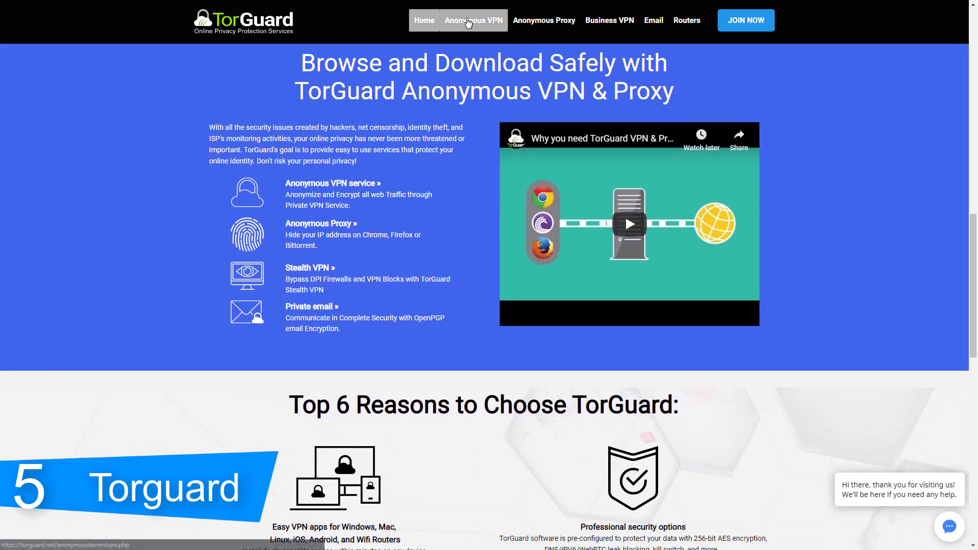
click(472, 20)
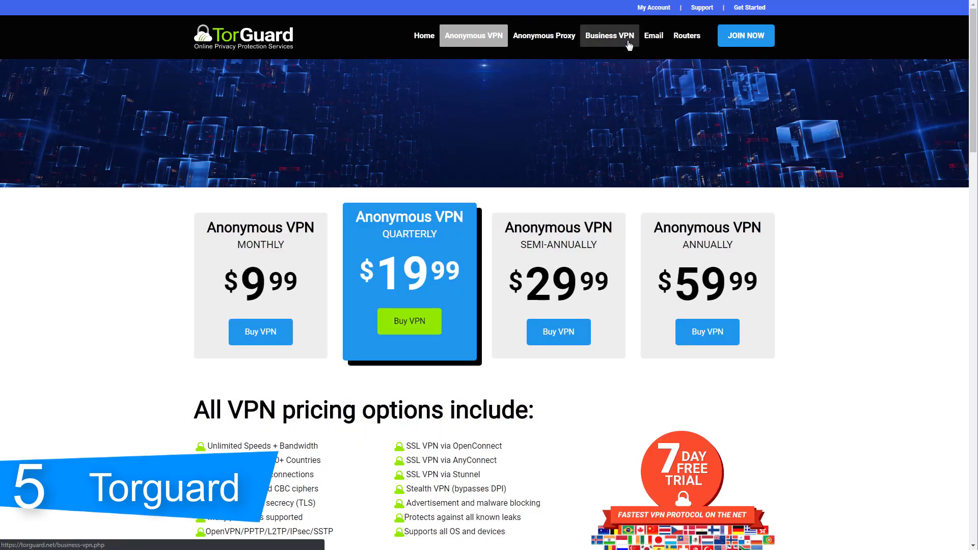
scroll(down, 3)
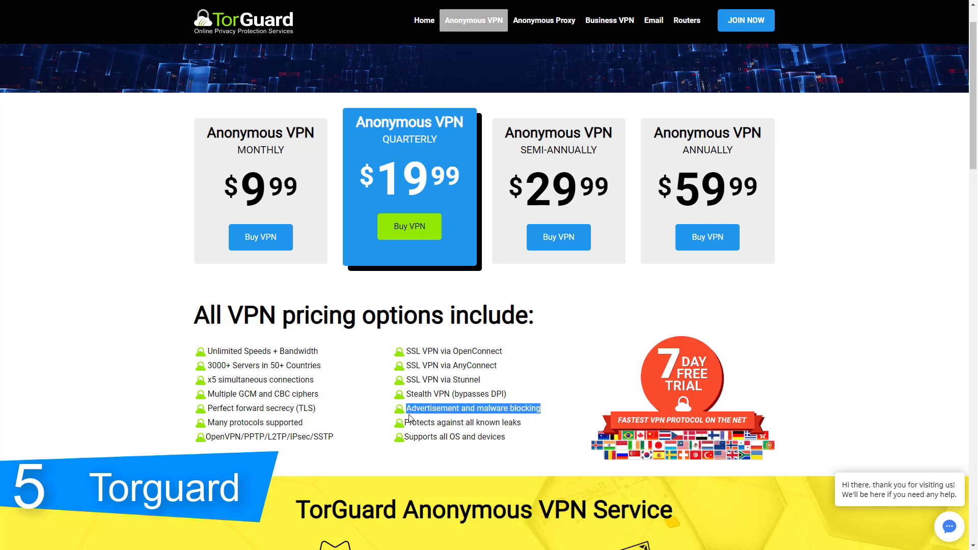
mouse_move(530, 428)
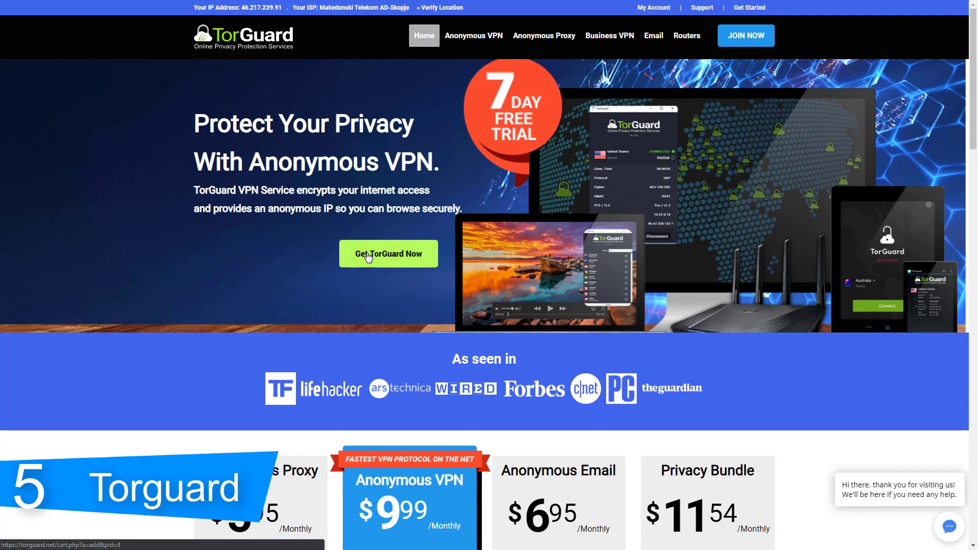
Choose 'Get TorGuard Now' and scroll the Anonymous VPN order page through billing cycles, configurable options and add-ons.
click(388, 254)
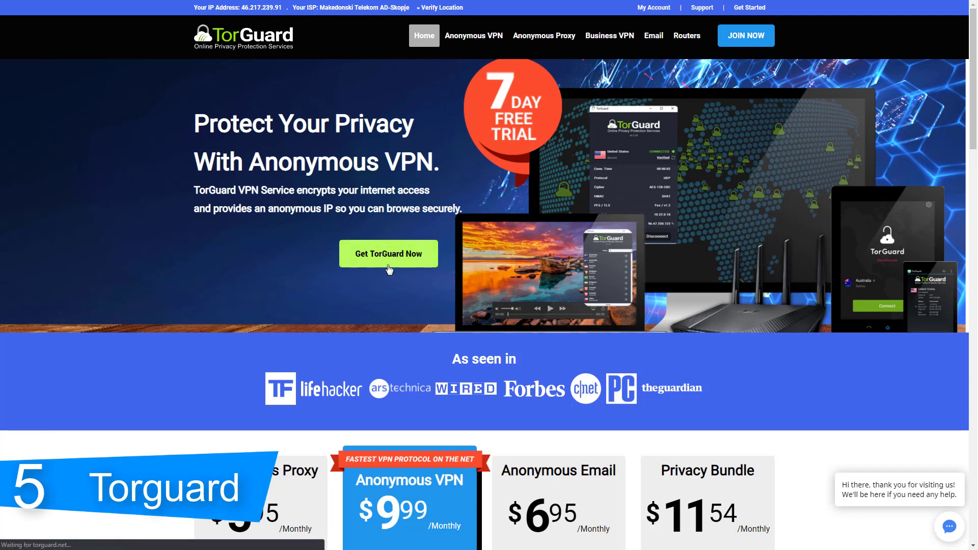
click(388, 253)
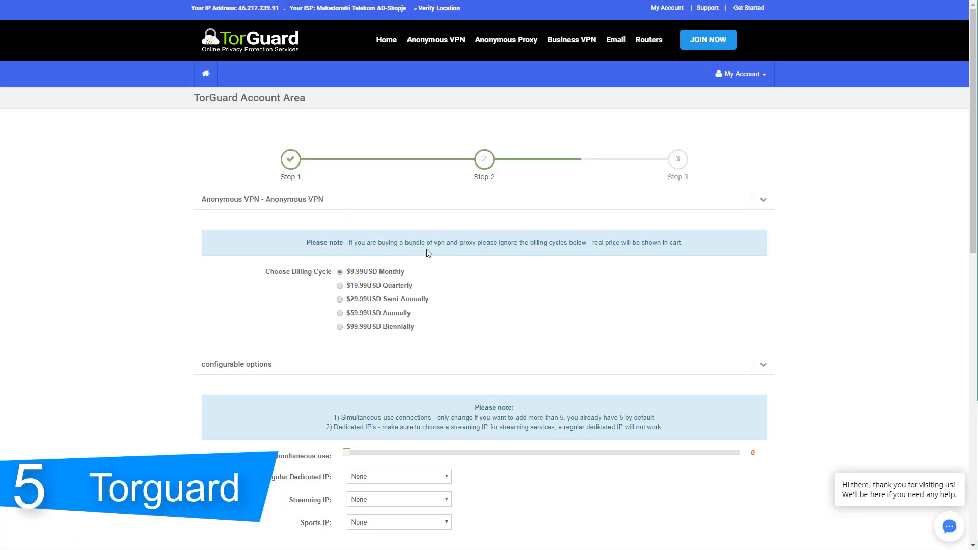
scroll(down, 3)
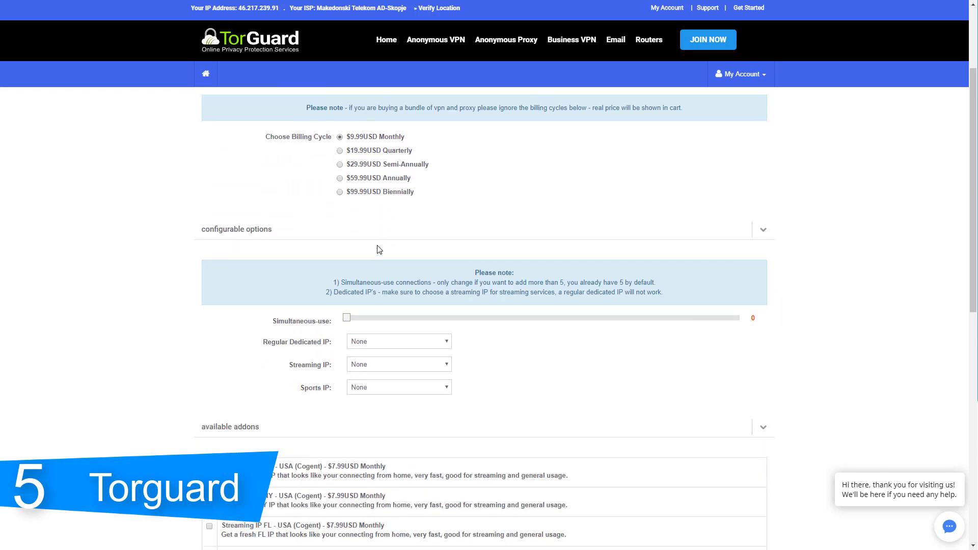
scroll(down, 3)
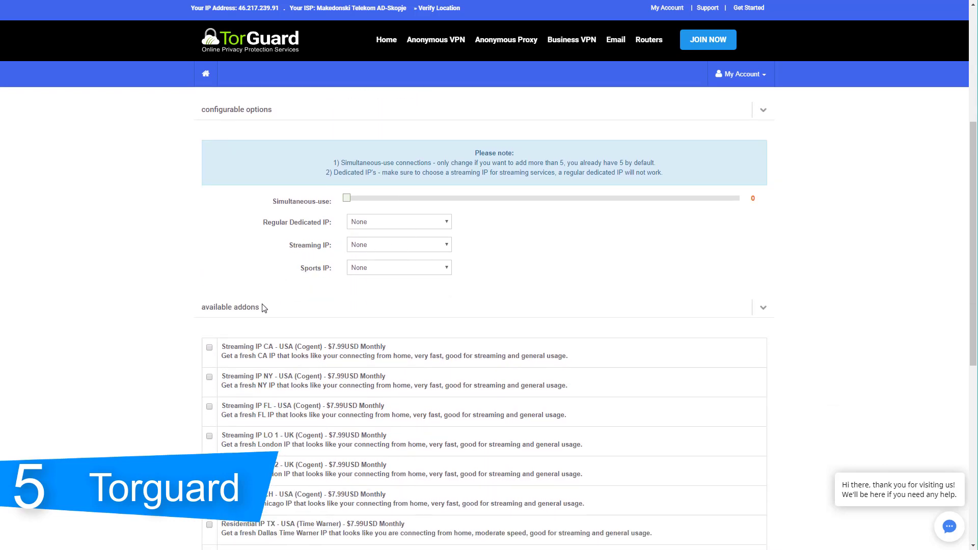
scroll(down, 3)
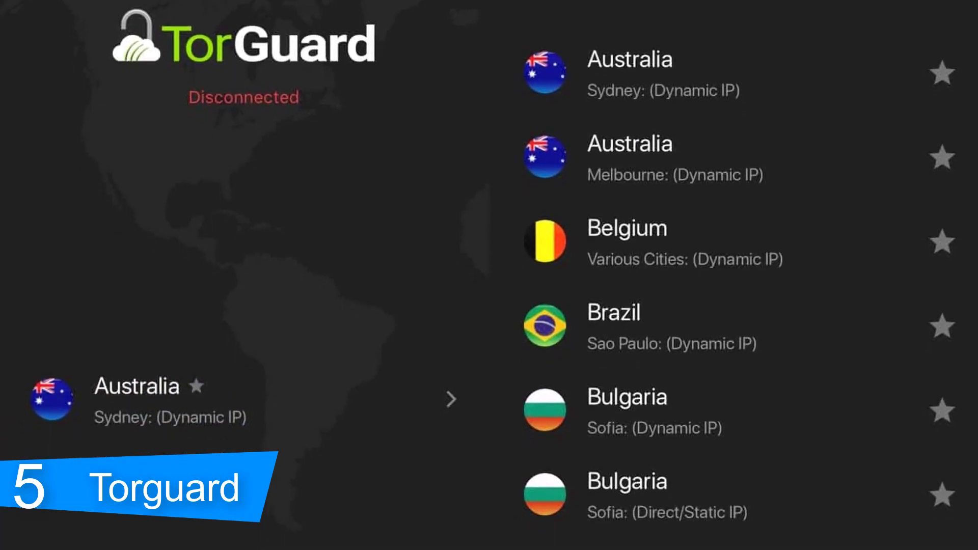
scroll(down, 3)
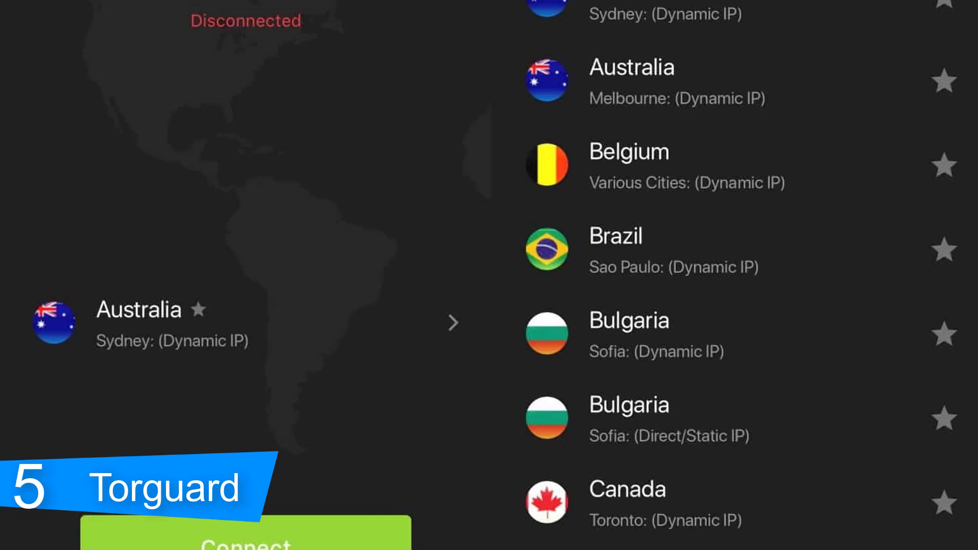
scroll(down, 3)
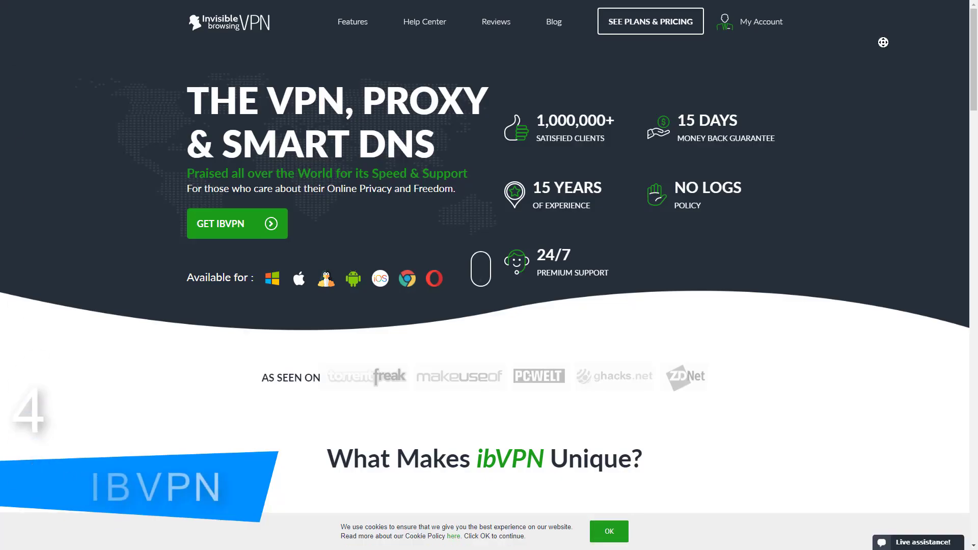
scroll(down, 3)
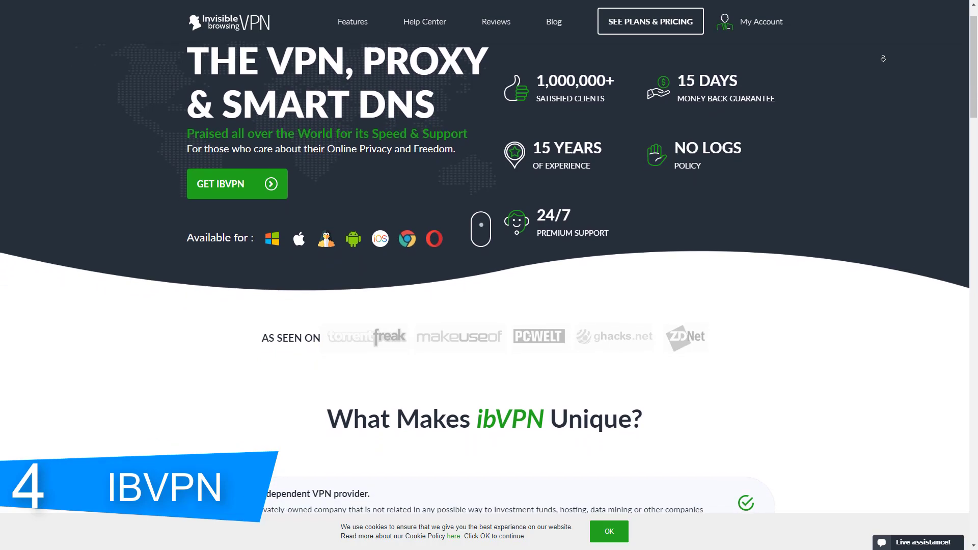
scroll(down, 3)
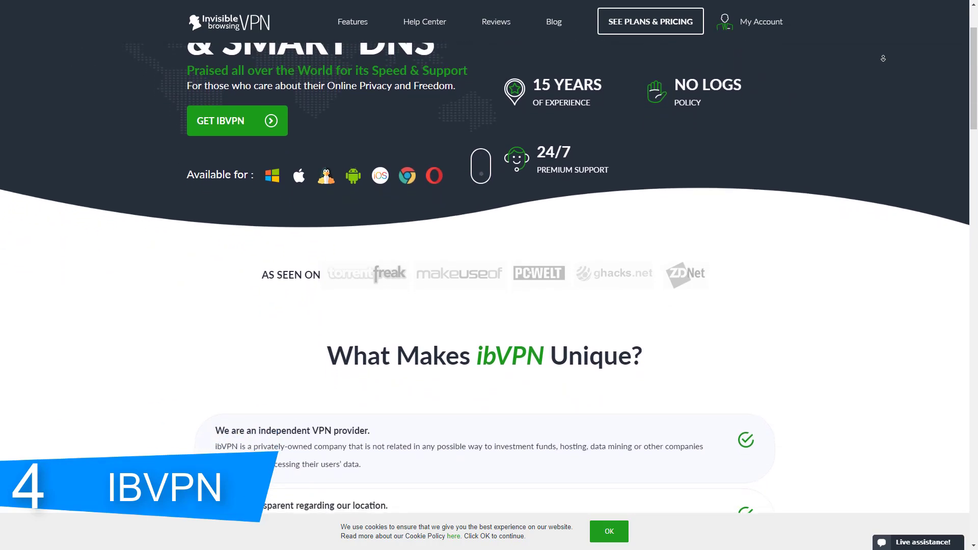
scroll(down, 3)
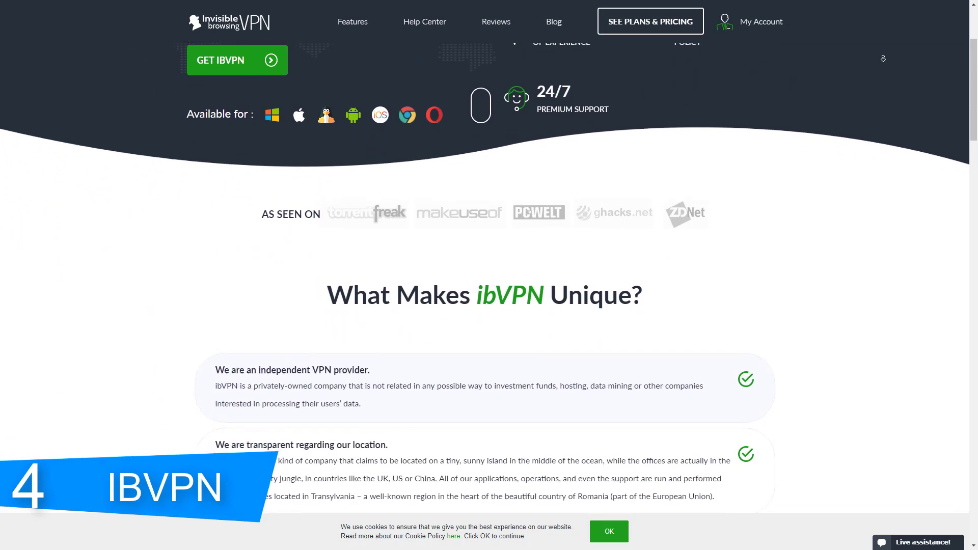
scroll(down, 3)
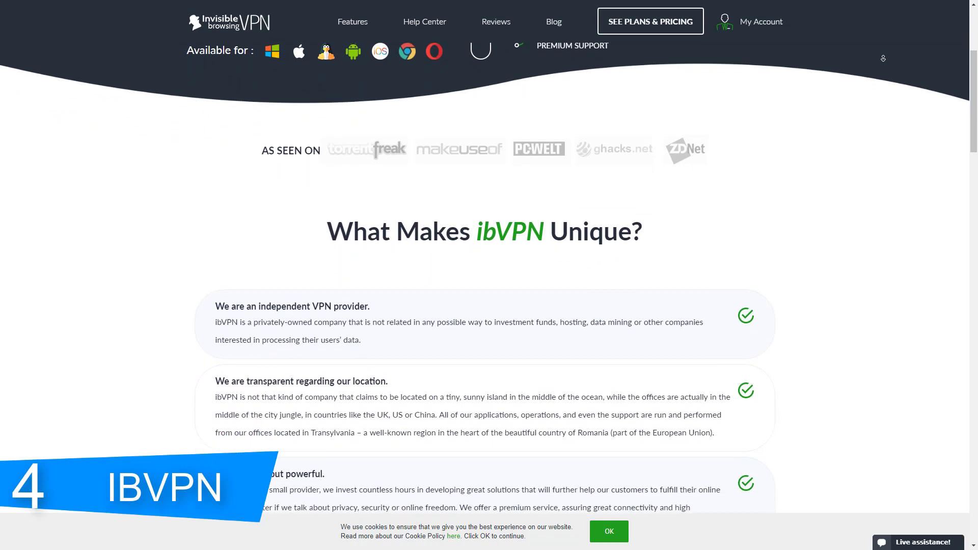
scroll(down, 3)
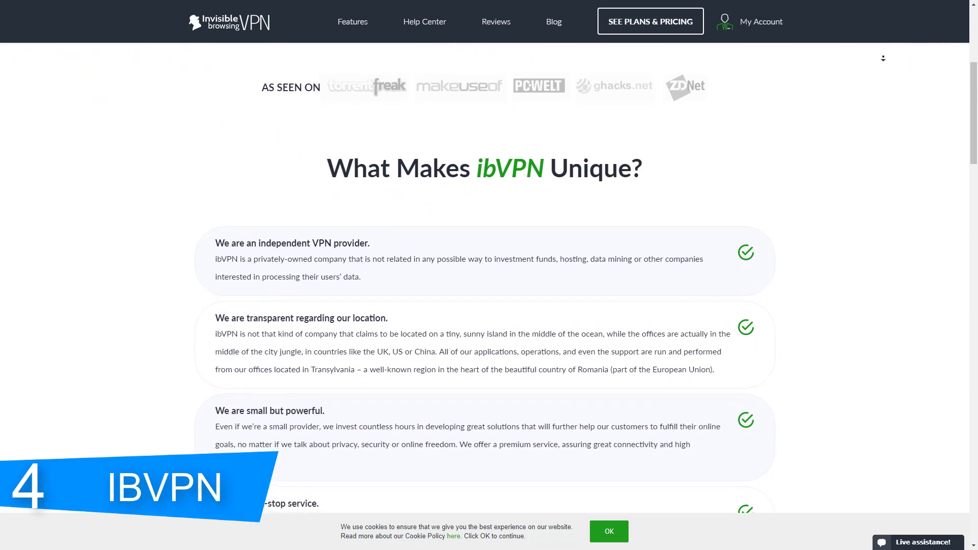
scroll(down, 3)
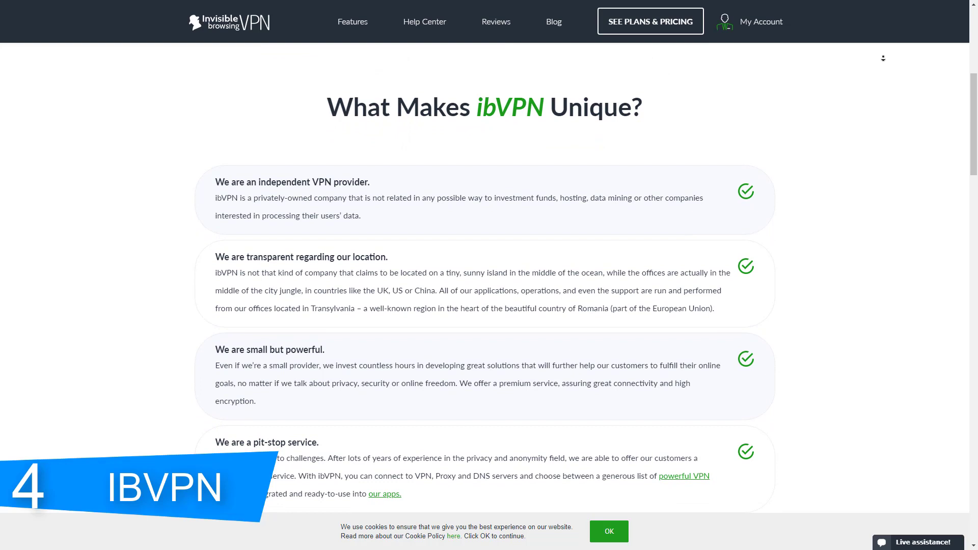
scroll(down, 3)
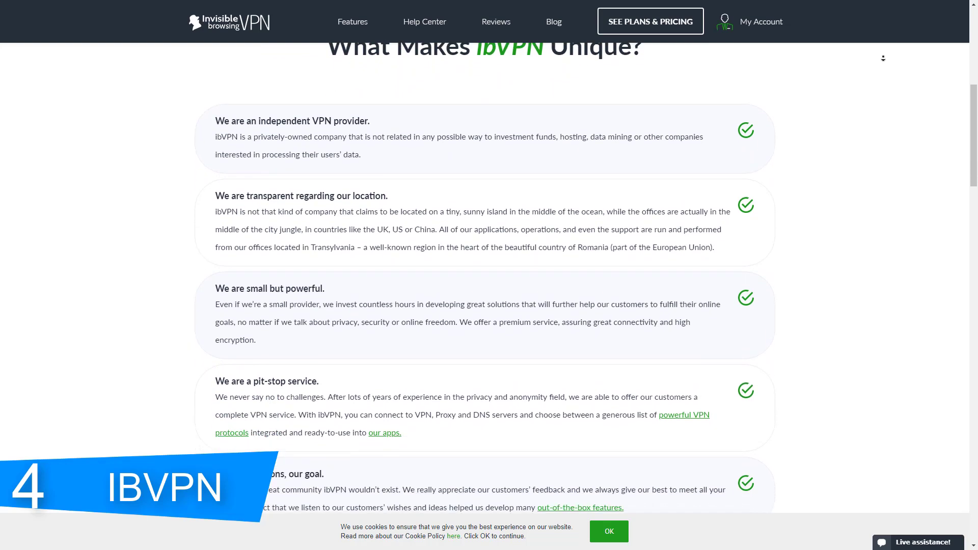
scroll(down, 3)
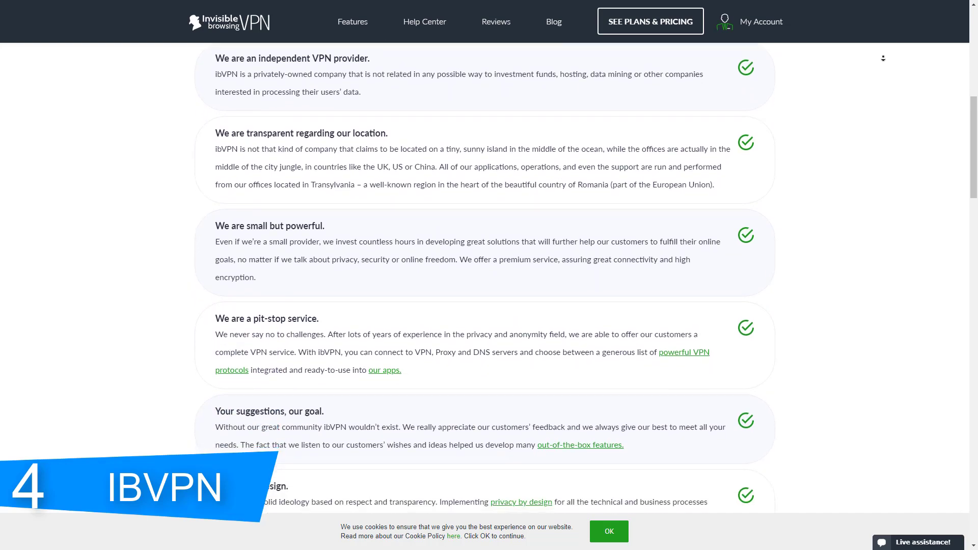
scroll(down, 3)
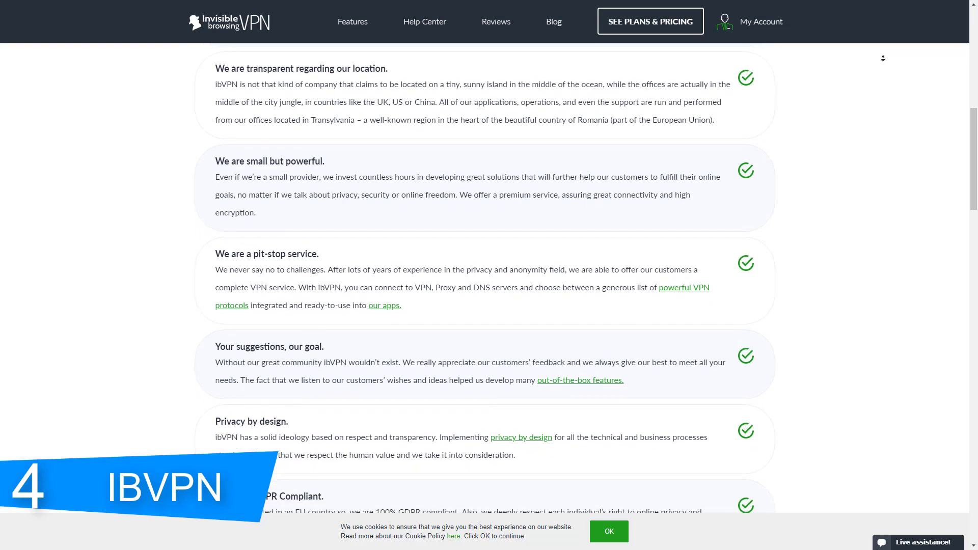
scroll(down, 3)
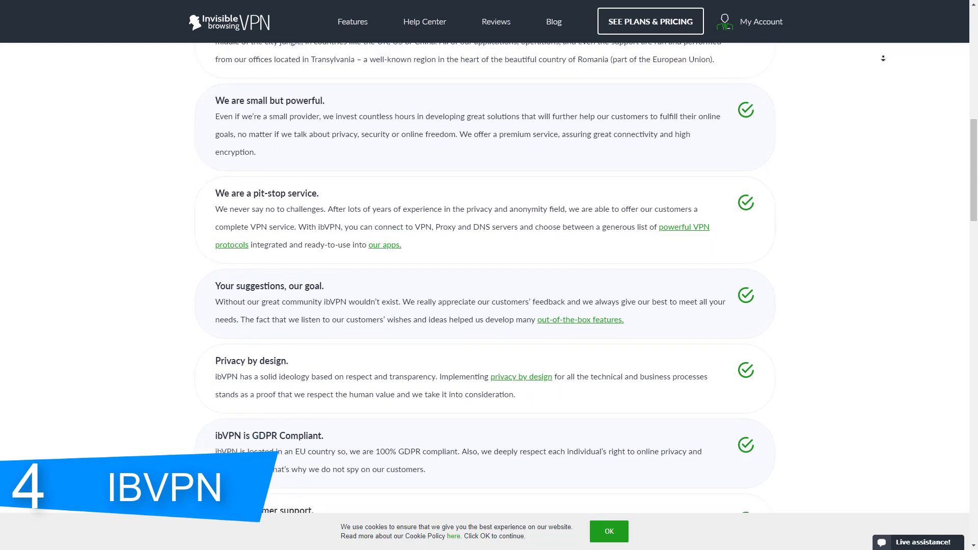
scroll(down, 3)
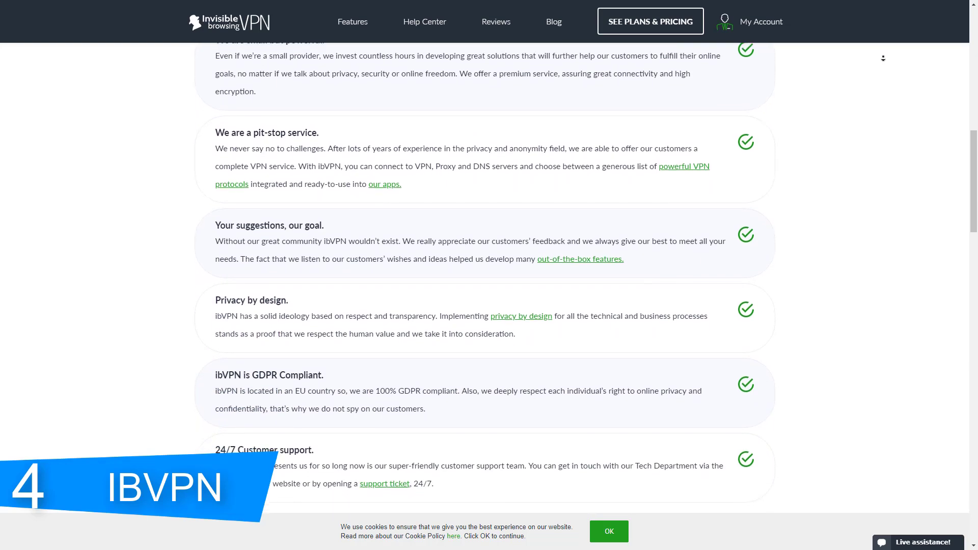
scroll(down, 3)
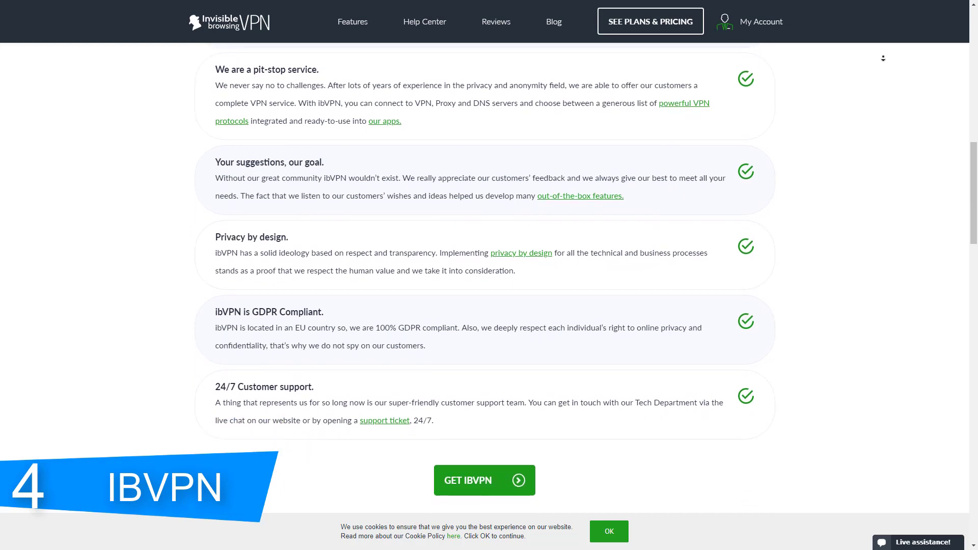
scroll(down, 3)
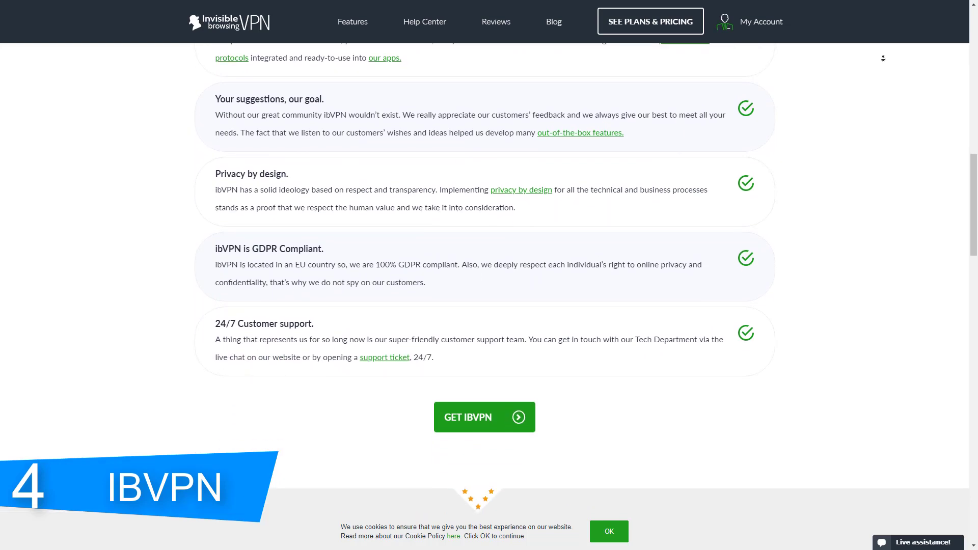
scroll(down, 3)
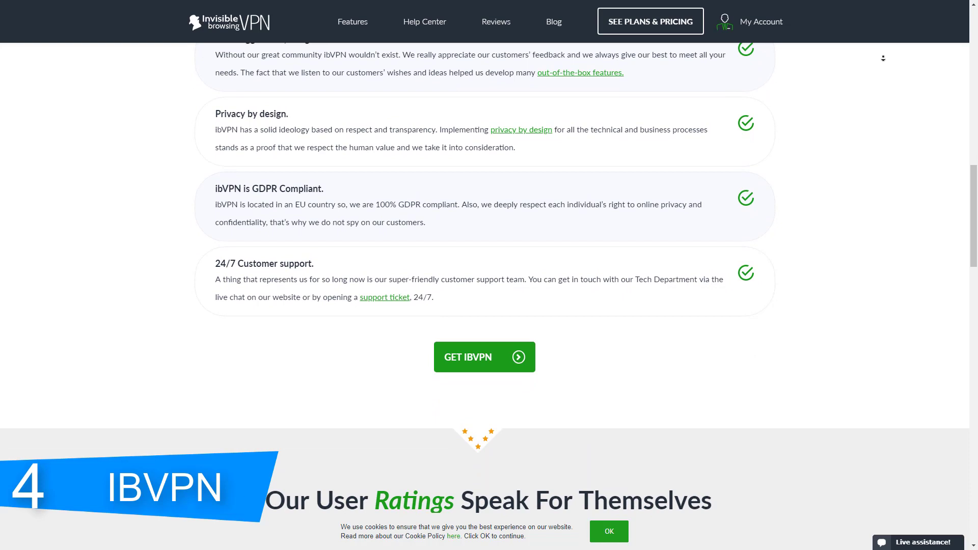
scroll(down, 3)
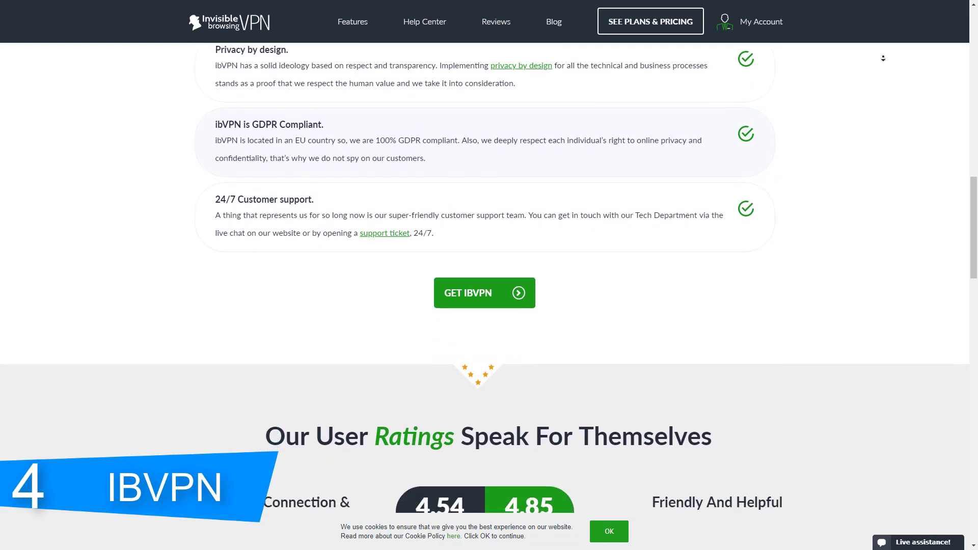
scroll(down, 3)
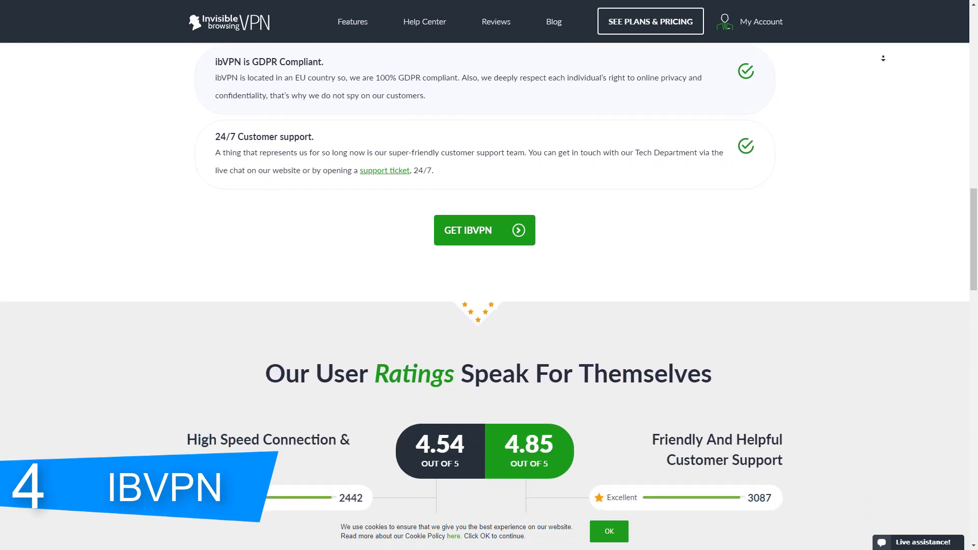
scroll(down, 3)
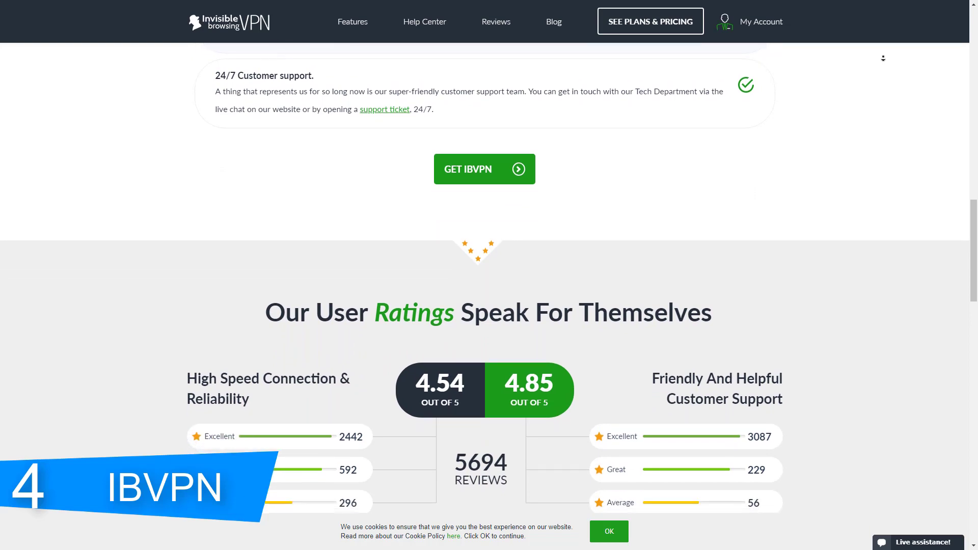
scroll(down, 3)
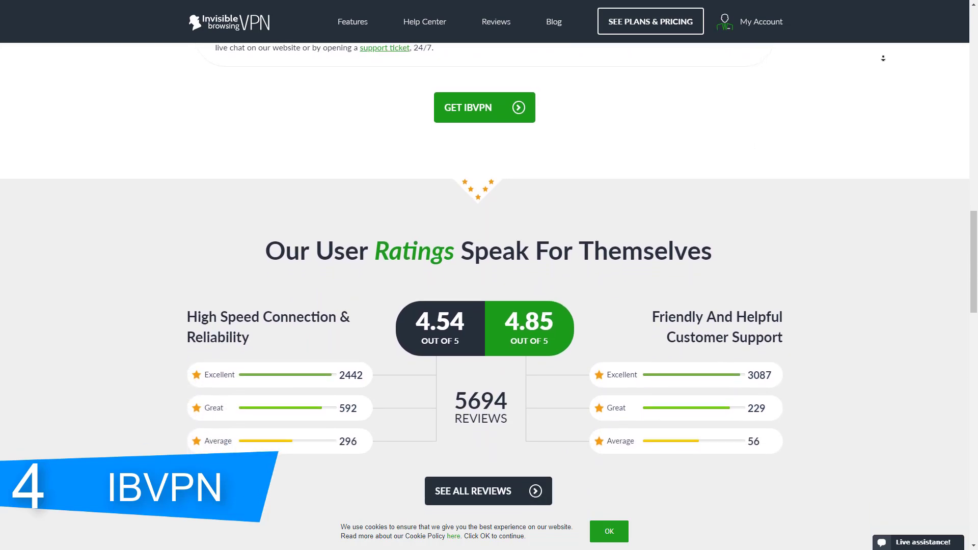
scroll(down, 3)
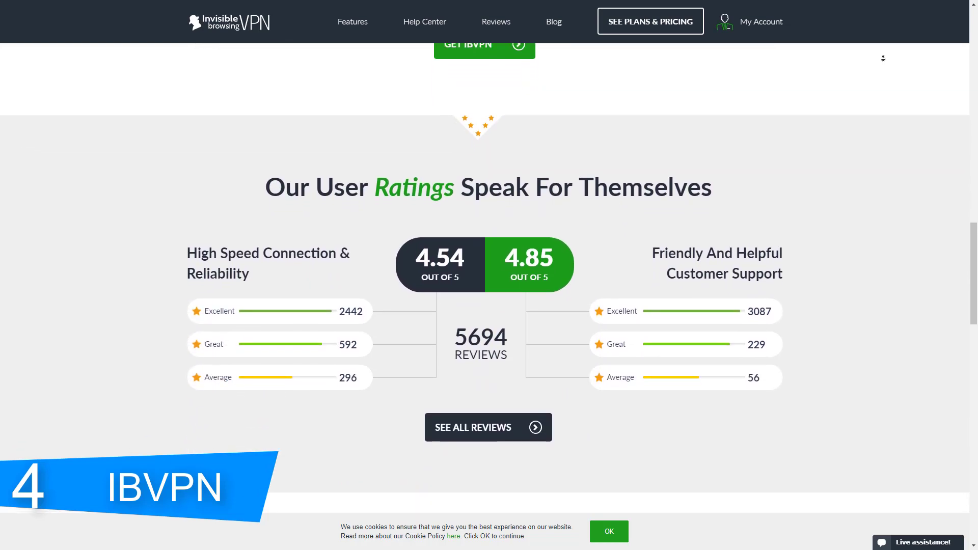
scroll(down, 3)
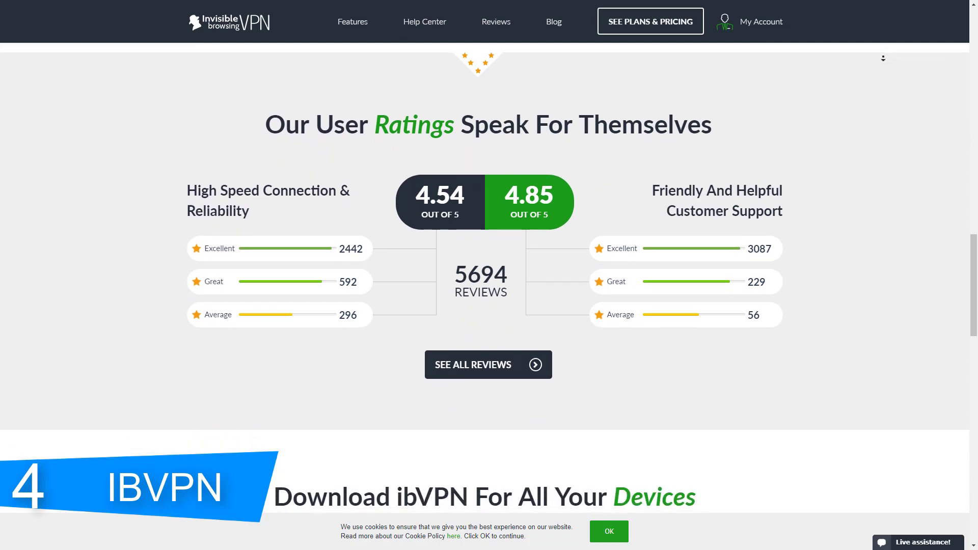
scroll(down, 3)
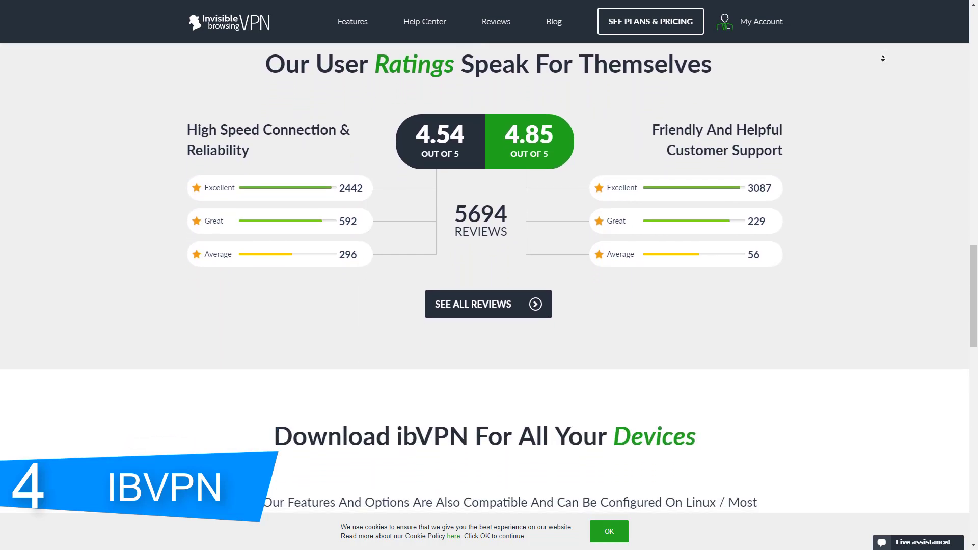
scroll(down, 3)
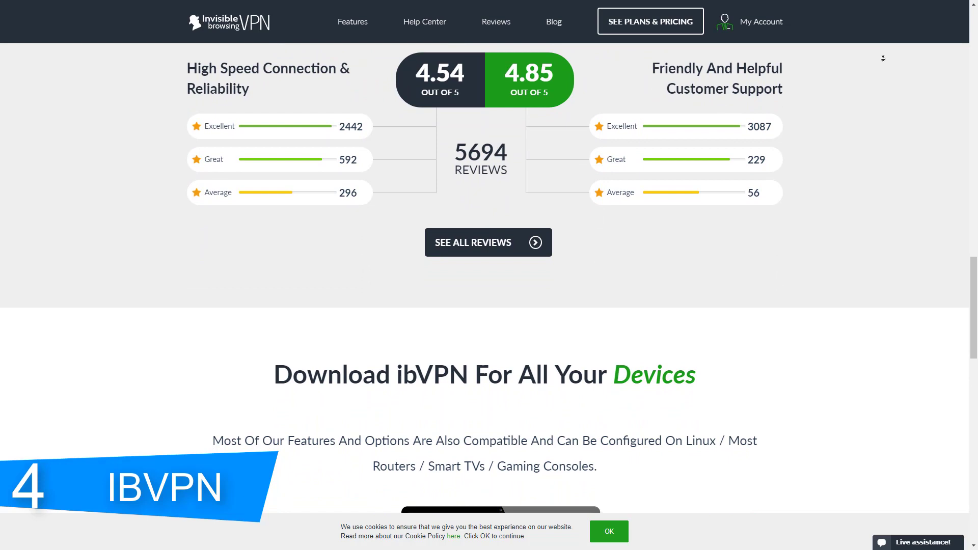
scroll(down, 3)
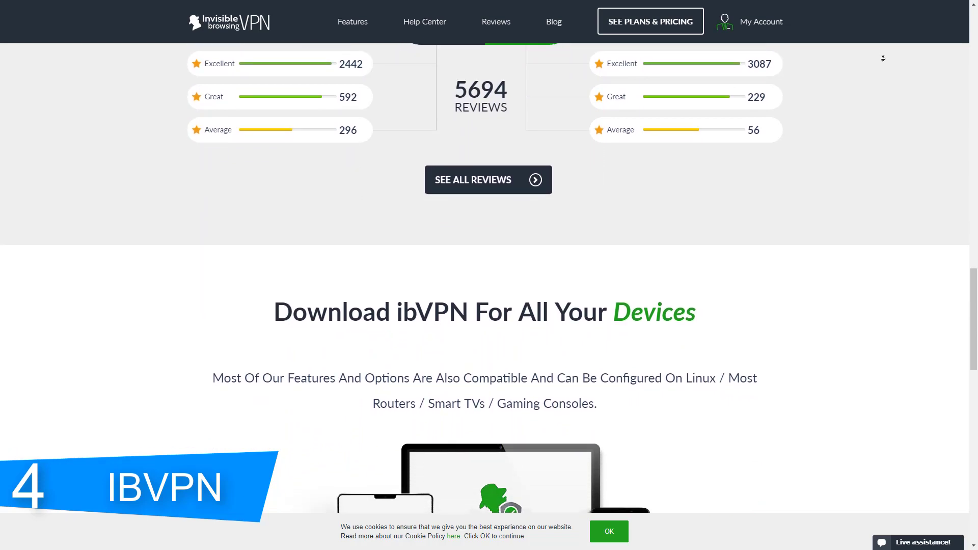
scroll(down, 3)
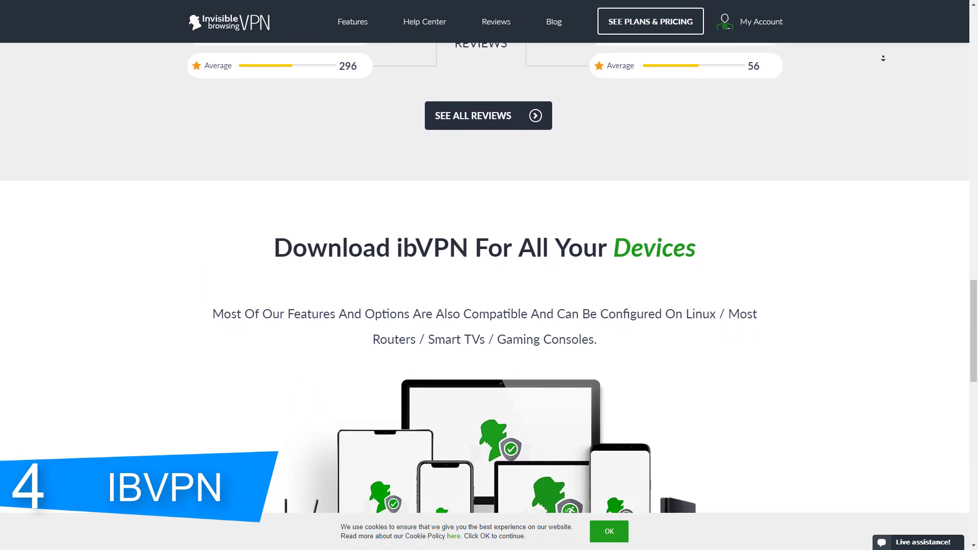
scroll(down, 3)
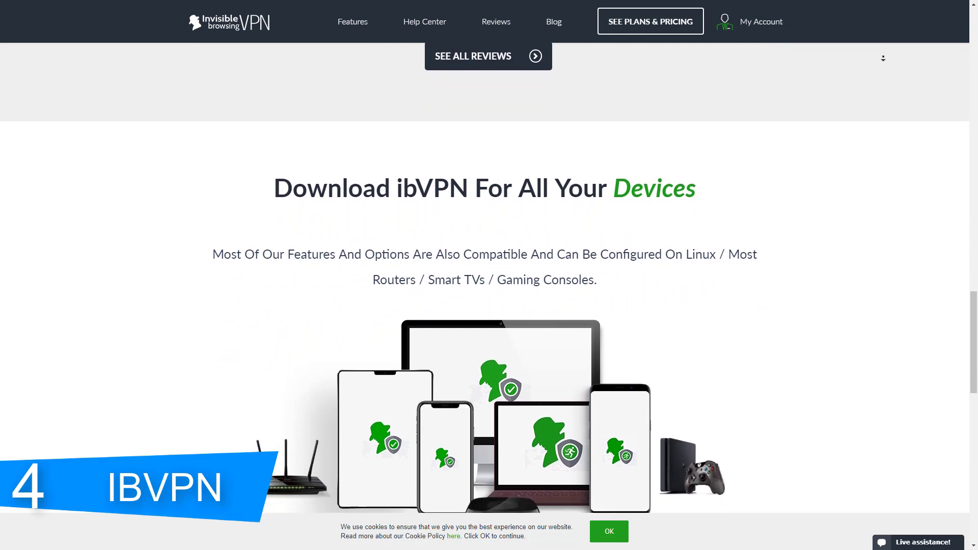
scroll(down, 3)
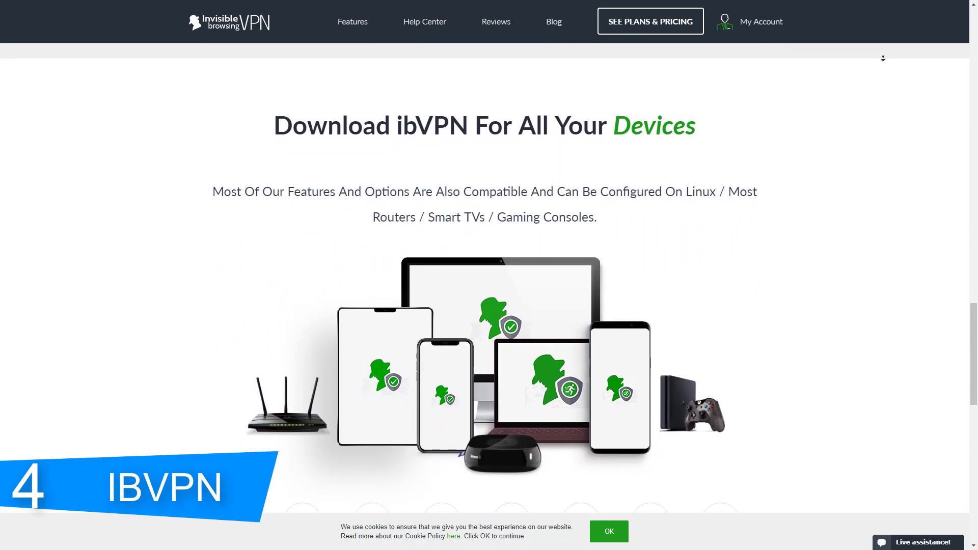
scroll(down, 3)
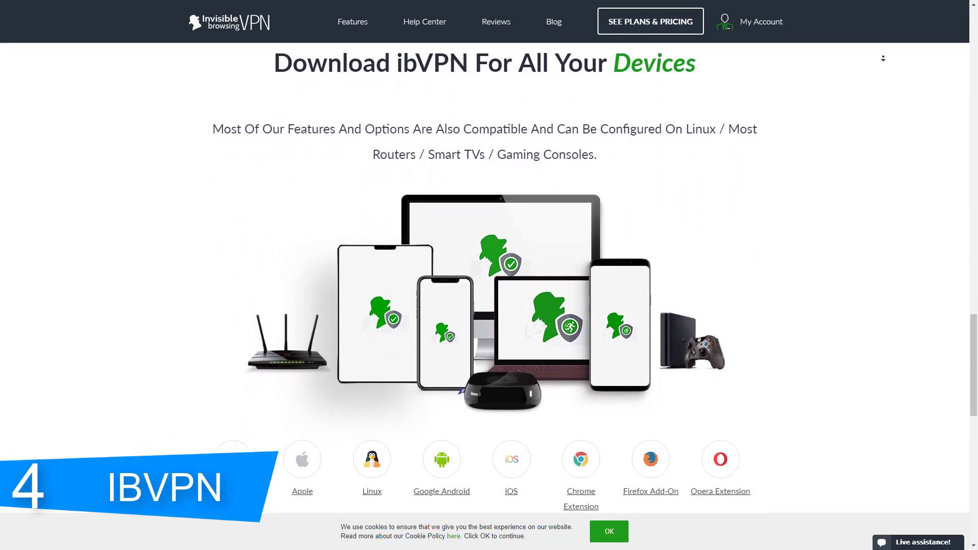
scroll(down, 3)
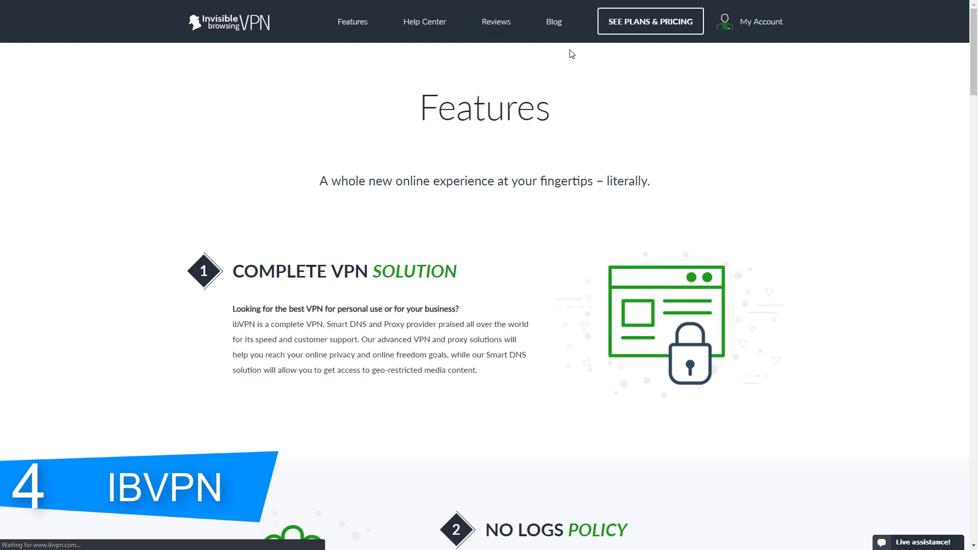
mouse_move(322, 227)
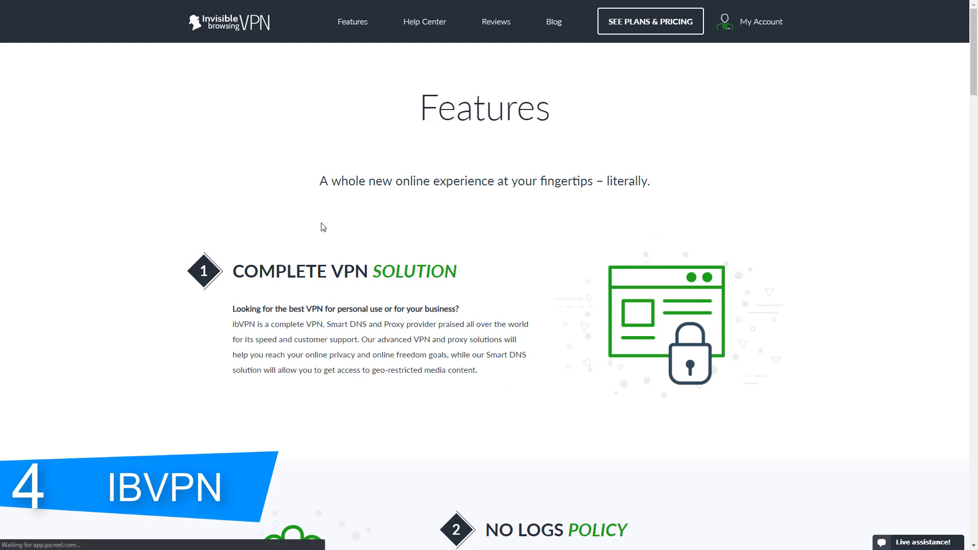
Scroll the ibVPN Features page down through the no-logs policy to the VPN Applications section.
scroll(down, 3)
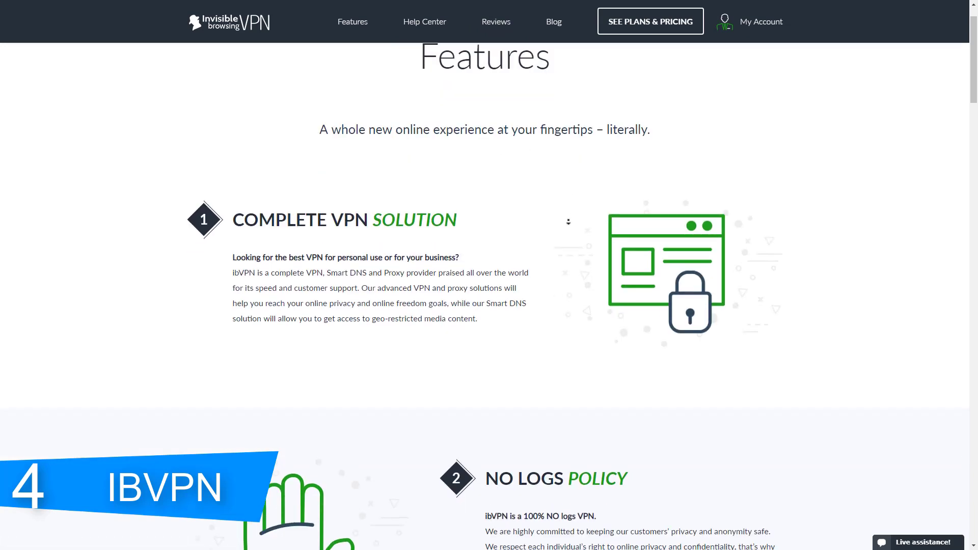
scroll(down, 3)
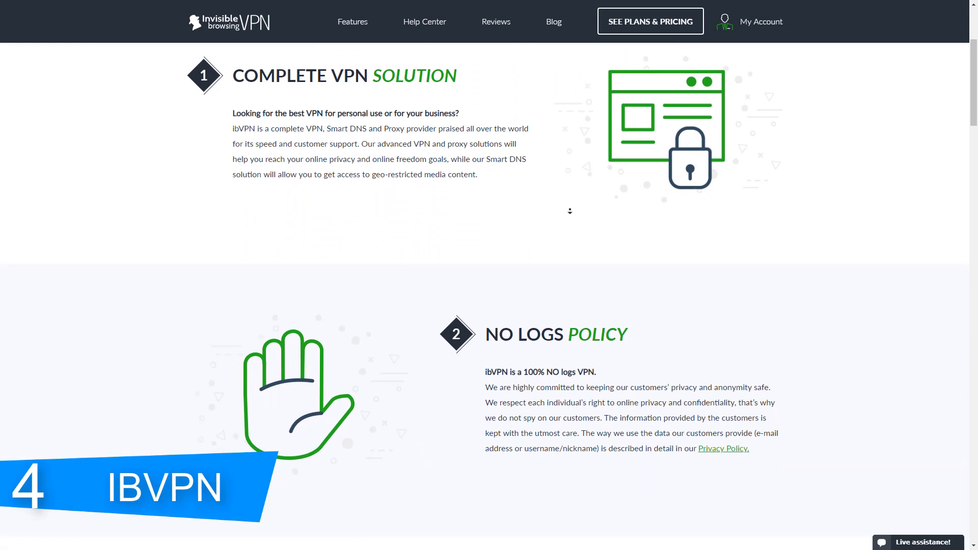
scroll(down, 3)
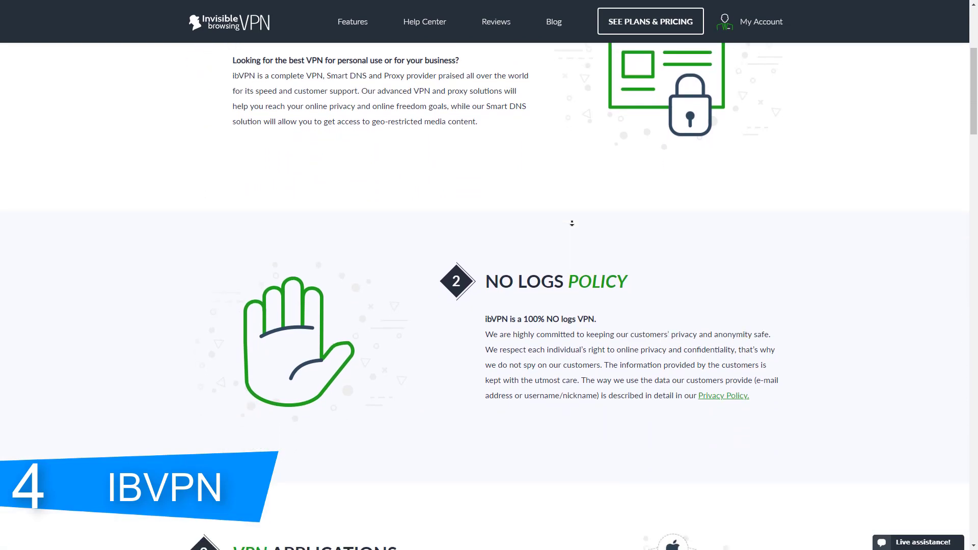
scroll(down, 3)
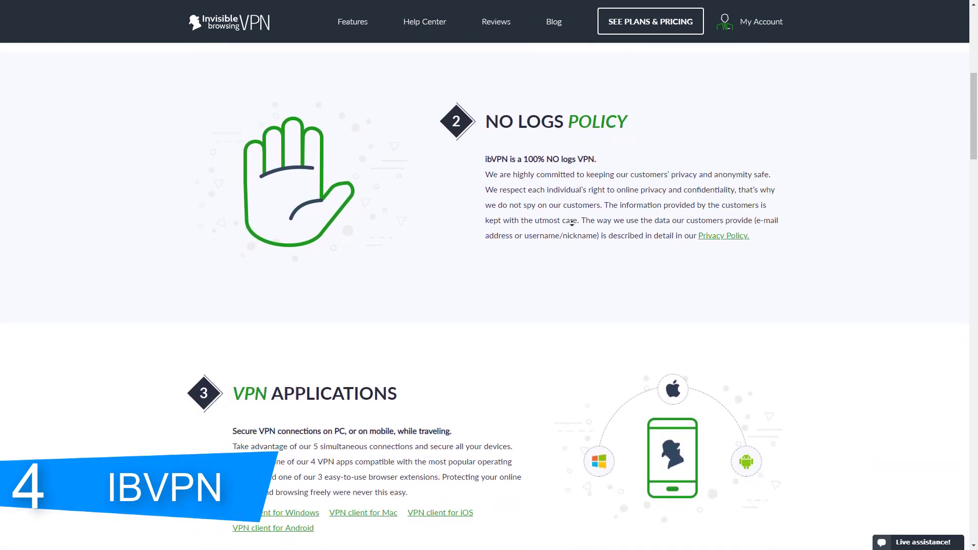
scroll(down, 3)
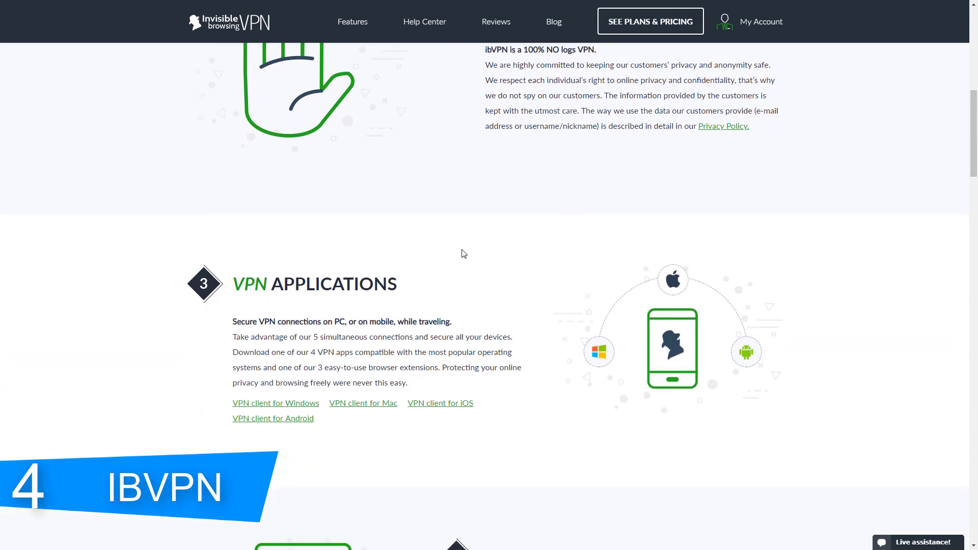
Highlight the passage about 5 simultaneous connections and the four VPN apps.
double_click(245, 322)
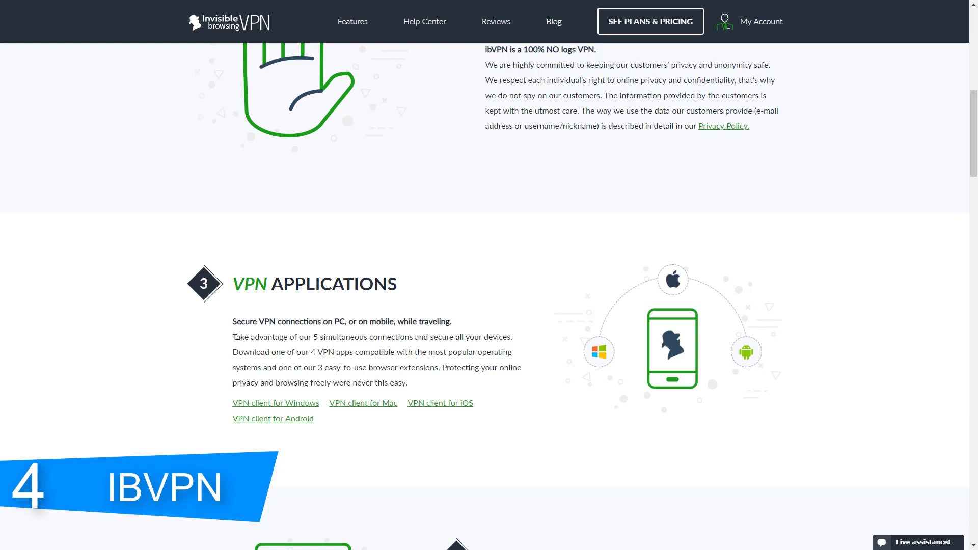
drag(233, 337, 426, 351)
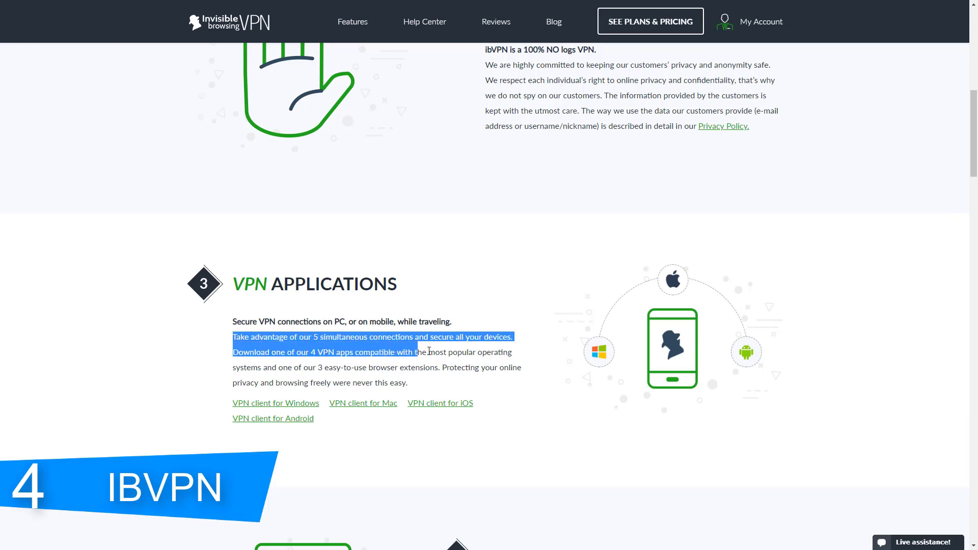
drag(429, 351, 405, 382)
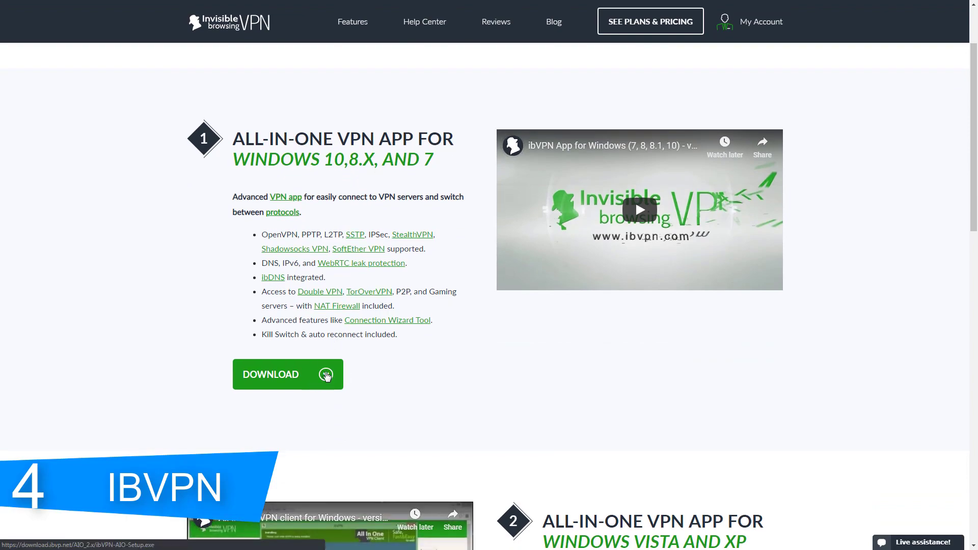
Download the all-in-one ibVPN Windows installer and scroll to the legacy Vista/XP app section.
click(287, 375)
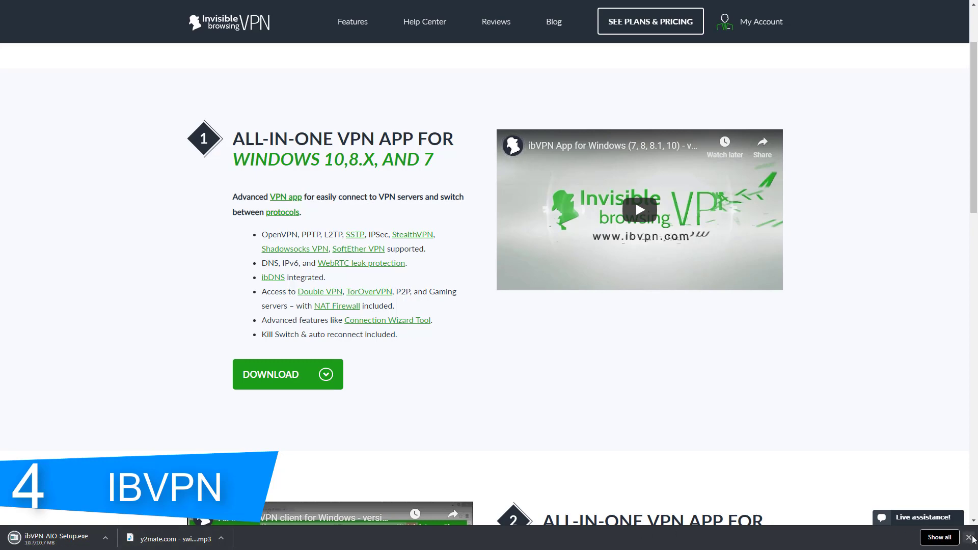
scroll(up, 3)
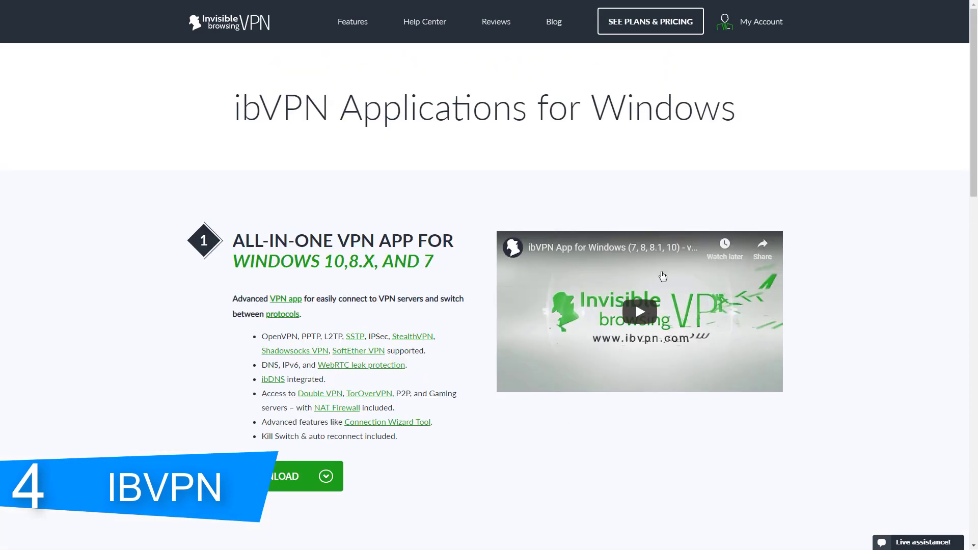
scroll(down, 3)
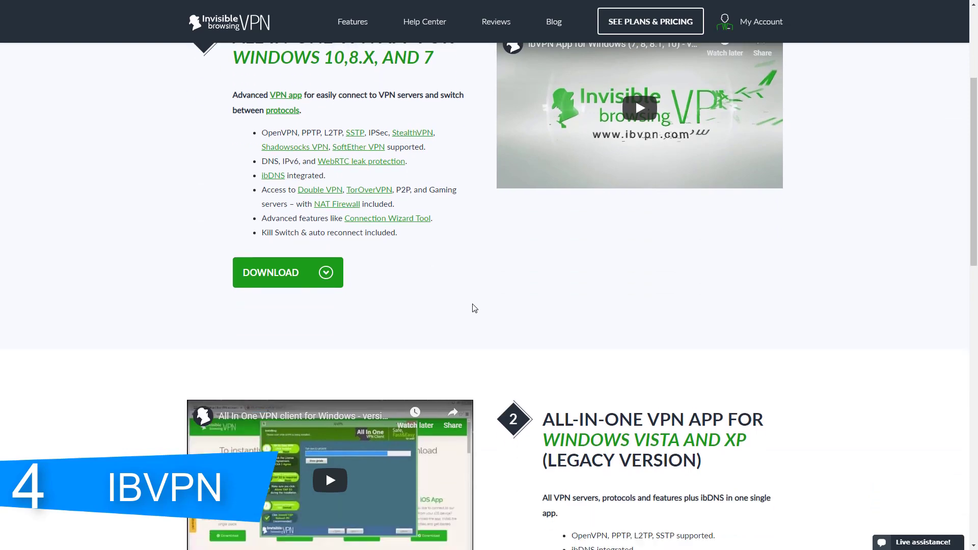
scroll(down, 3)
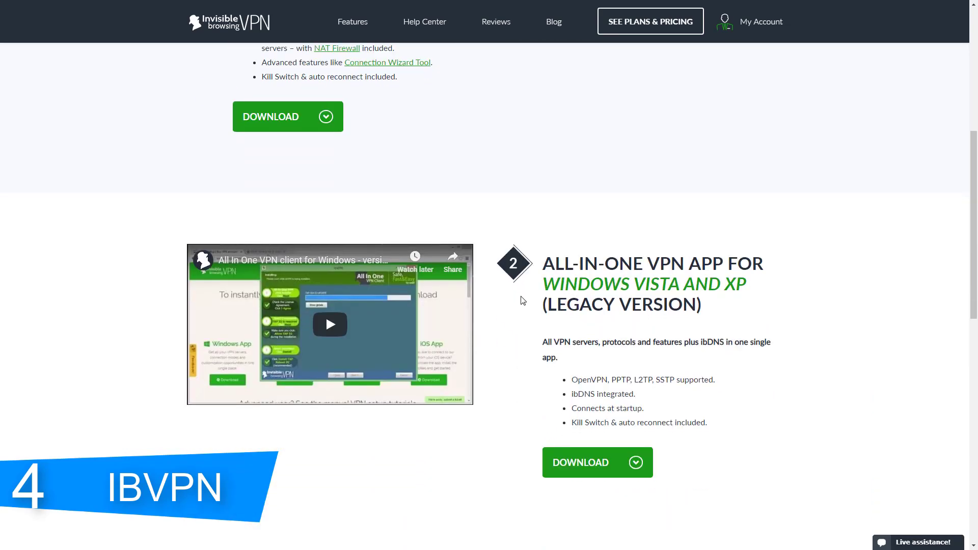
scroll(down, 3)
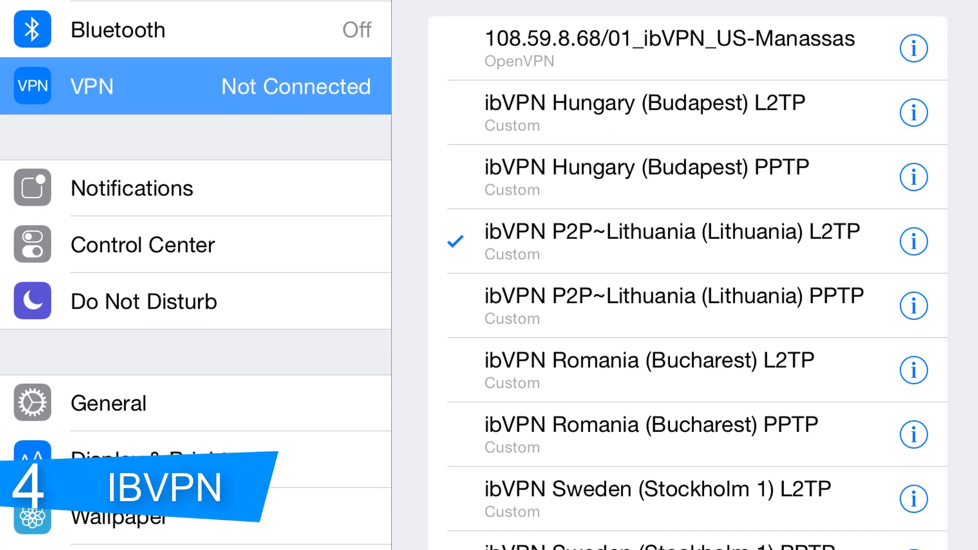
scroll(down, 3)
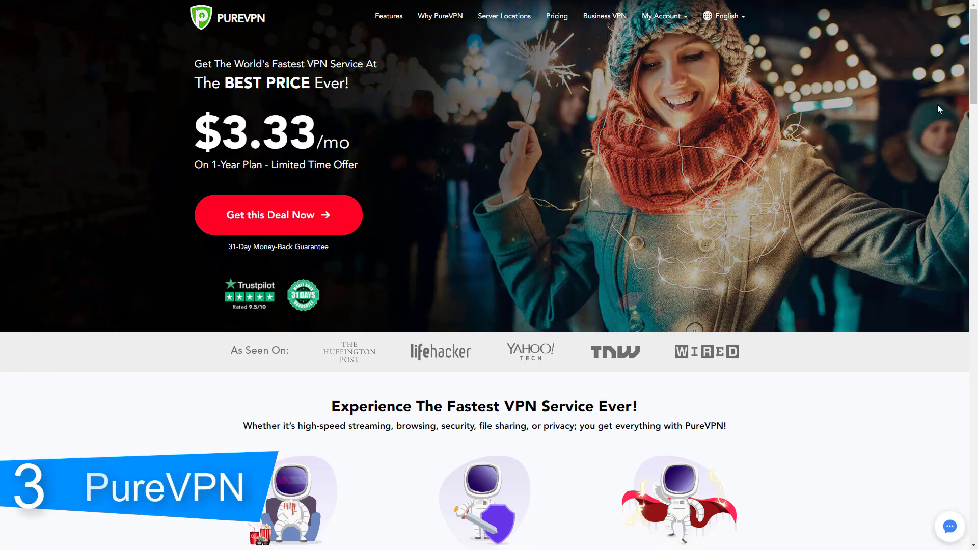
Scroll the PureVPN homepage from the pricing banner through Features, supported Devices and Add-ons.
scroll(down, 3)
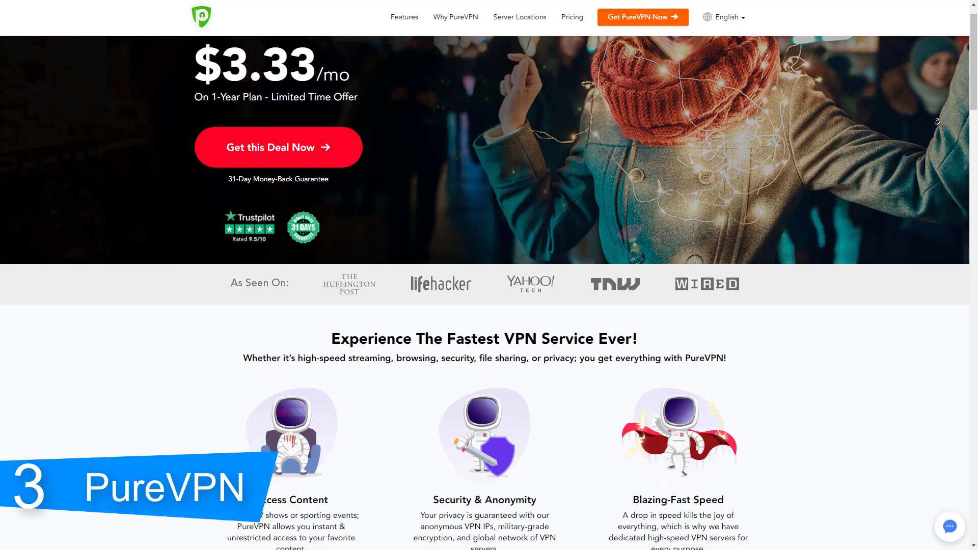
scroll(down, 3)
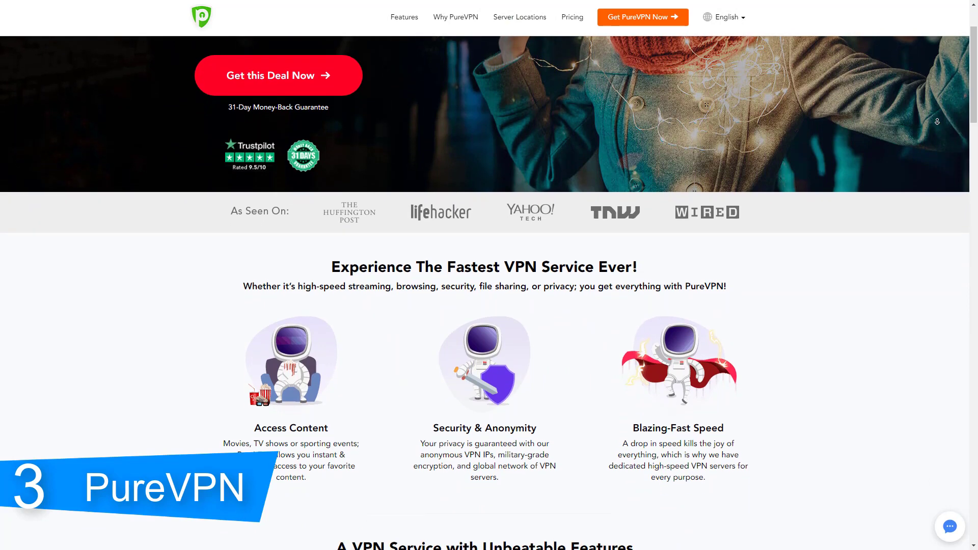
scroll(down, 3)
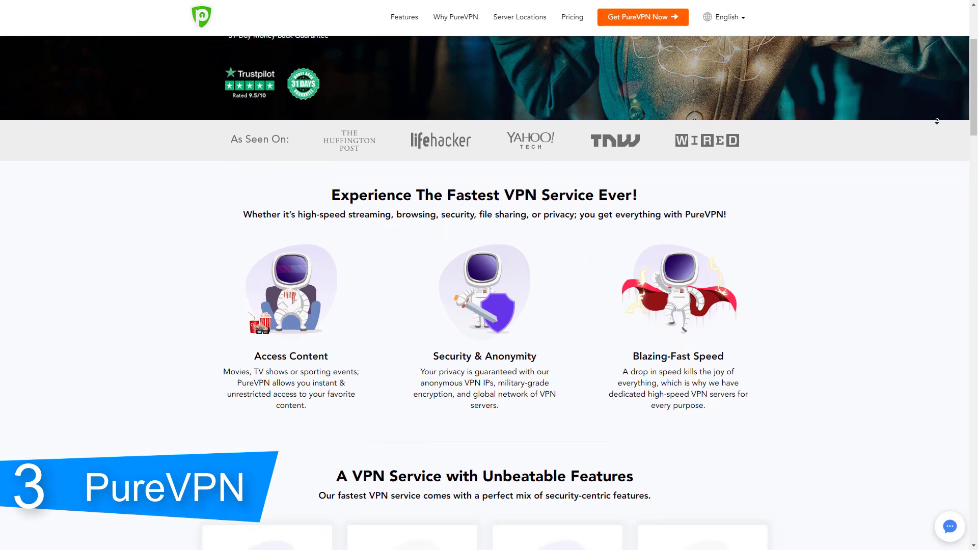
scroll(down, 3)
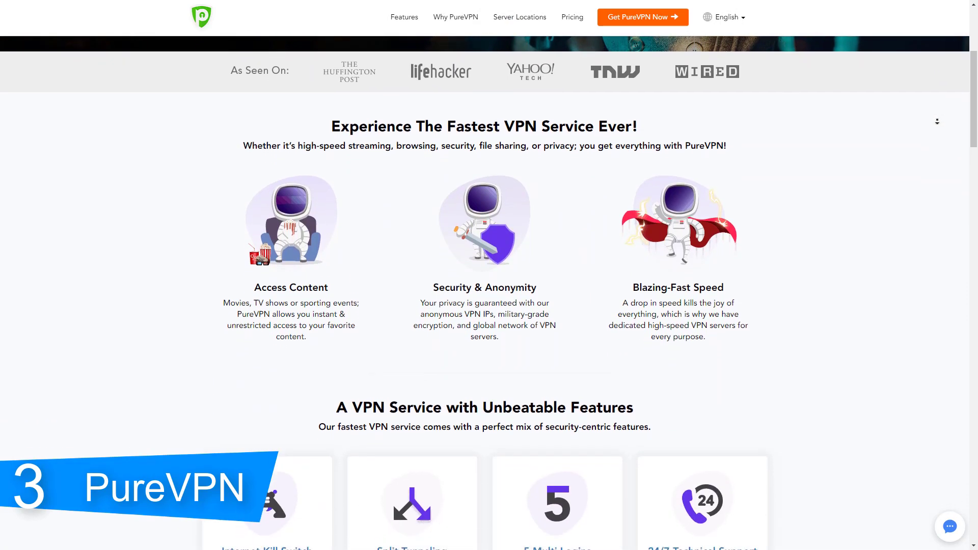
scroll(down, 3)
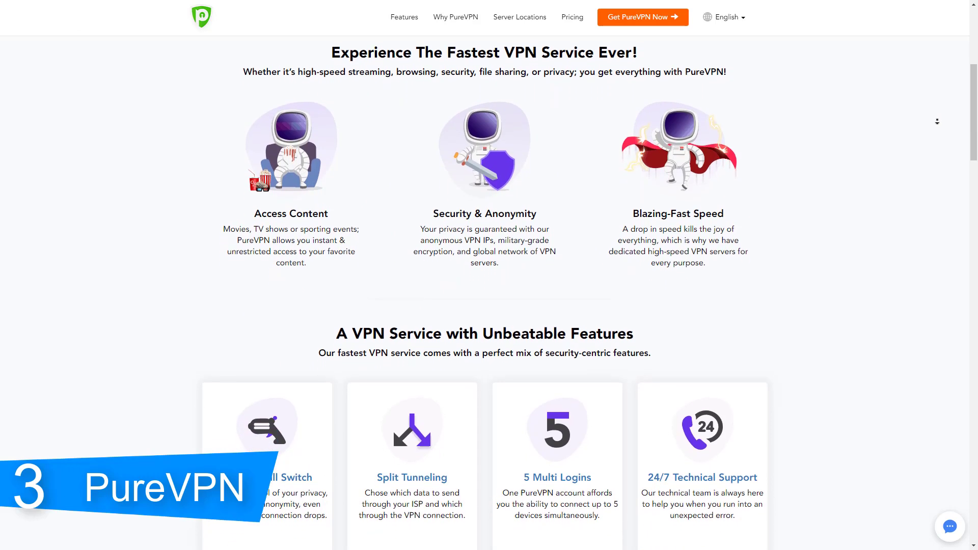
scroll(down, 3)
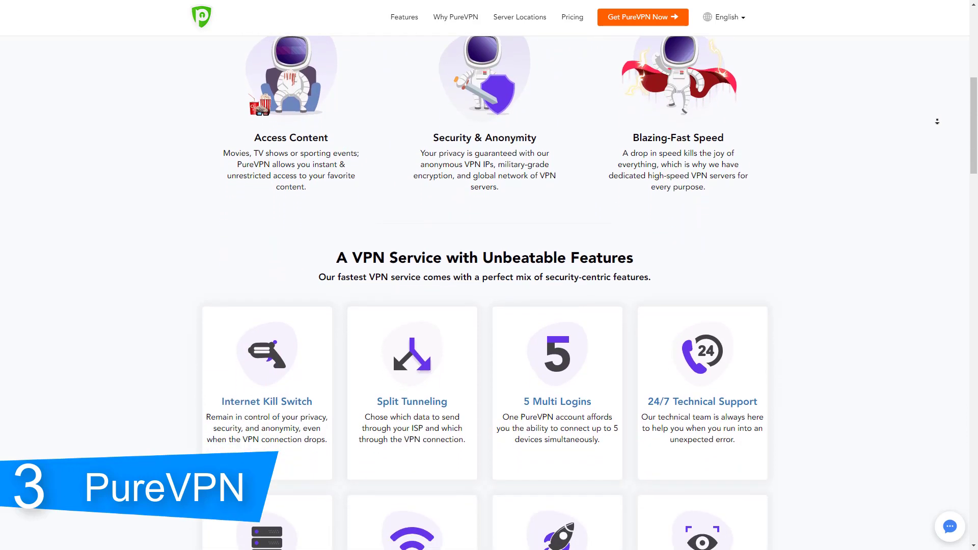
scroll(down, 3)
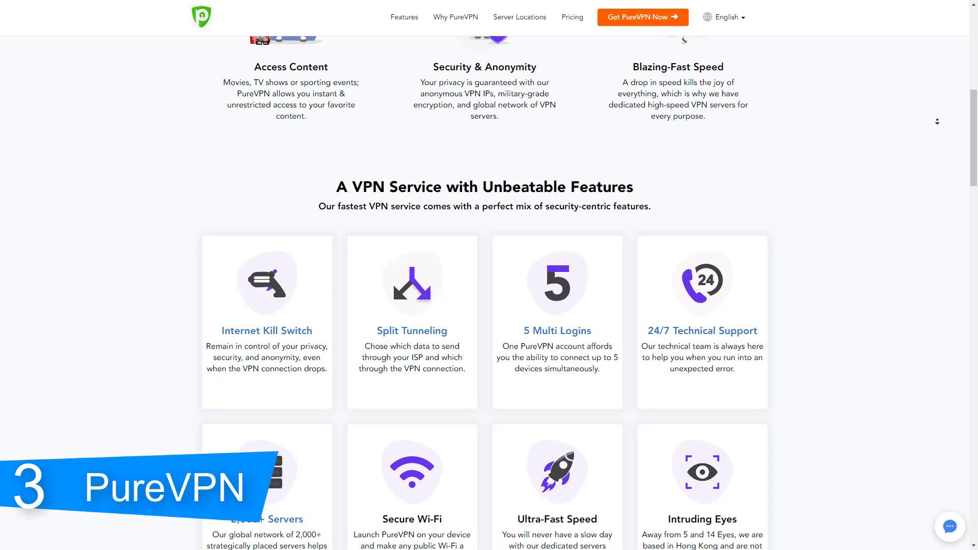
scroll(down, 3)
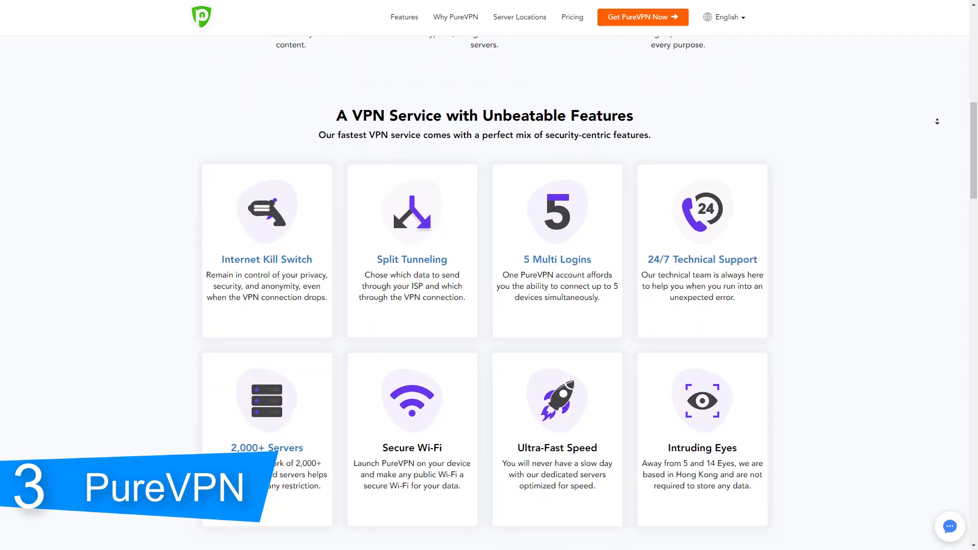
scroll(down, 3)
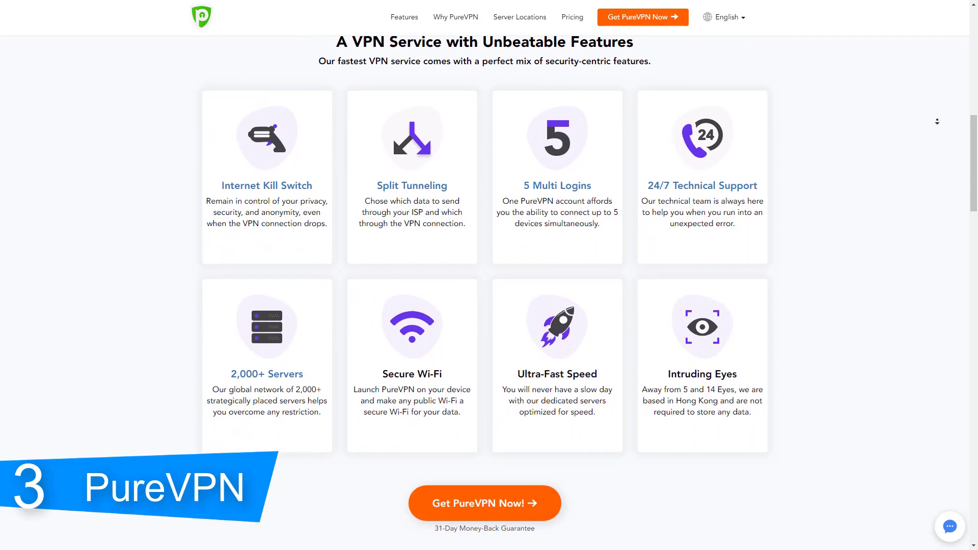
scroll(down, 3)
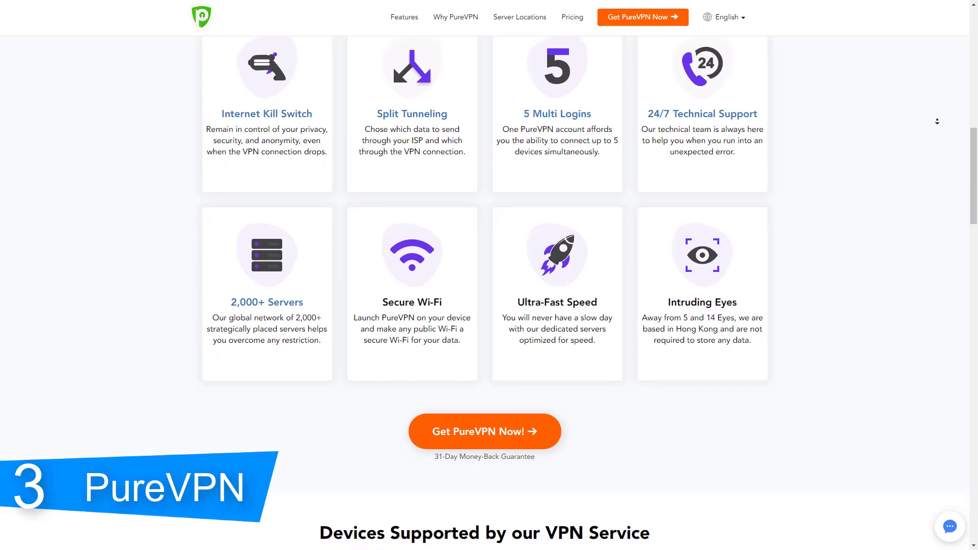
scroll(down, 3)
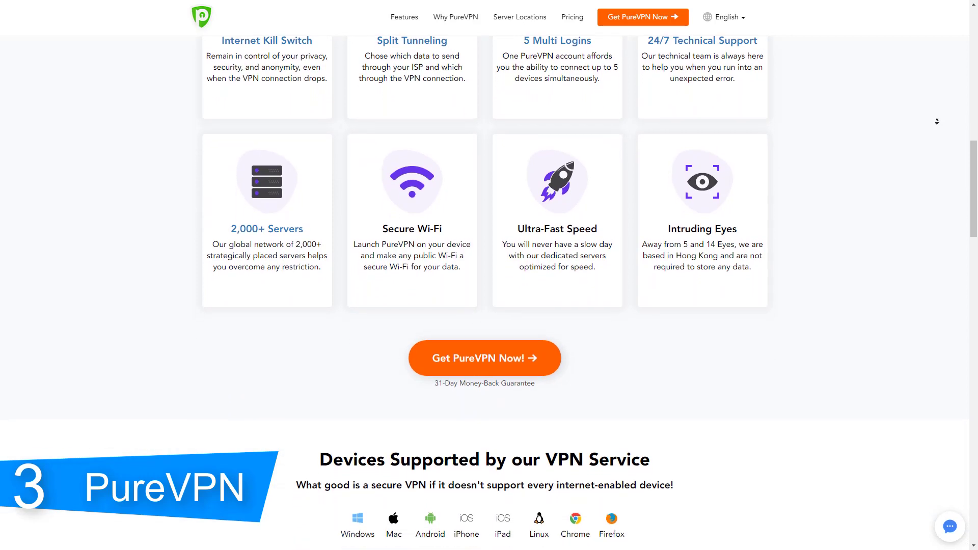
scroll(down, 3)
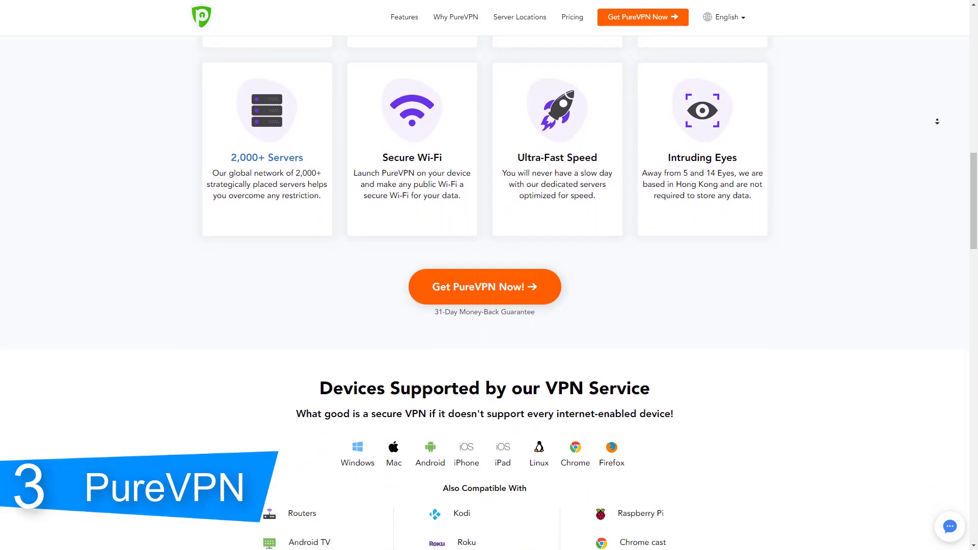
scroll(down, 3)
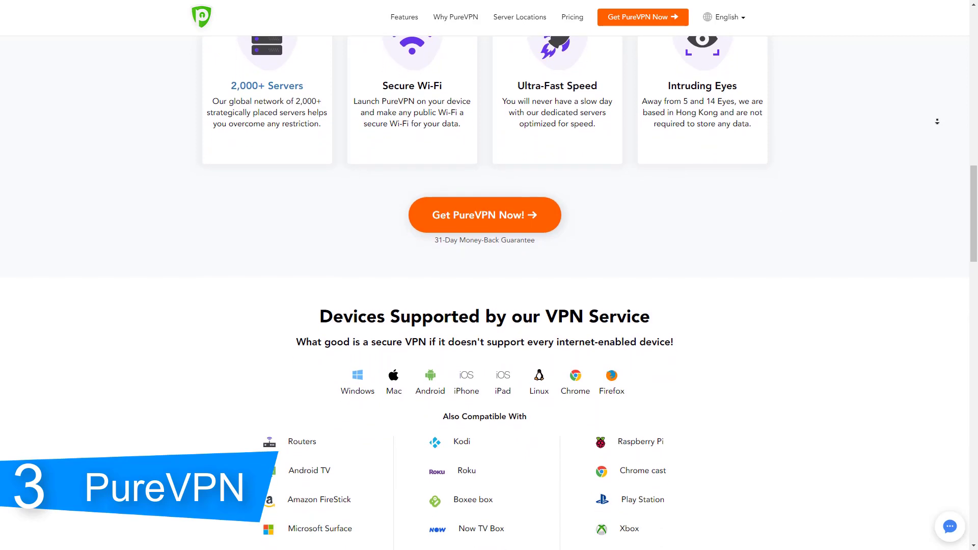
scroll(down, 3)
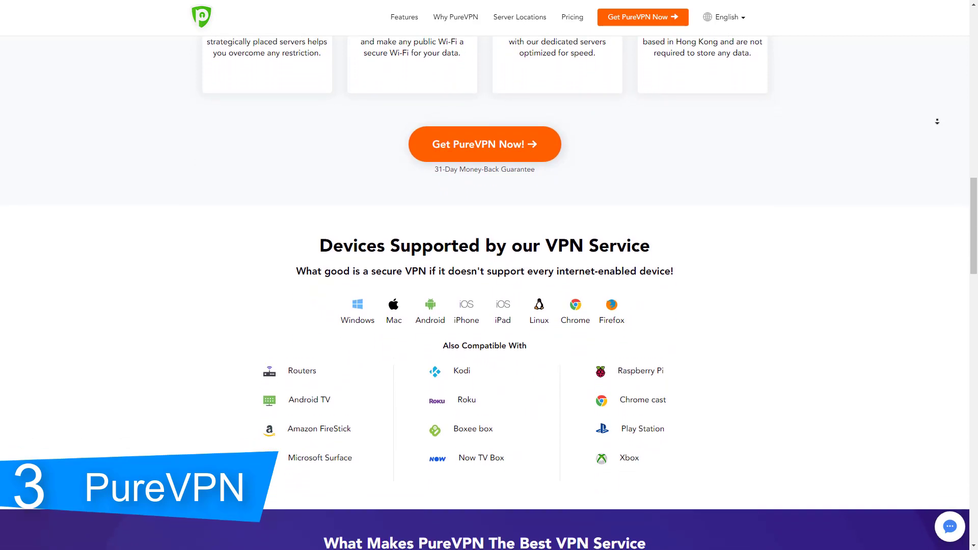
scroll(down, 3)
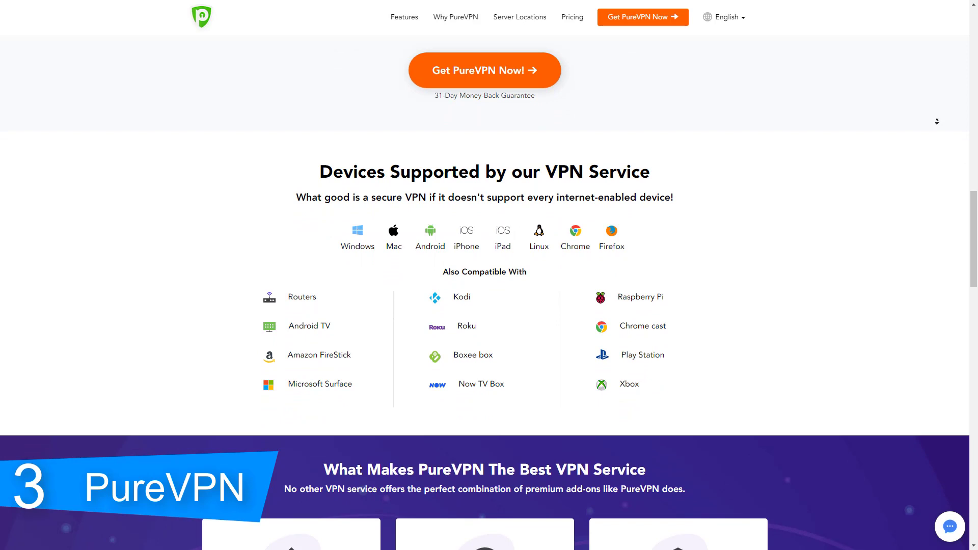
Continue down past server Locations and customer Reviews to the Money-Back Guarantee section.
scroll(down, 3)
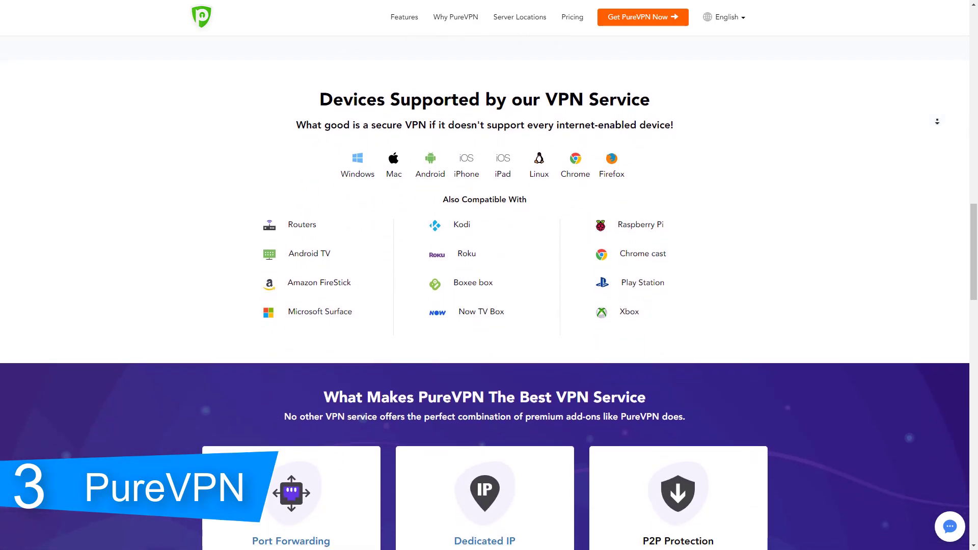
scroll(down, 3)
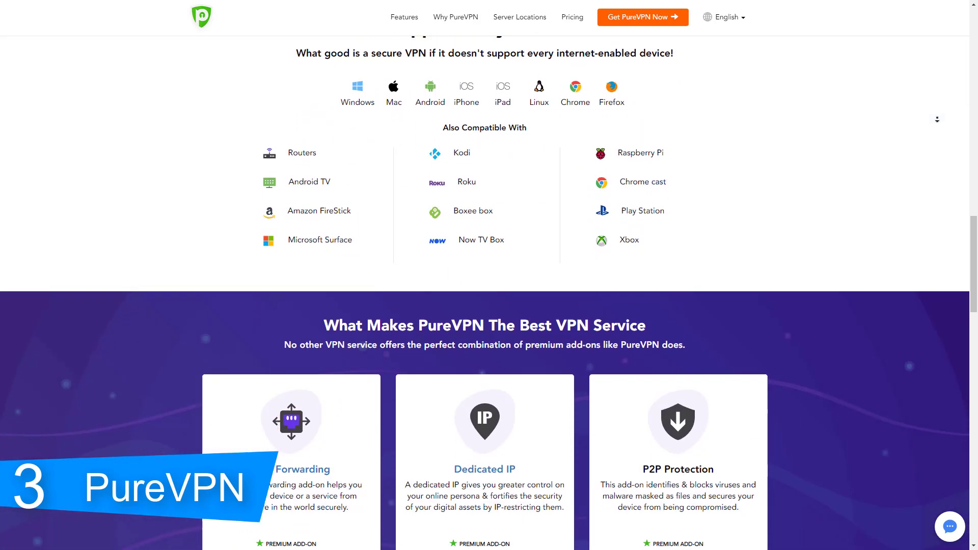
scroll(down, 3)
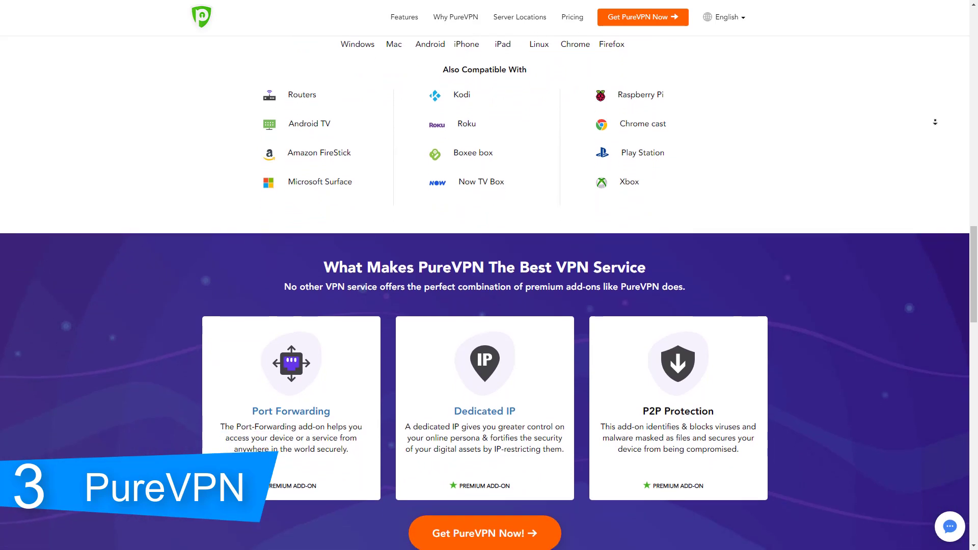
scroll(down, 3)
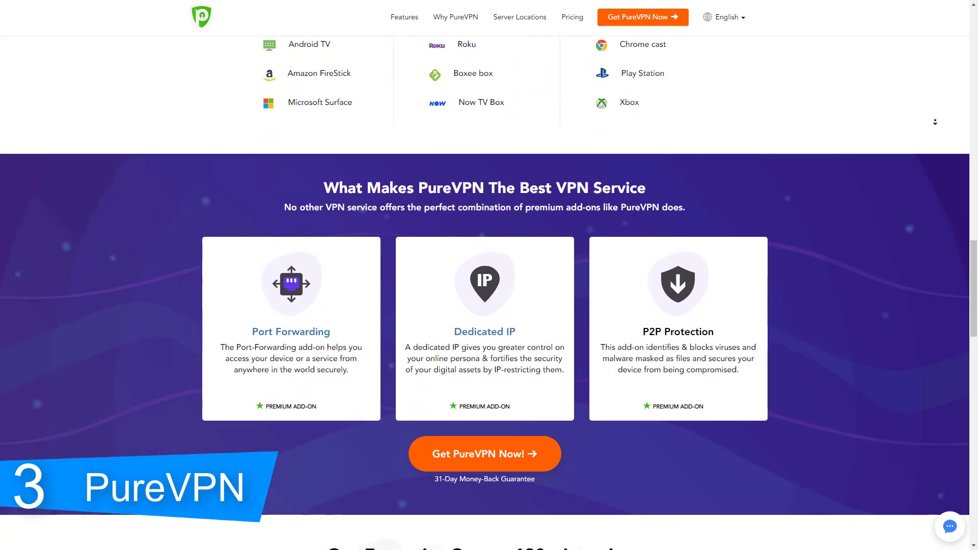
scroll(down, 3)
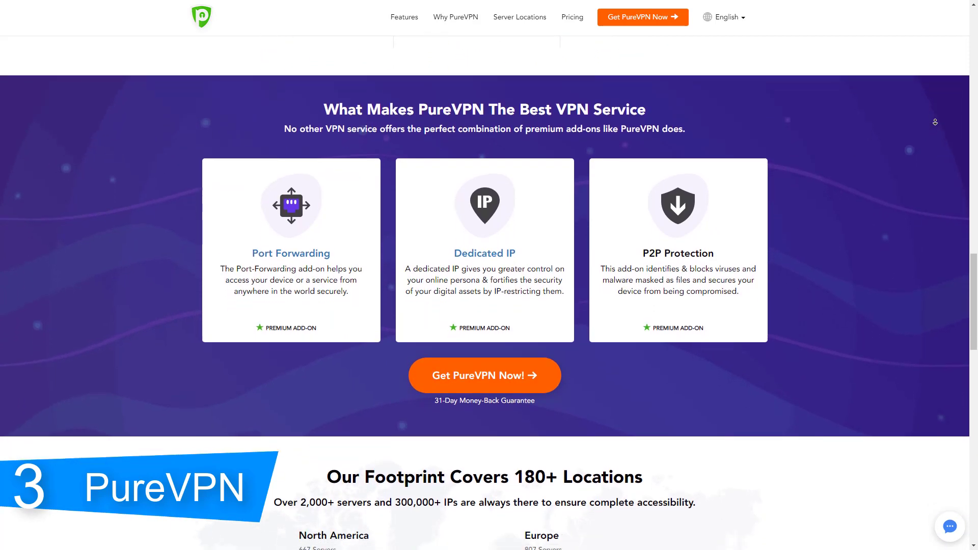
scroll(down, 3)
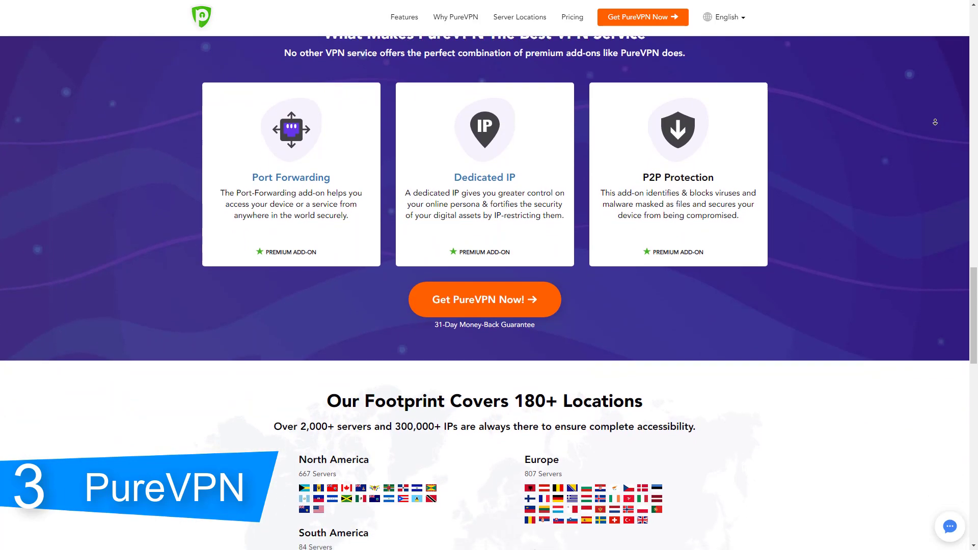
scroll(down, 3)
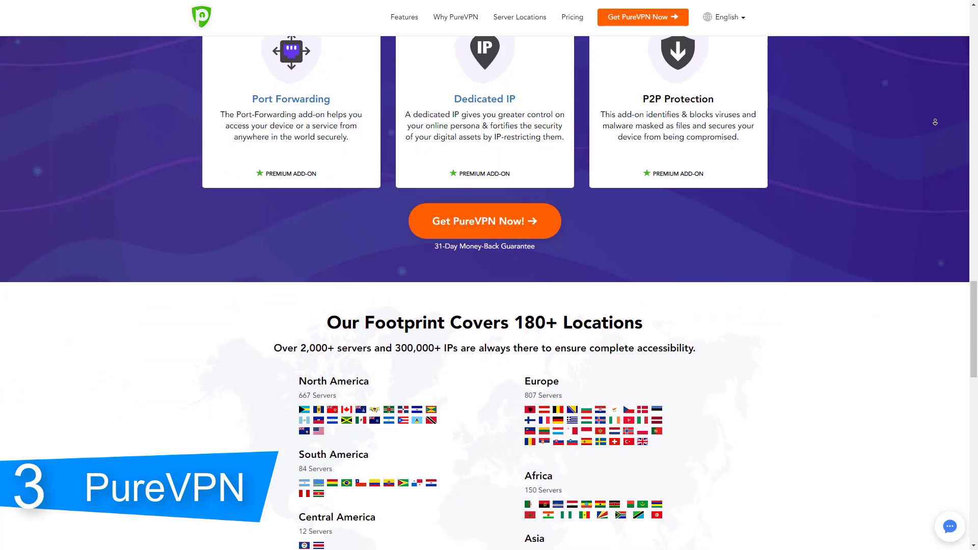
scroll(down, 3)
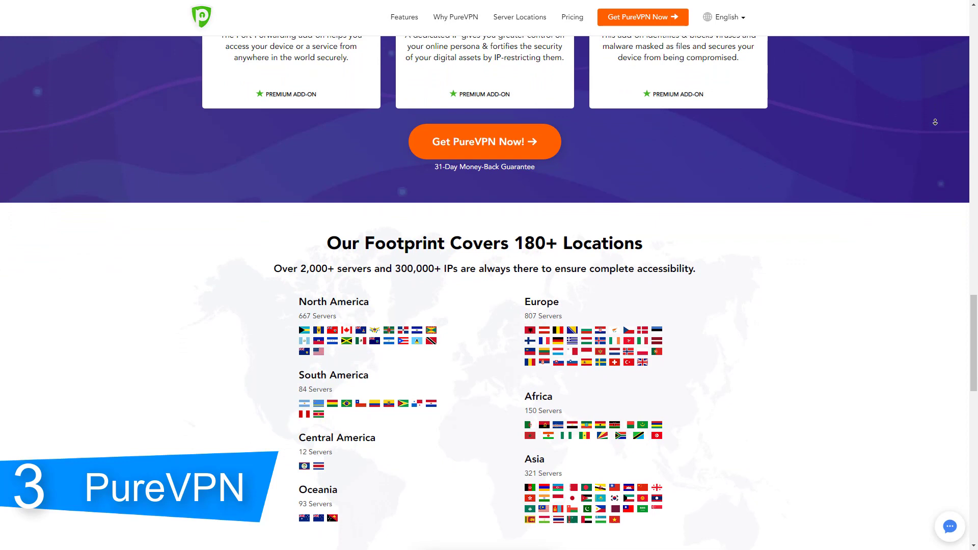
scroll(down, 3)
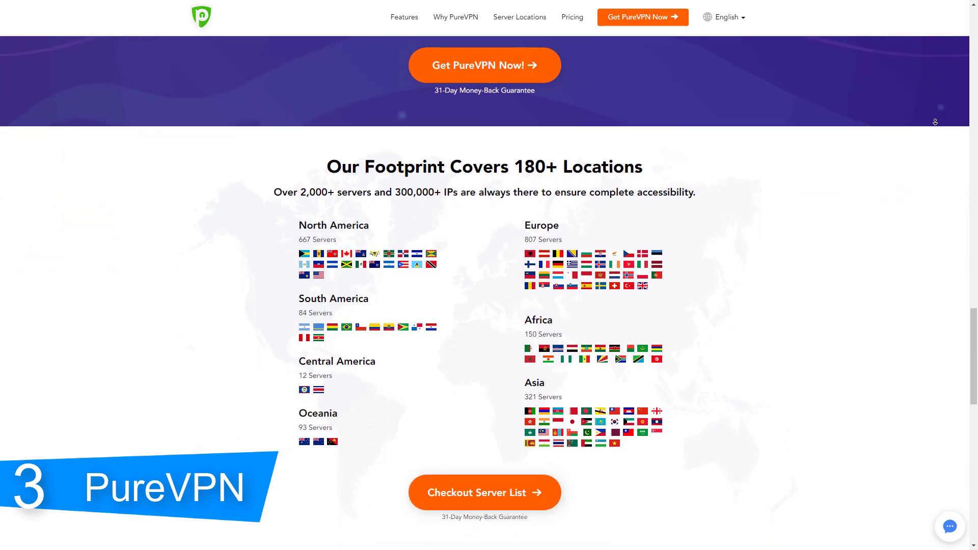
scroll(down, 3)
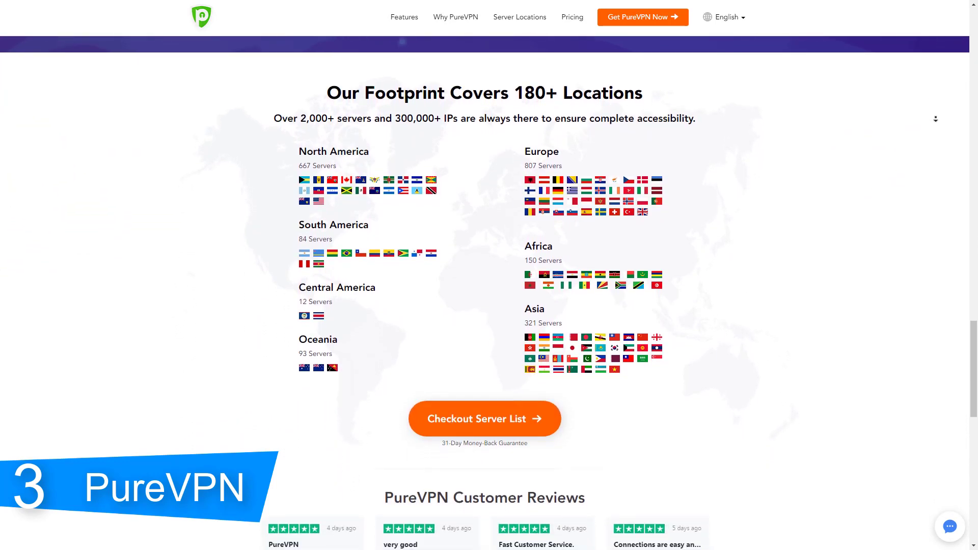
scroll(down, 3)
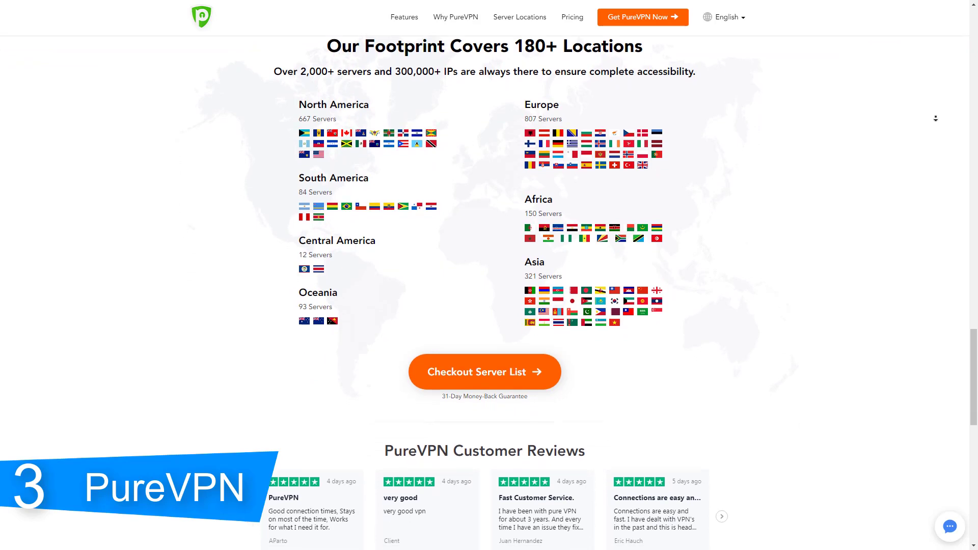
scroll(down, 3)
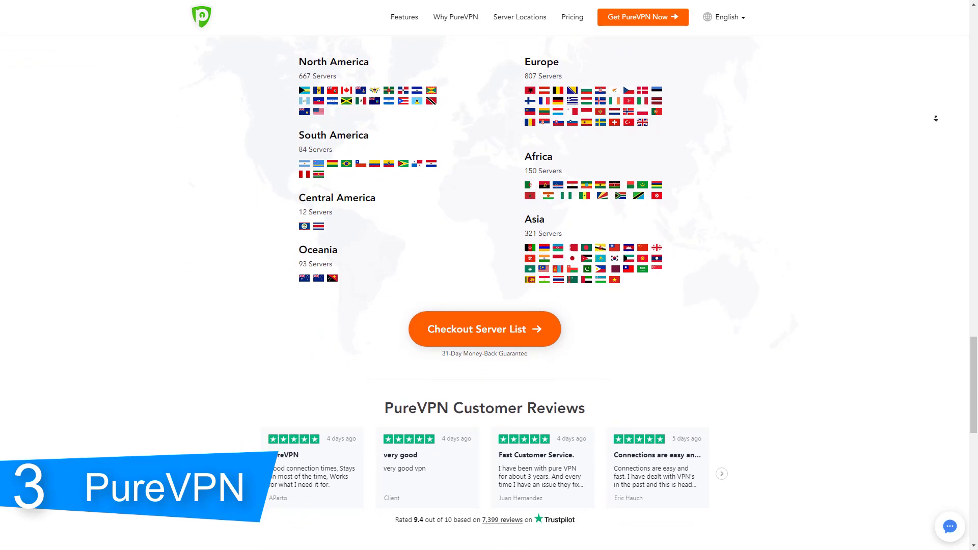
scroll(down, 3)
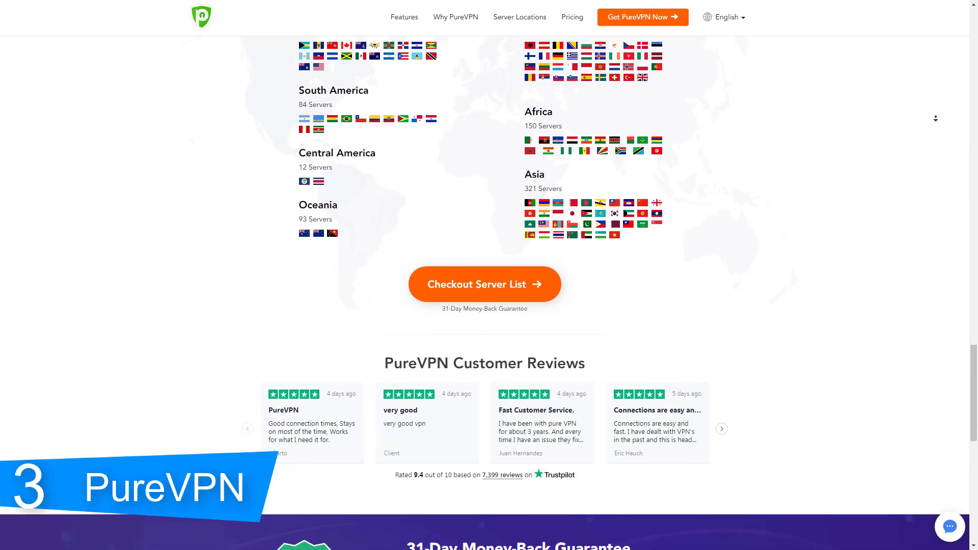
scroll(down, 3)
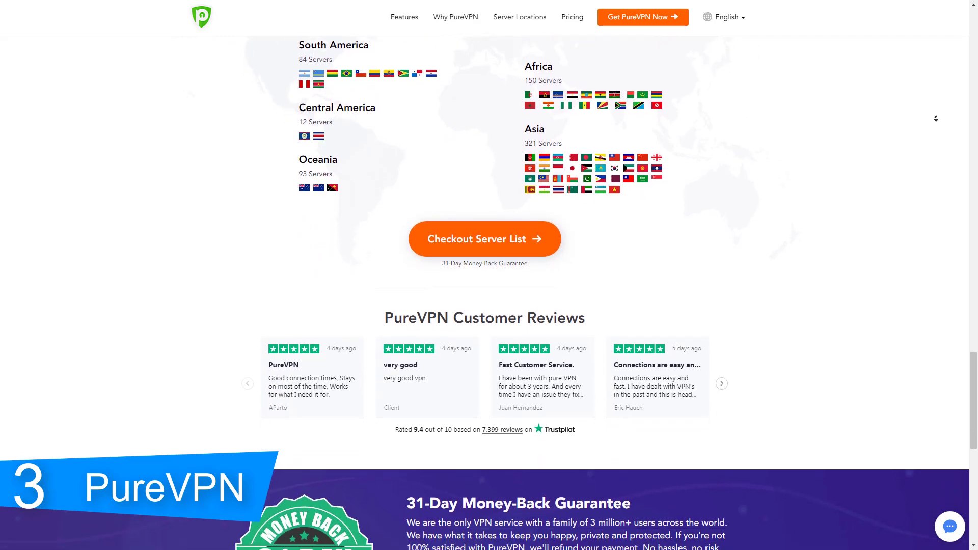
scroll(down, 3)
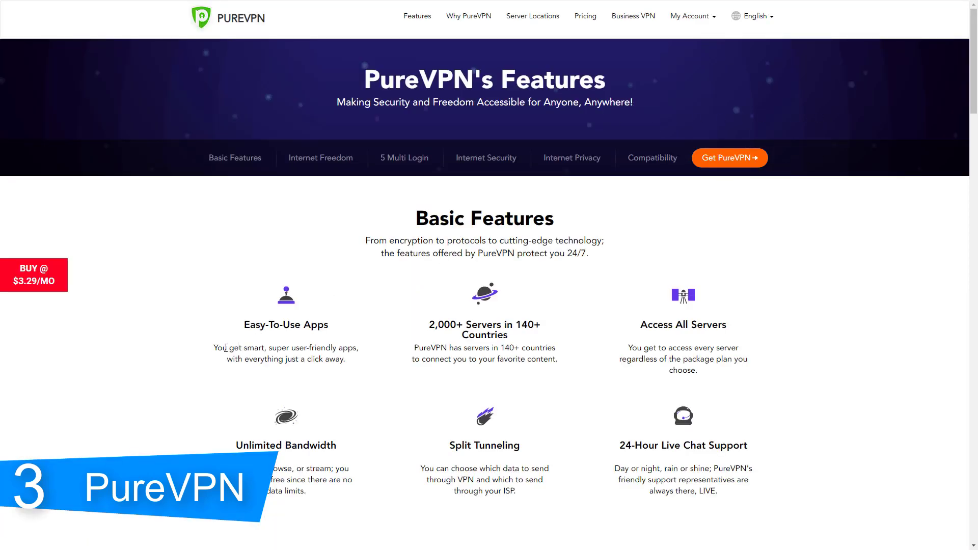
Highlight the Basic Features text including the Unlimited Bandwidth description, then clear the selection.
drag(215, 347, 363, 358)
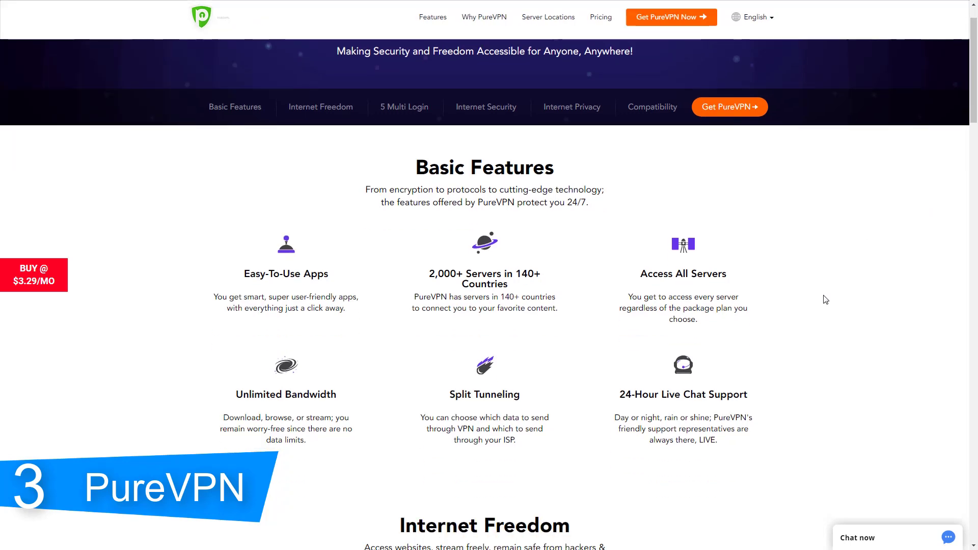
scroll(down, 3)
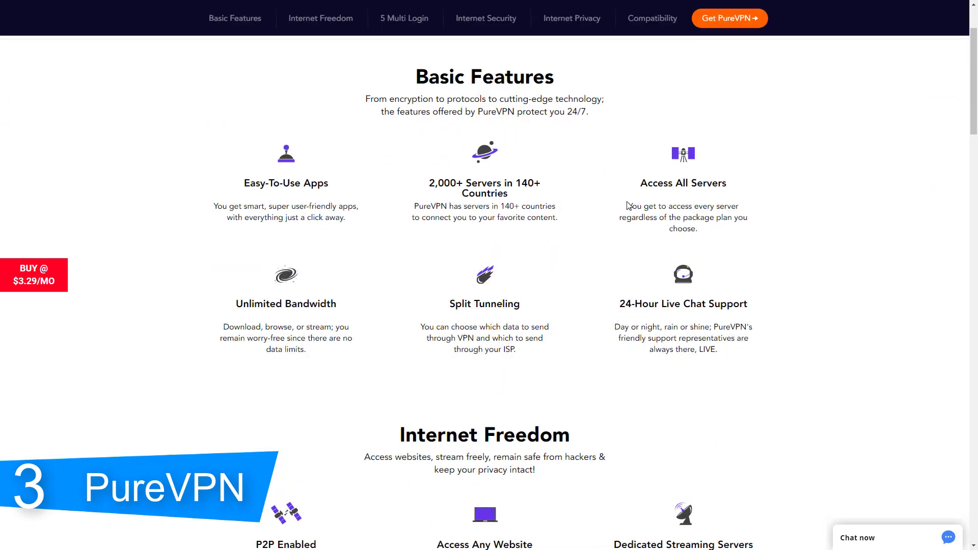
drag(624, 206, 697, 228)
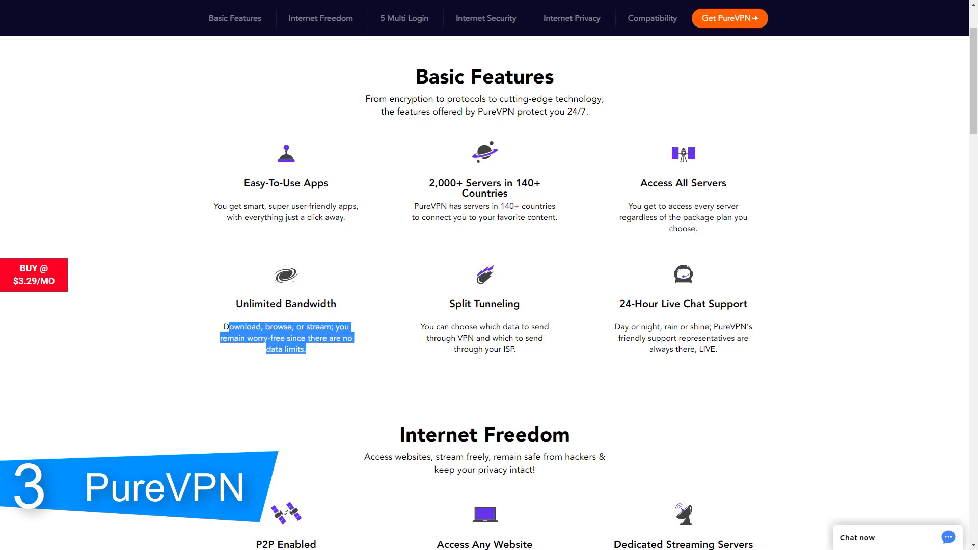
click(353, 362)
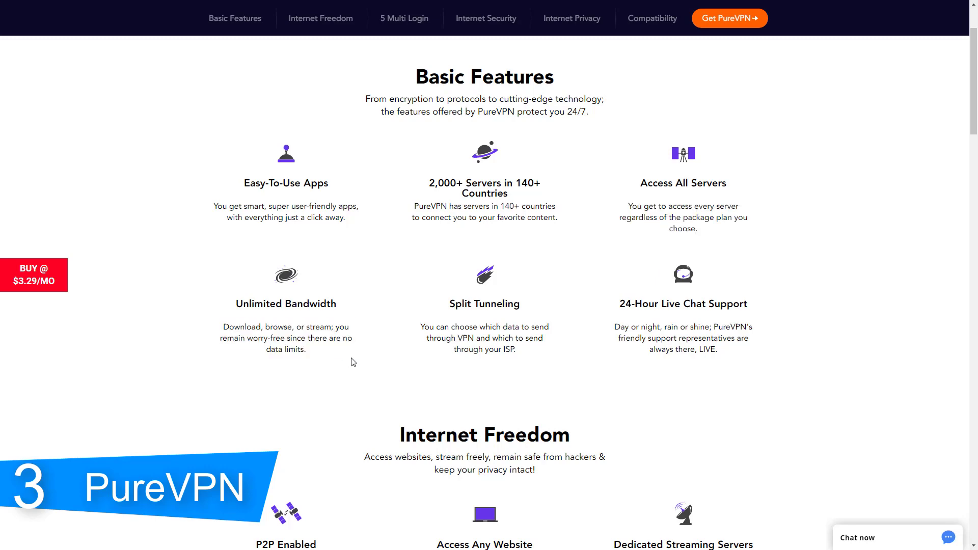
Scroll through the Internet Freedom list down to the 5 Multi-Logins per Household offer.
scroll(down, 3)
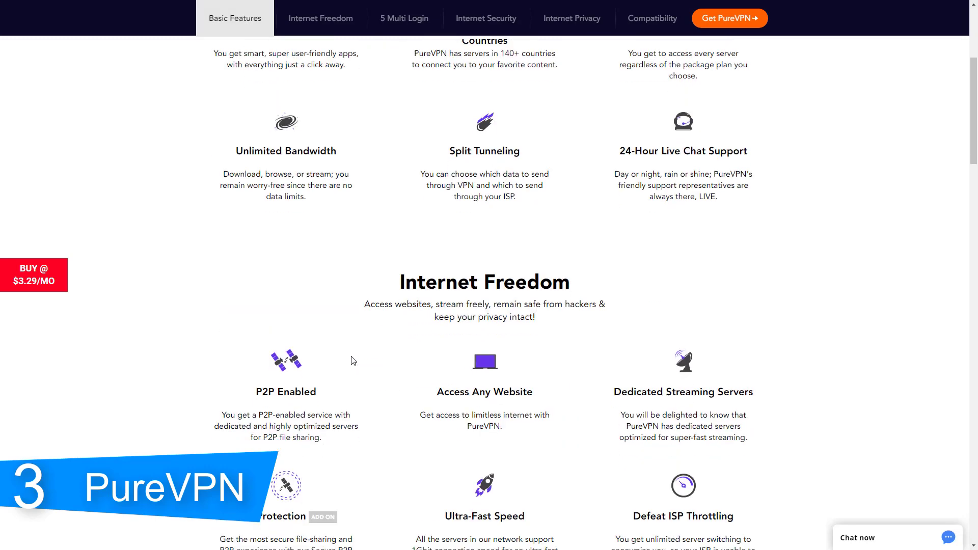
mouse_move(371, 397)
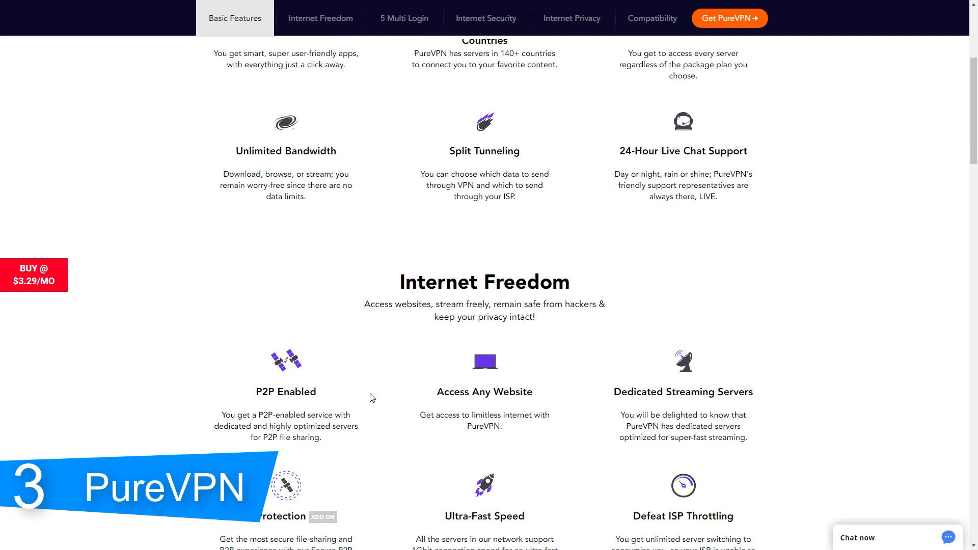
scroll(down, 3)
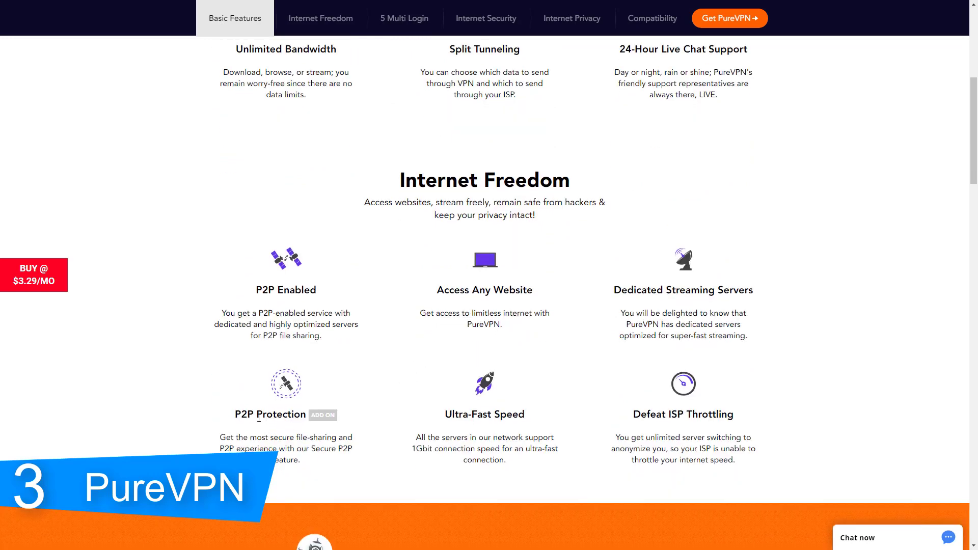
double_click(271, 414)
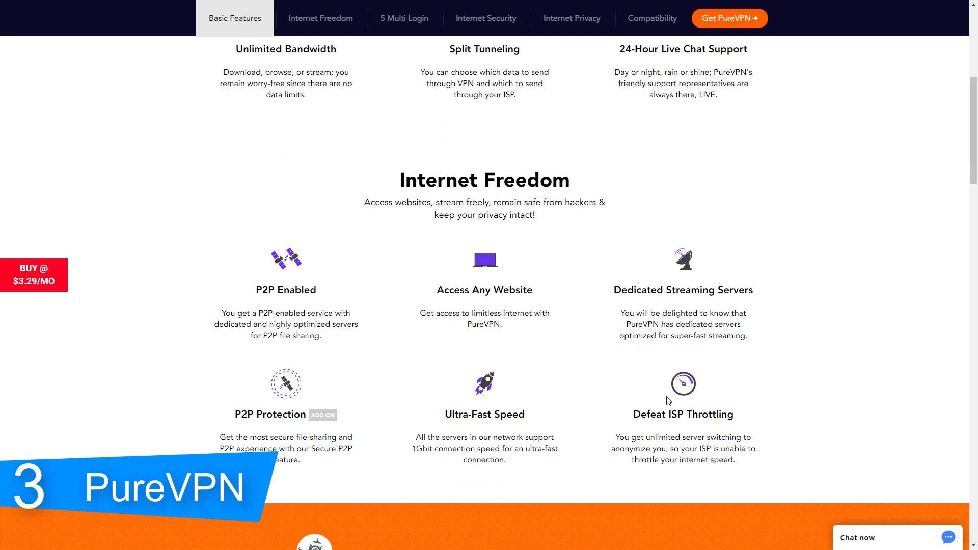
scroll(down, 3)
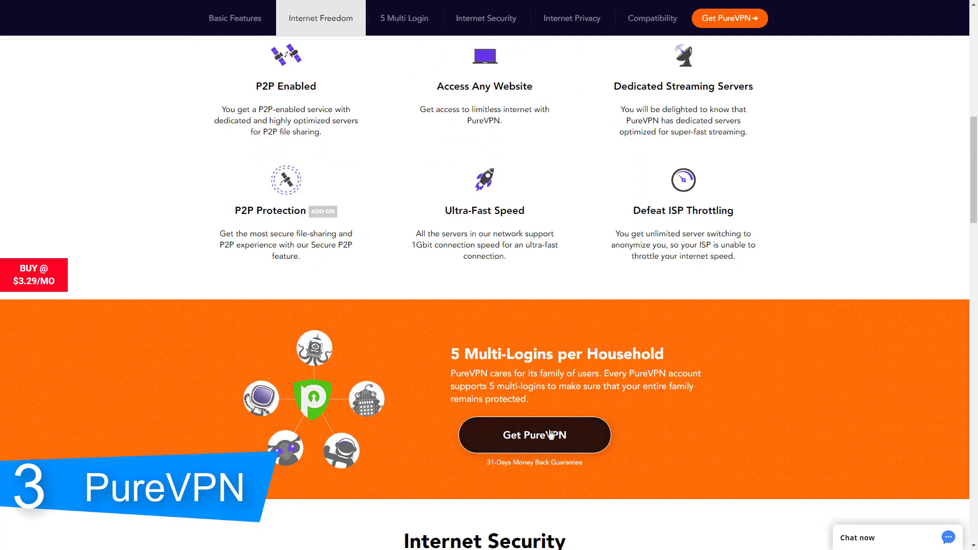
scroll(down, 3)
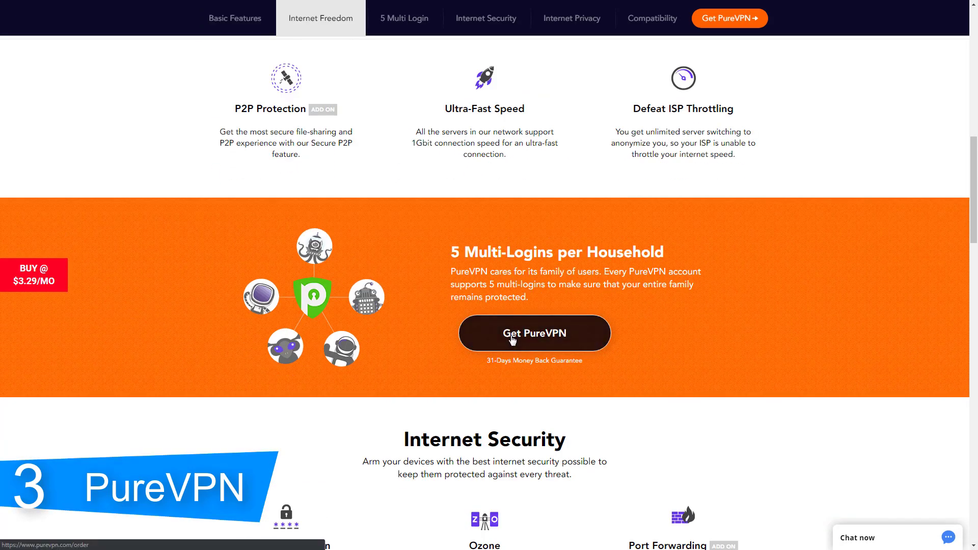
Open the PureVPN order page and choose the 1 Month plan, triggering the 70% 1-year discount warning.
click(535, 332)
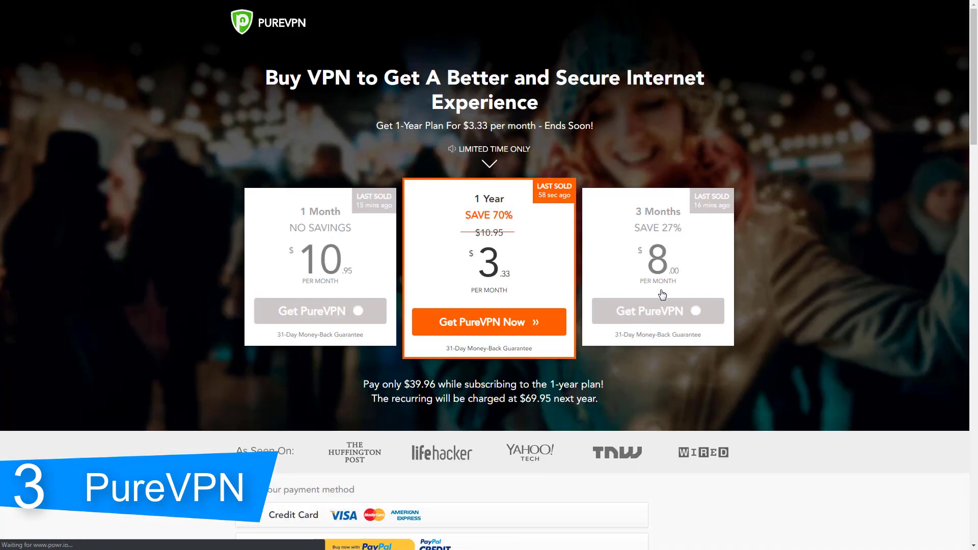
mouse_move(480, 284)
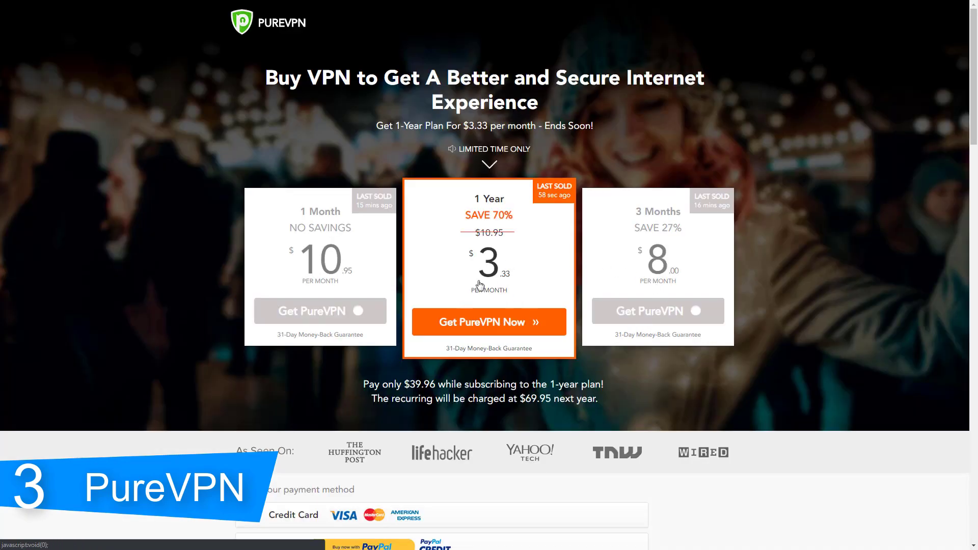
scroll(down, 3)
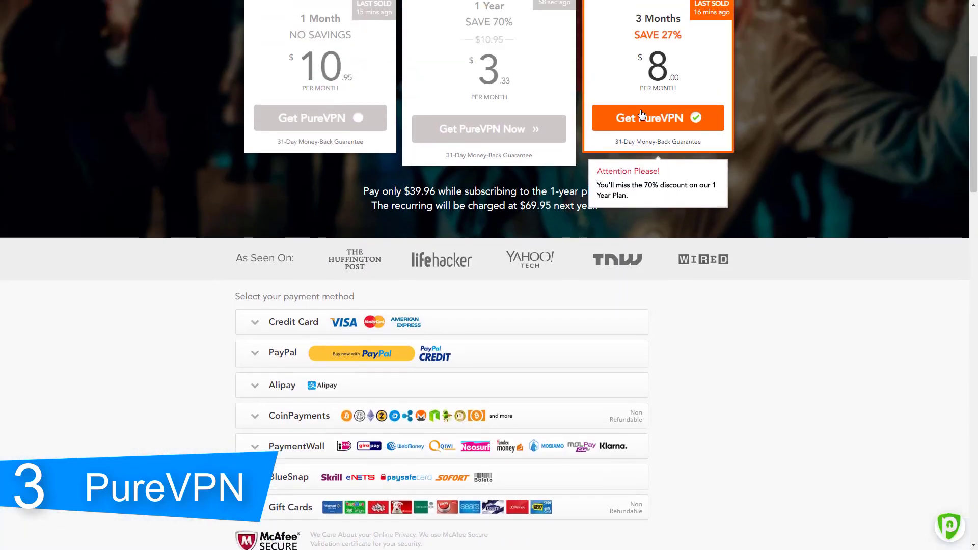
click(320, 118)
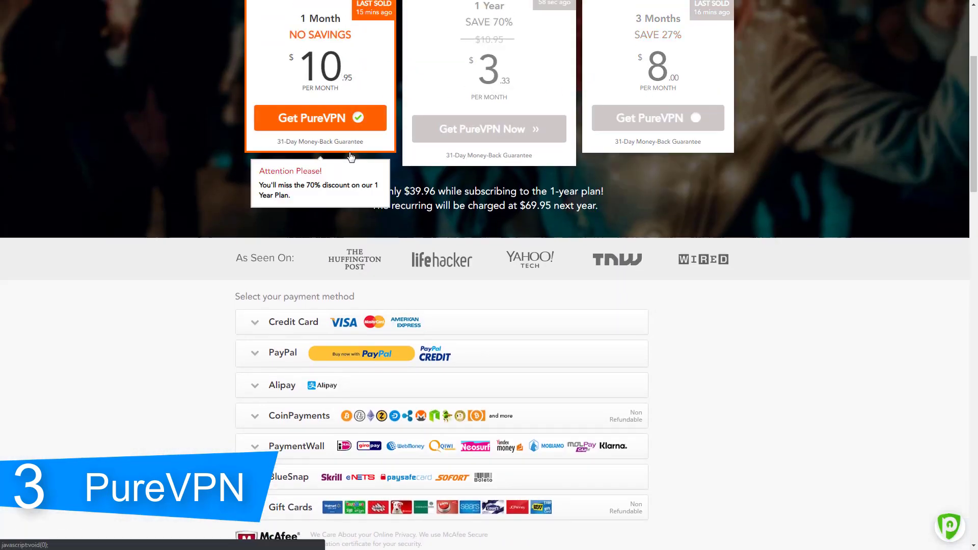
scroll(down, 3)
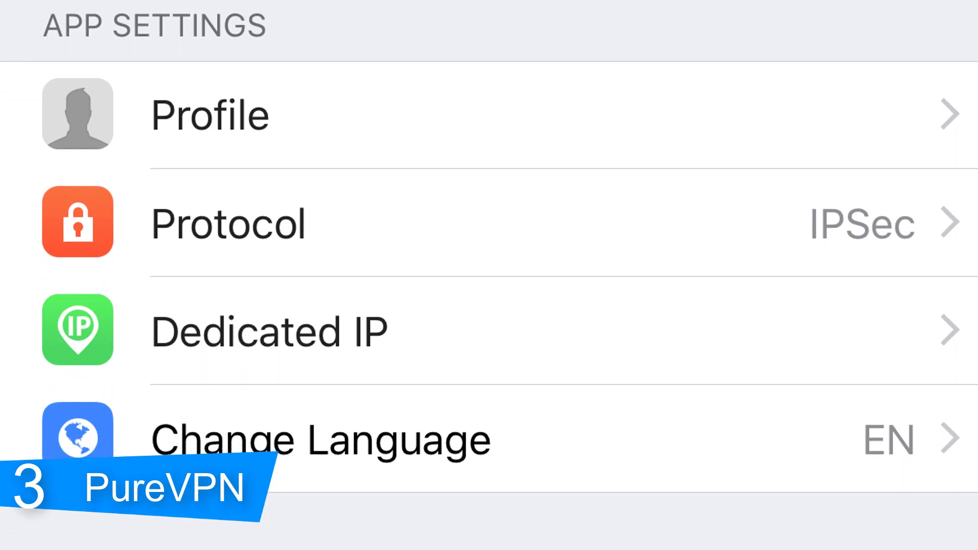
Scroll the PureVPN worldwide server list by region showing 141 countries and 500+ servers.
scroll(down, 3)
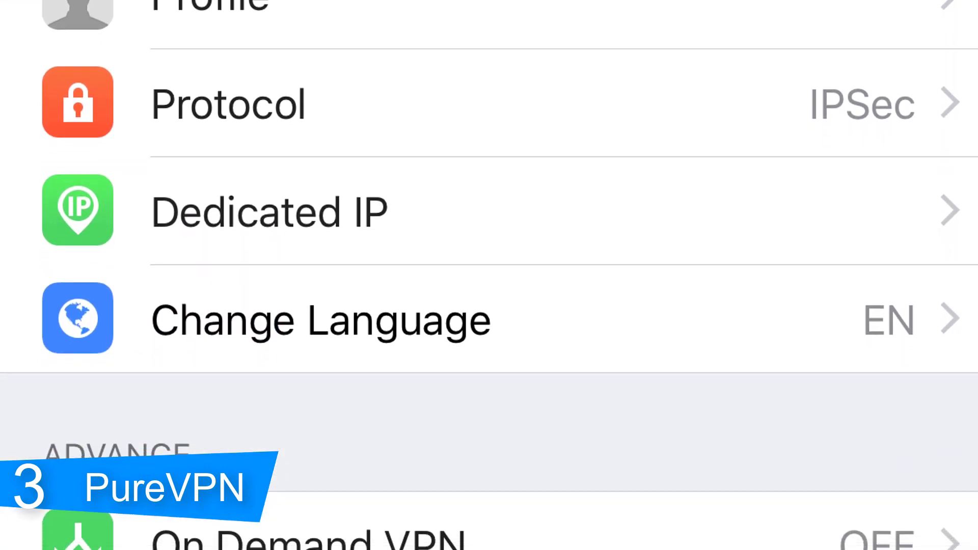
scroll(down, 3)
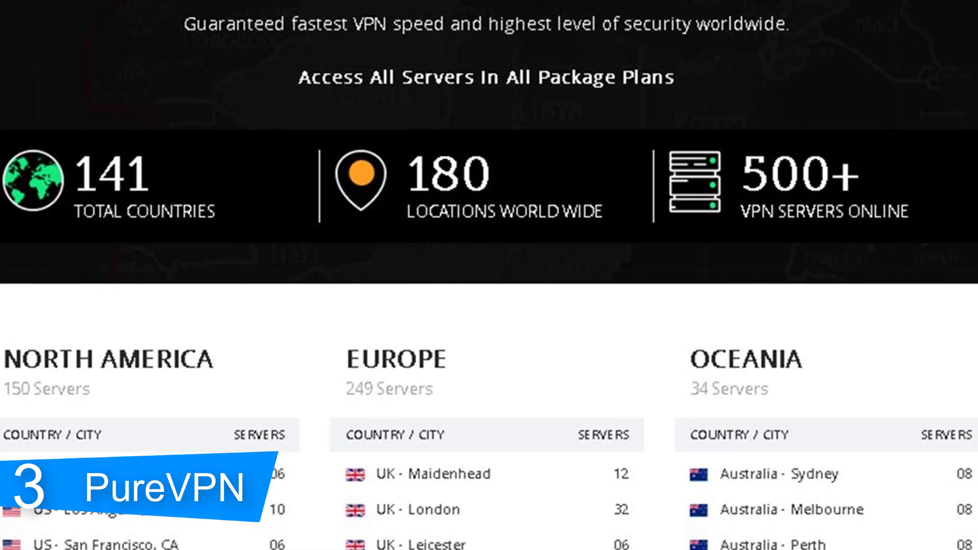
scroll(down, 3)
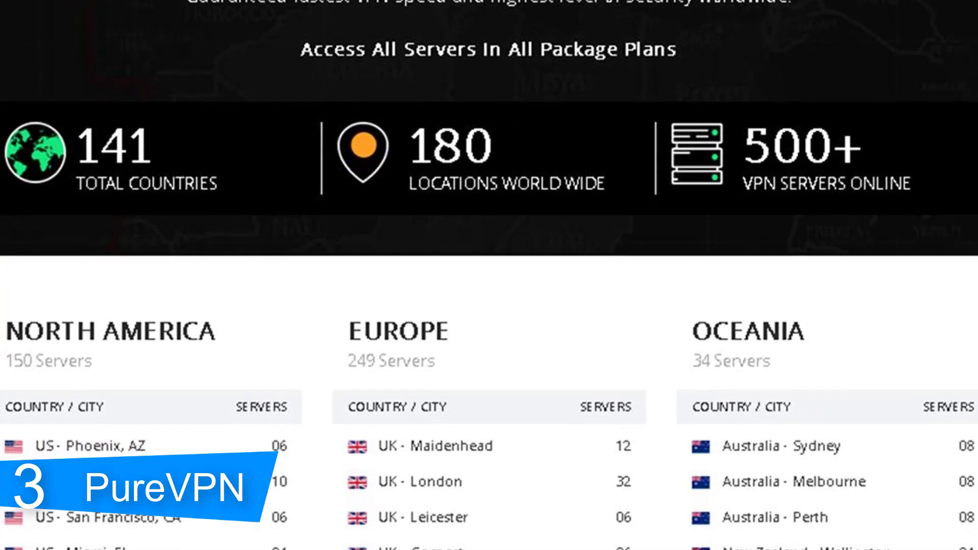
scroll(down, 3)
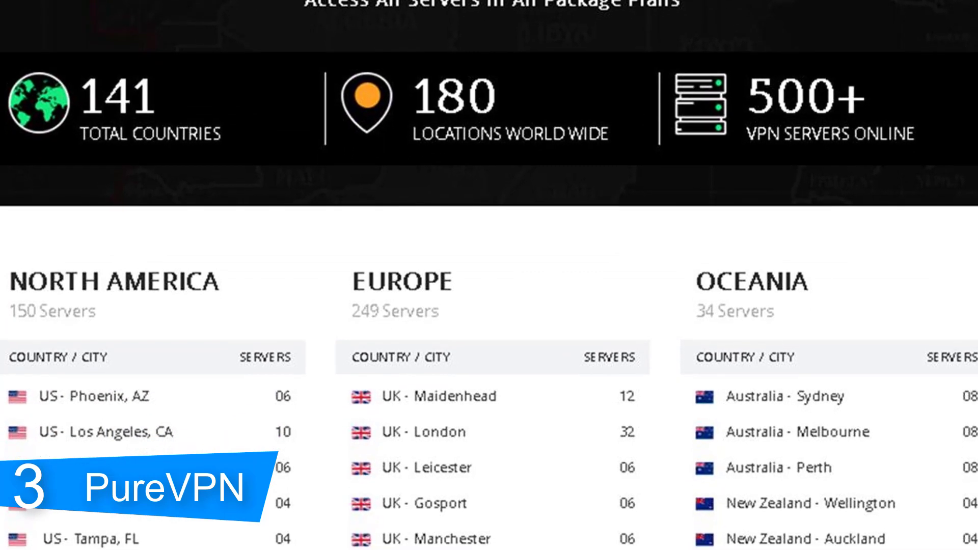
scroll(down, 3)
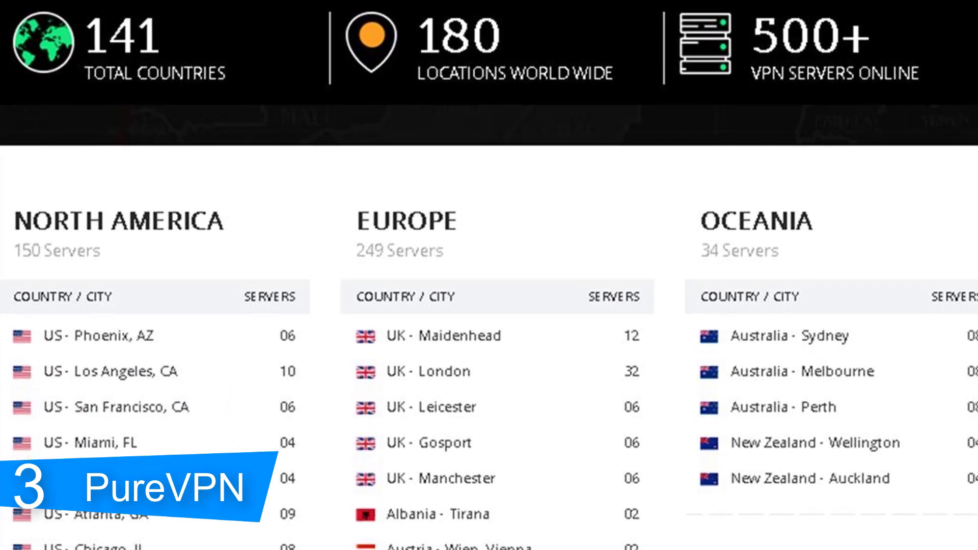
scroll(down, 3)
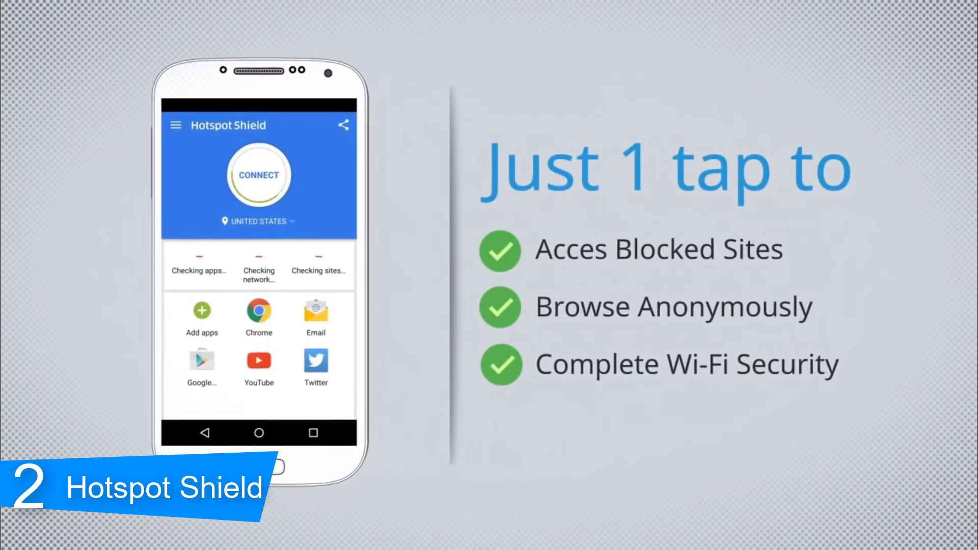
Play the Hotspot Shield promo showing the Connect screen and the Networks auto-on toggles.
click(259, 175)
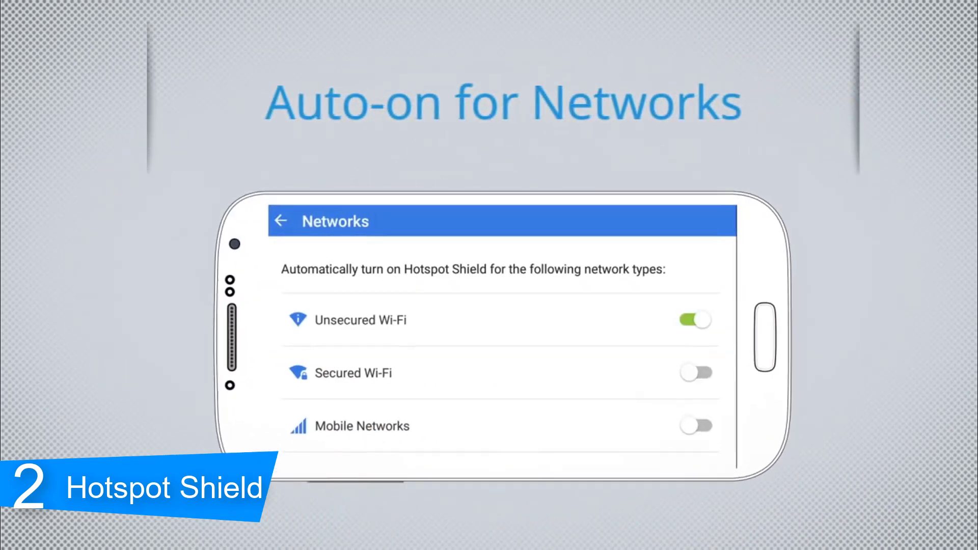
click(699, 375)
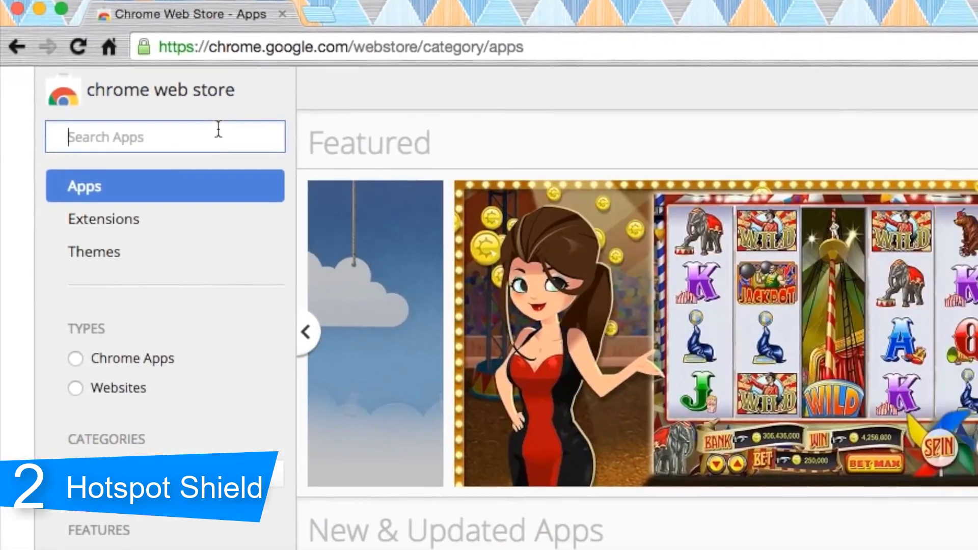
Search 'hotspot shield' in the Chrome Web Store and add the Hotspot Shield Free VPN Proxy extension to Chrome.
text(hotspot shield)
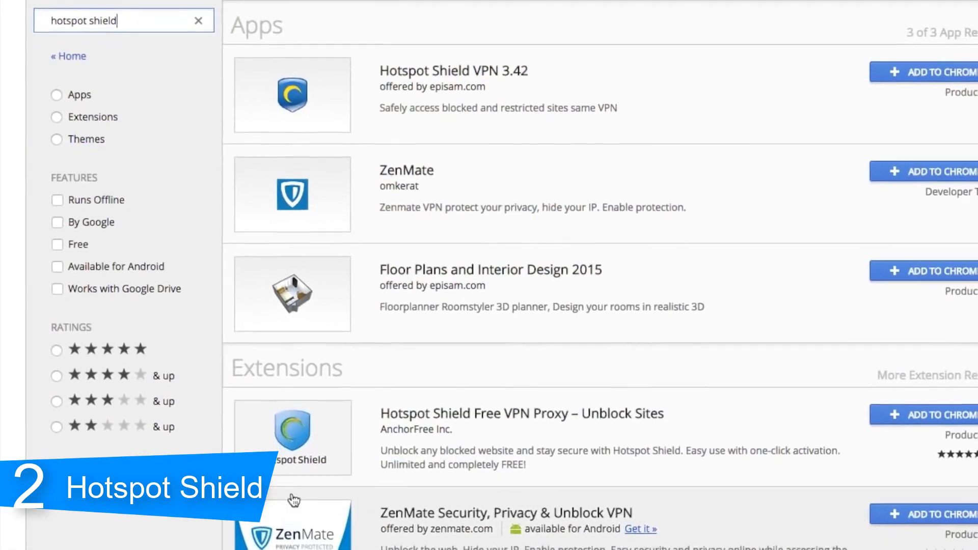
click(522, 413)
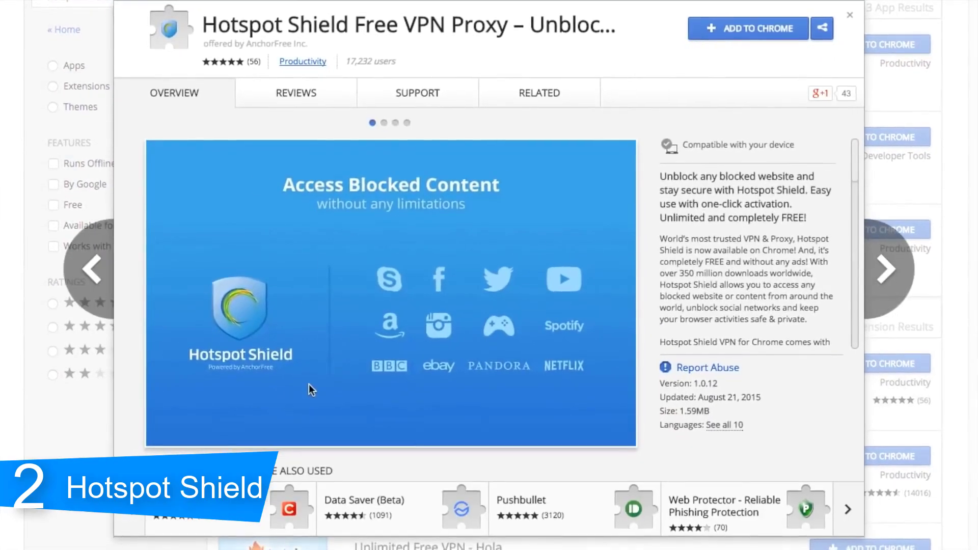
click(749, 29)
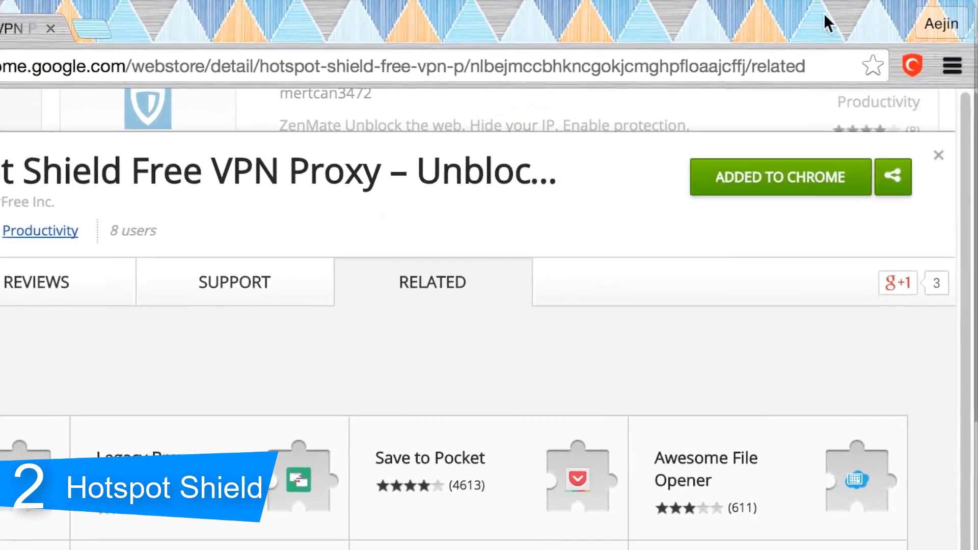
click(912, 64)
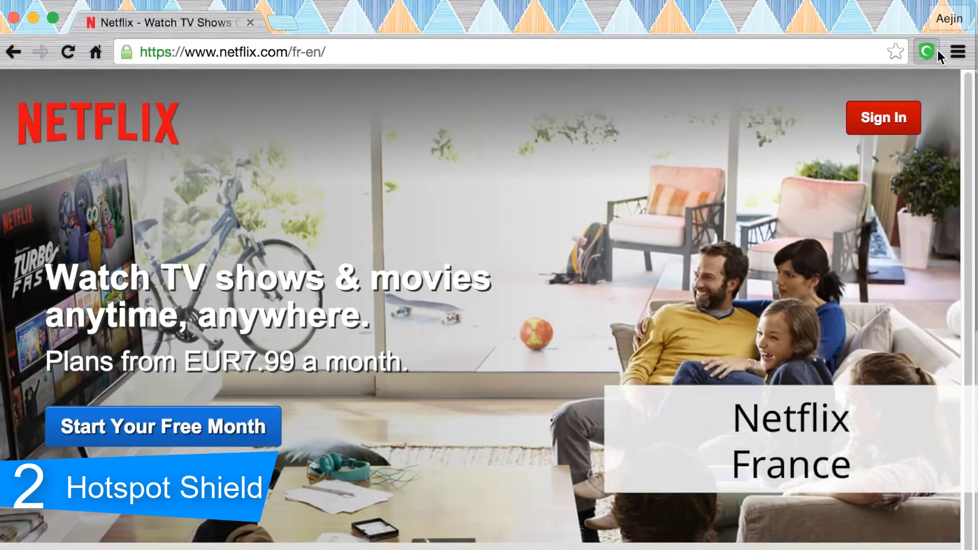
Bring up the Hotspot Shield extension from the toolbar while Netflix France loads.
click(925, 51)
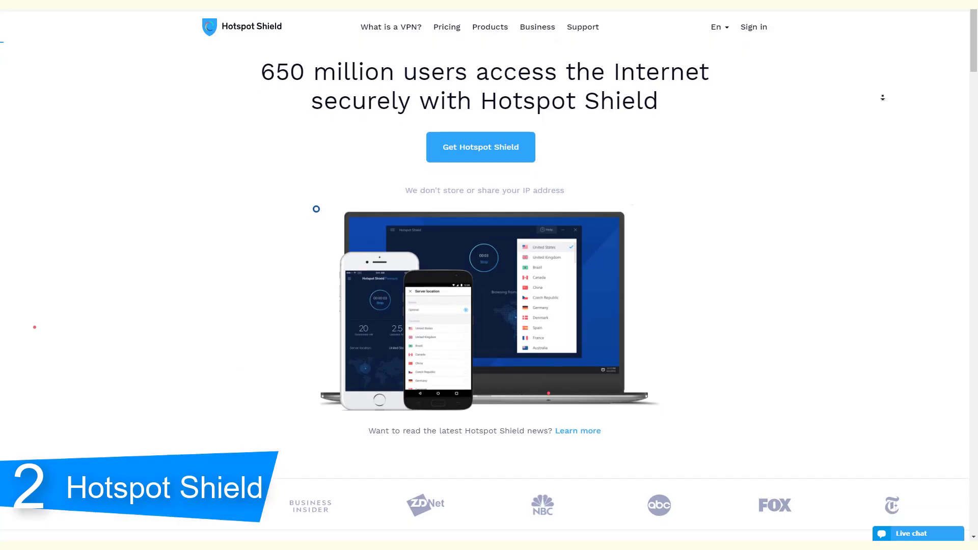
Scroll through the borderless access, Most trusted VPN technology and Protect your privacy sections.
scroll(down, 3)
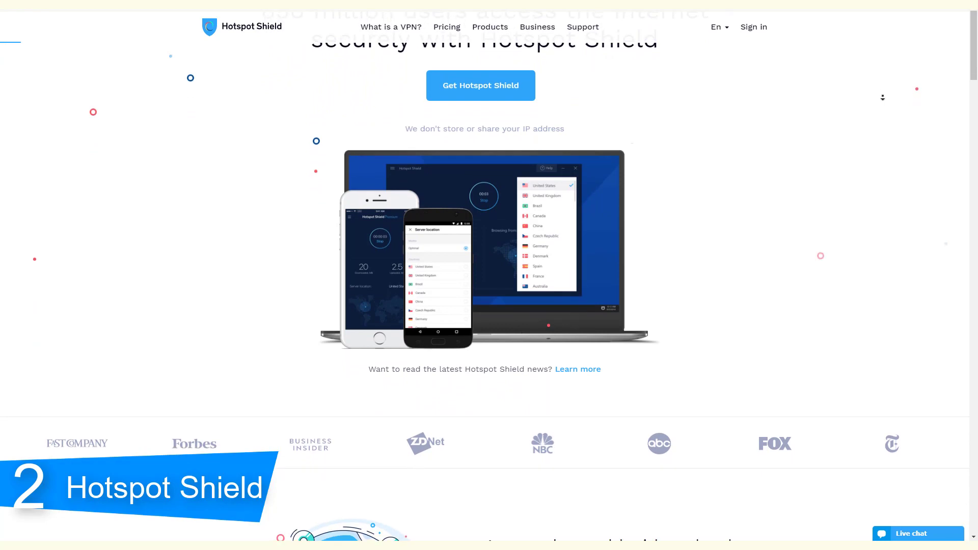
scroll(down, 3)
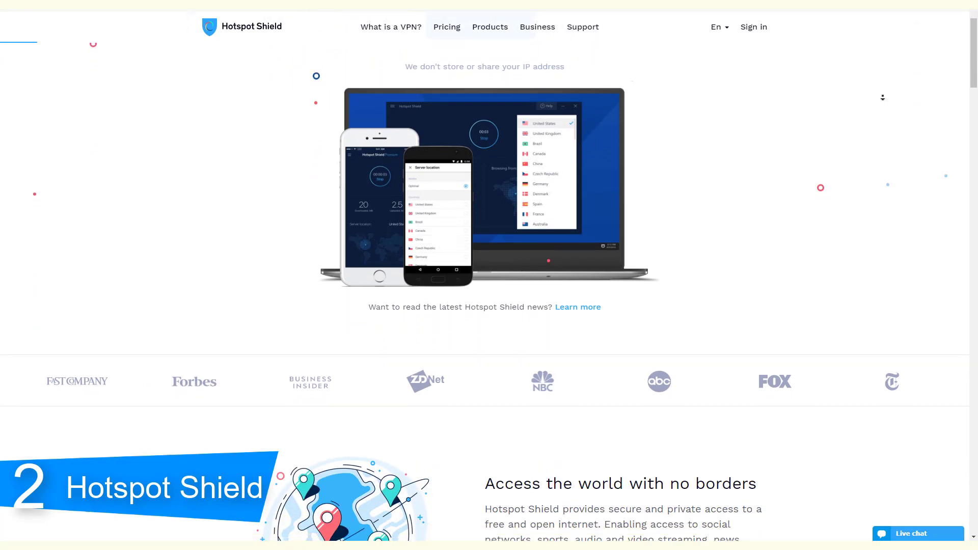
scroll(down, 3)
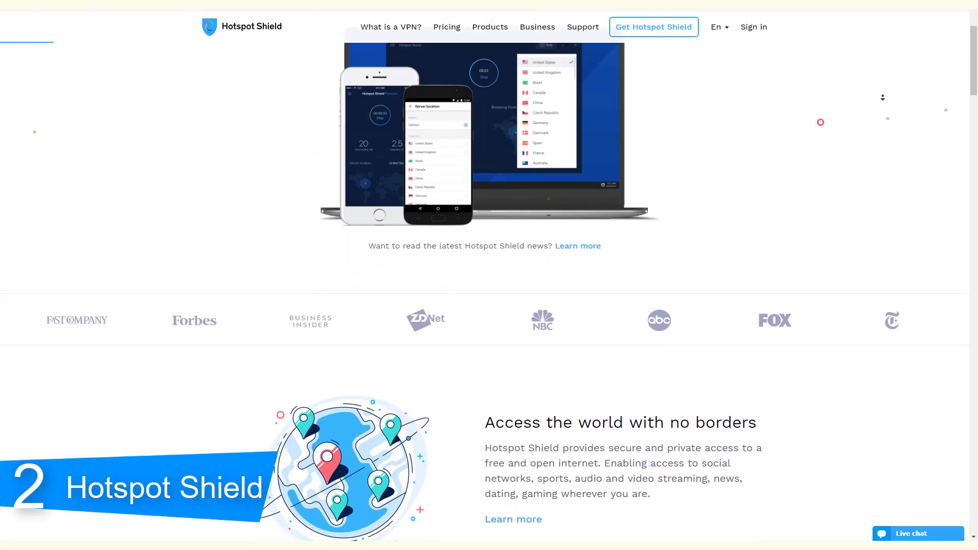
scroll(down, 3)
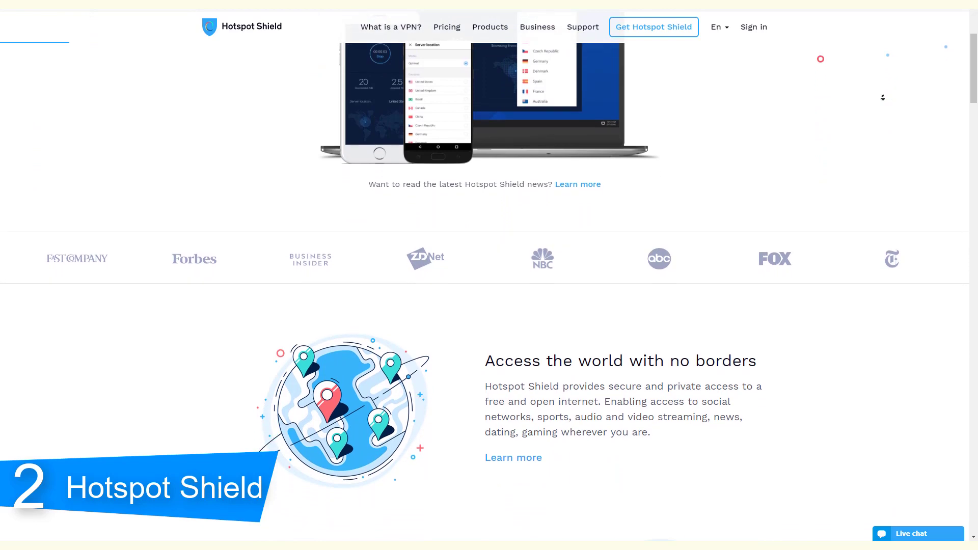
scroll(down, 3)
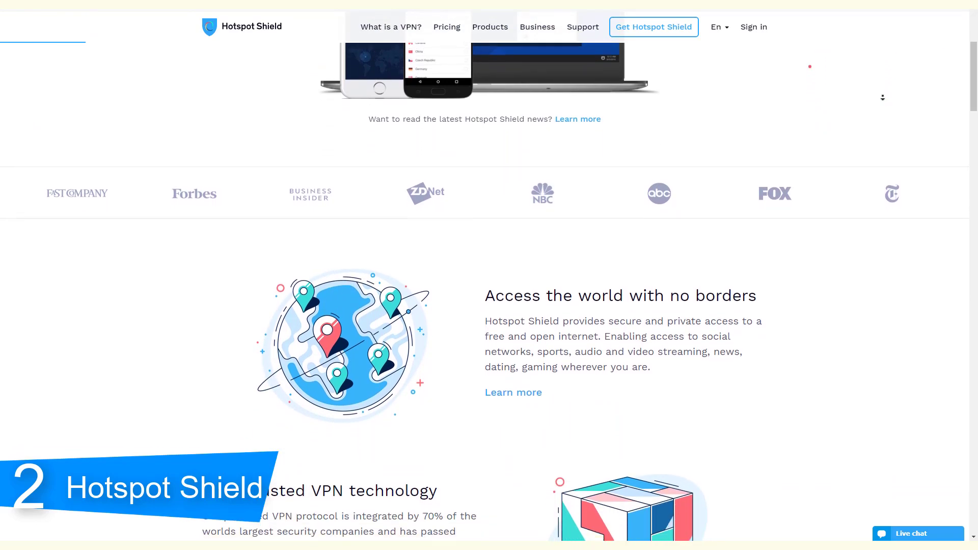
scroll(down, 3)
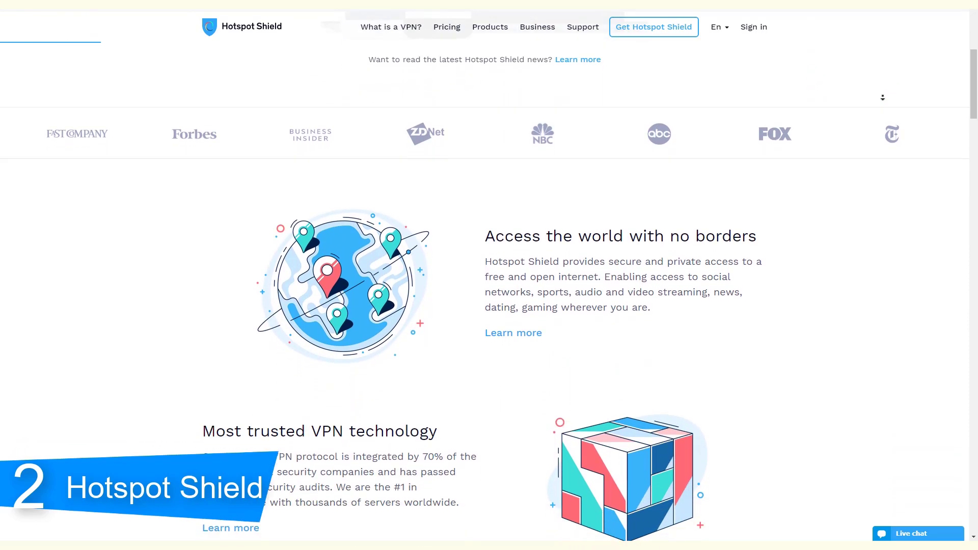
scroll(down, 3)
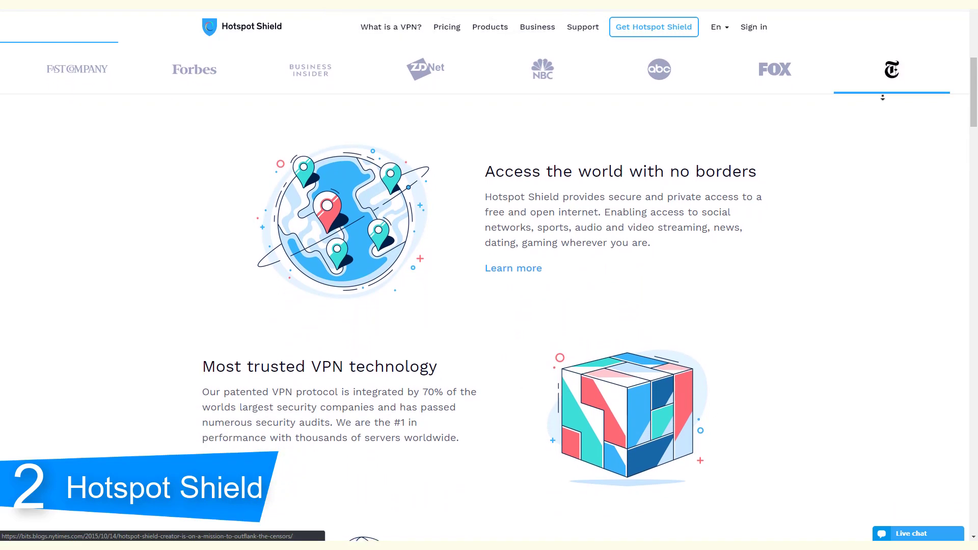
scroll(down, 3)
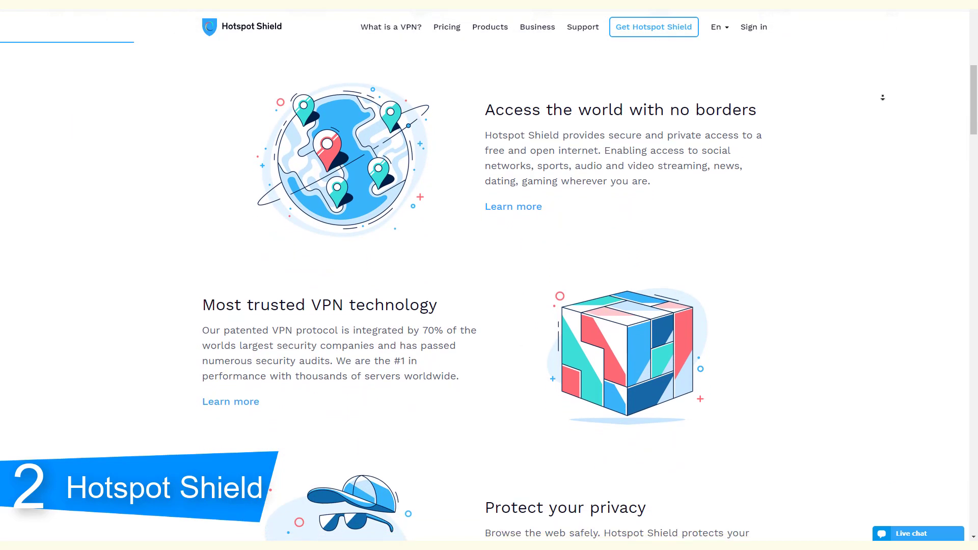
scroll(down, 3)
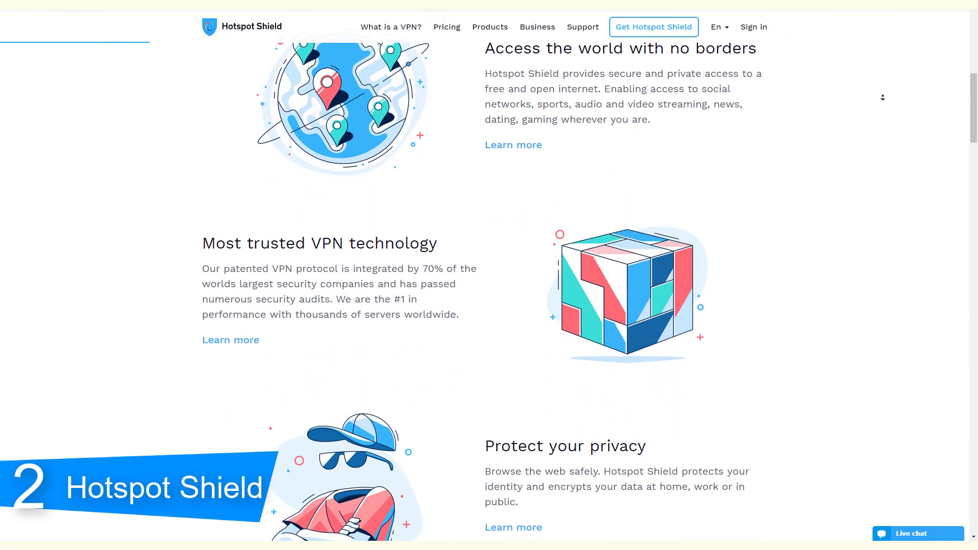
scroll(down, 3)
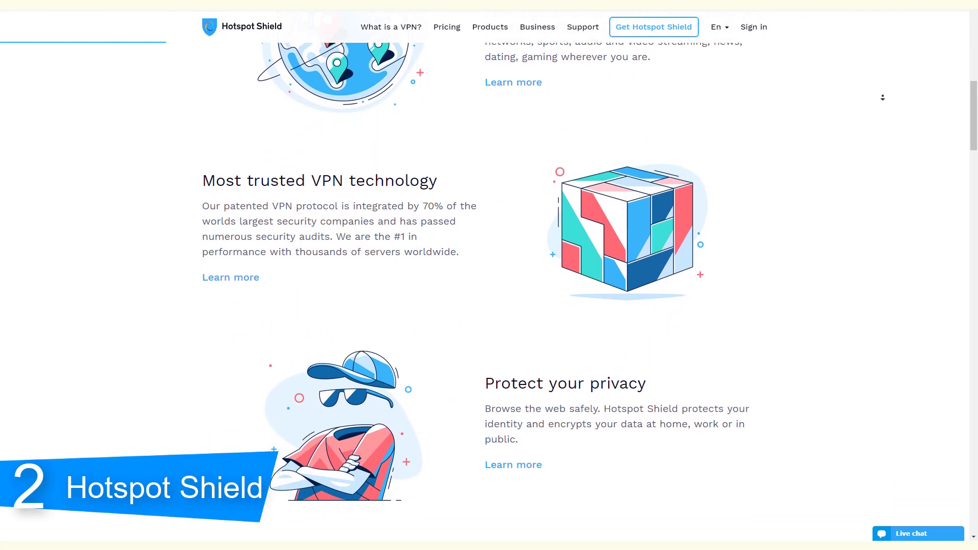
scroll(down, 3)
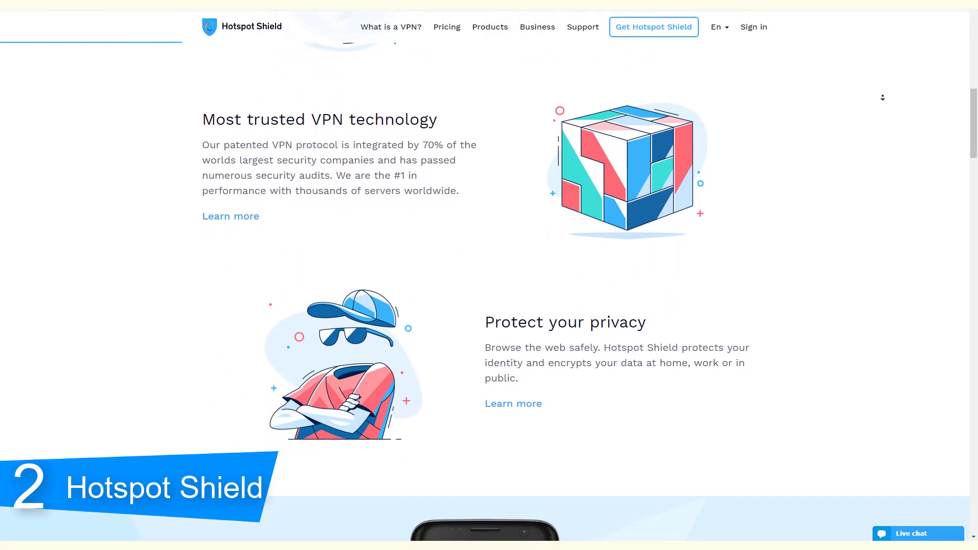
scroll(down, 3)
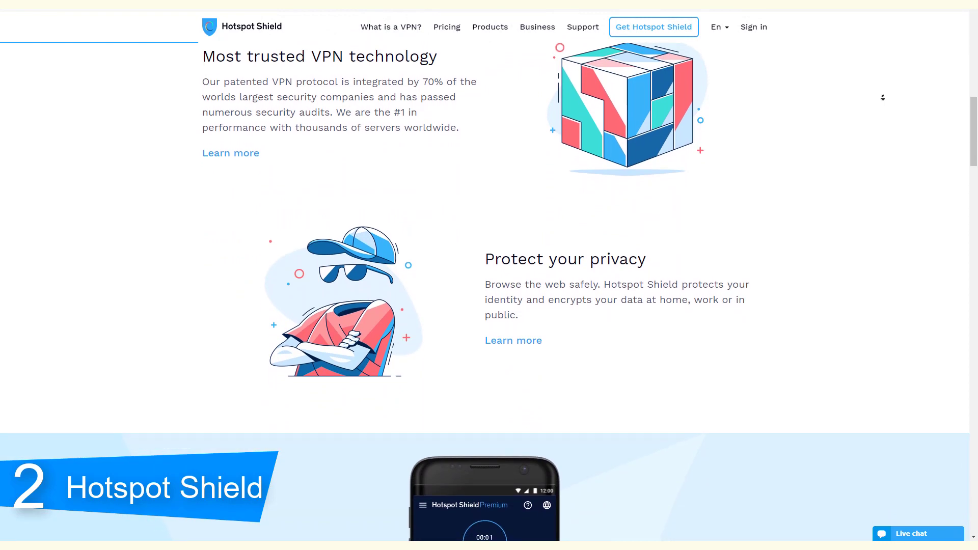
scroll(down, 3)
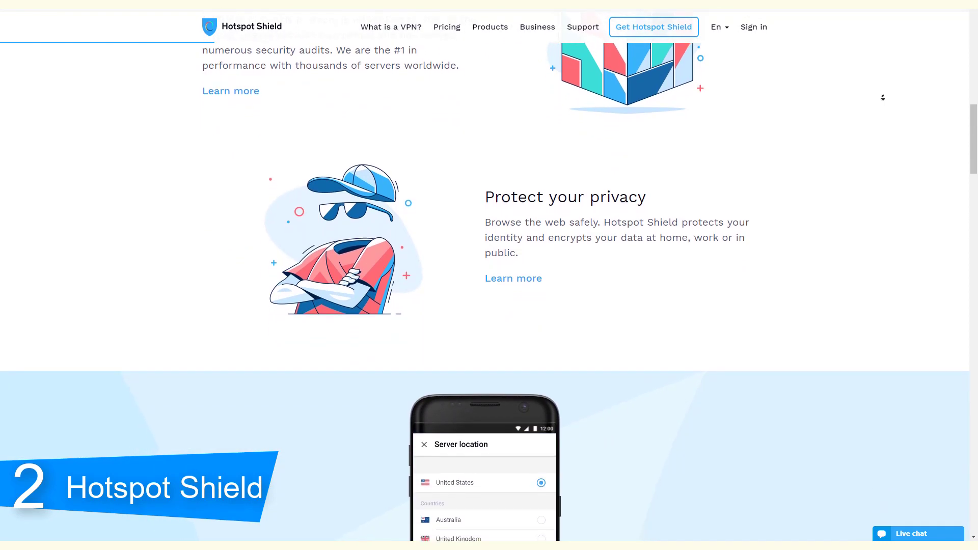
scroll(down, 3)
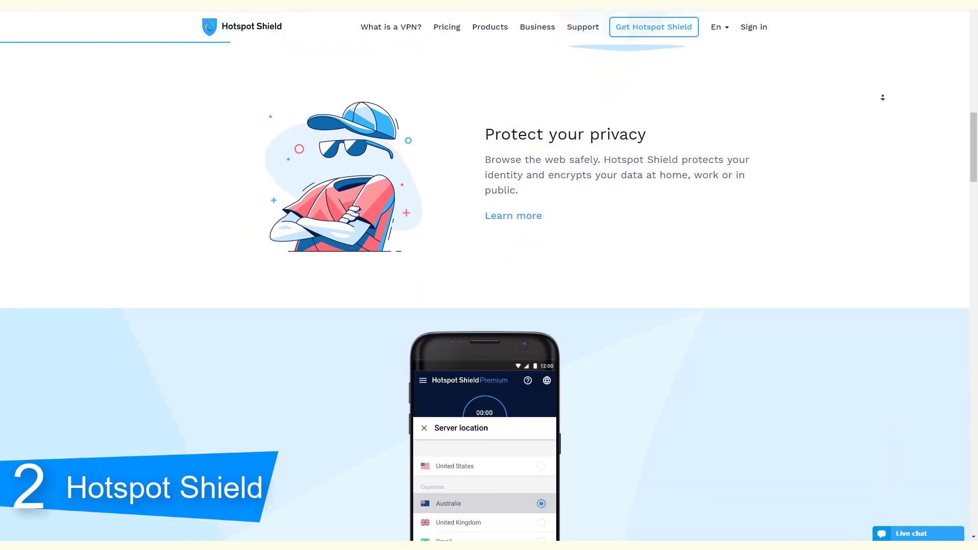
scroll(down, 3)
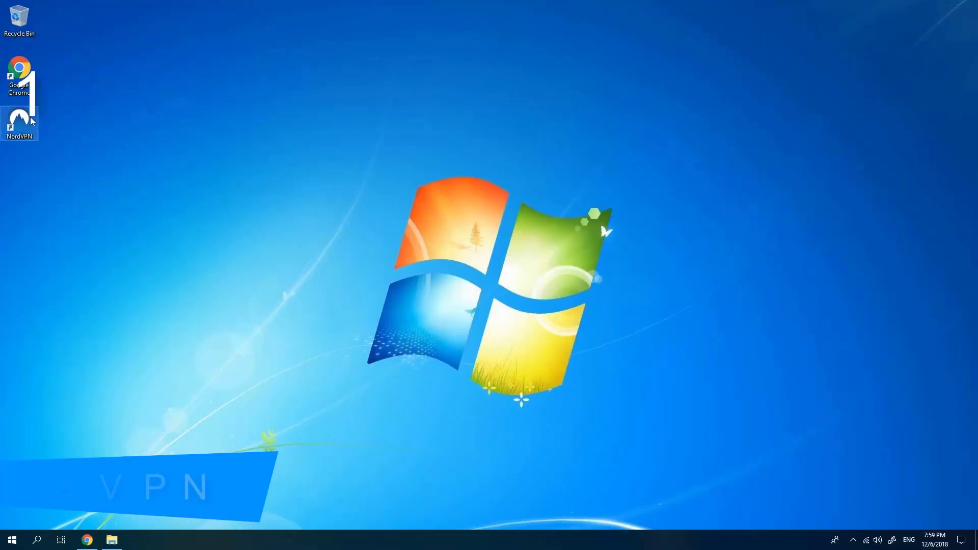
Start NordVPN from the desktop shortcut and sign in with the saved email and password.
double_click(18, 118)
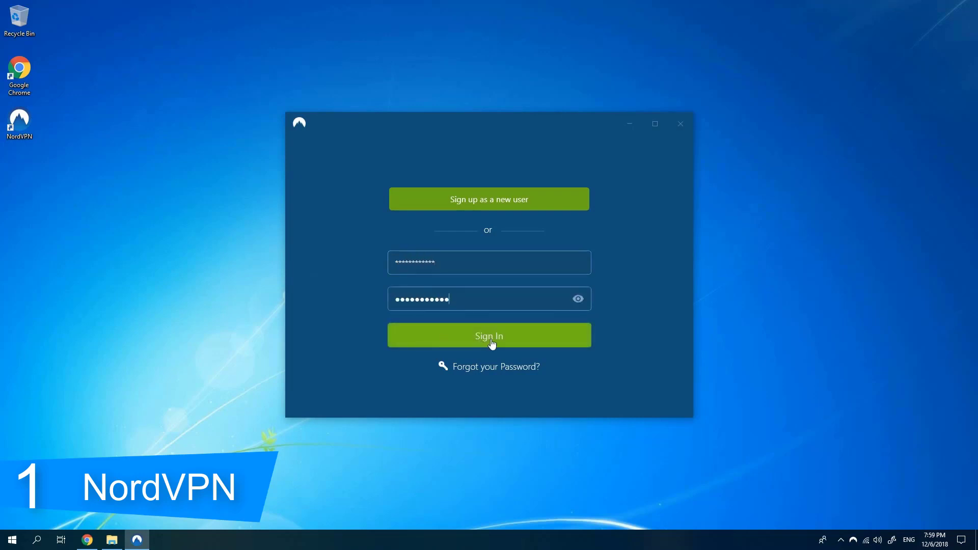
click(489, 335)
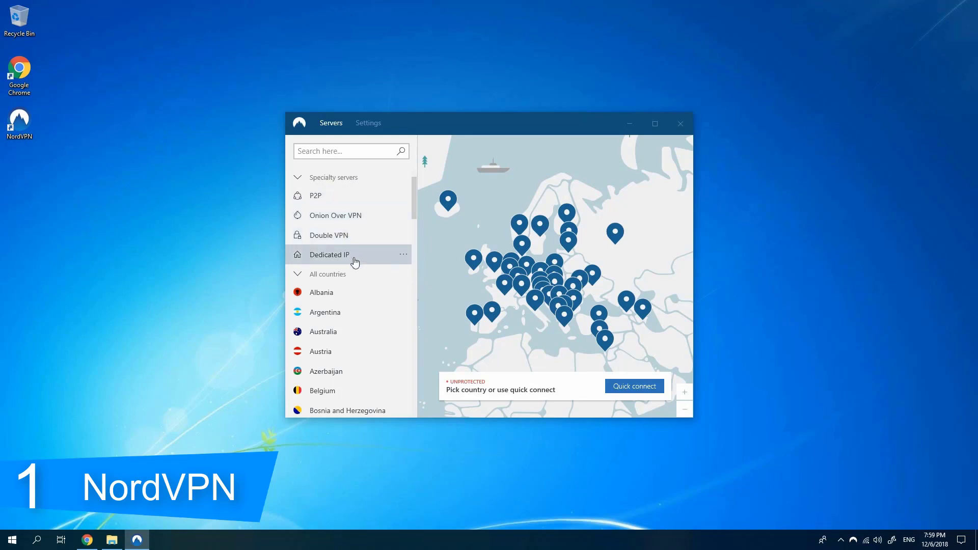
mouse_move(342, 387)
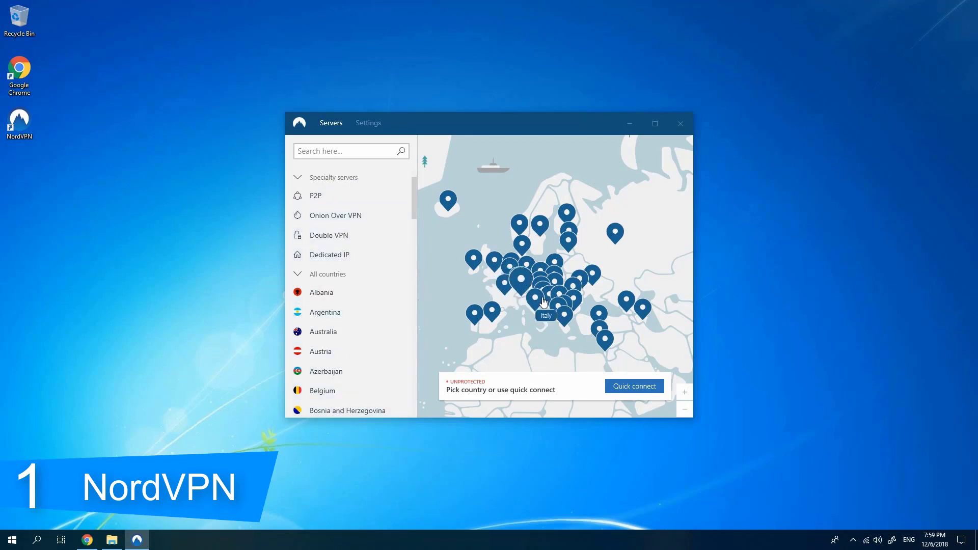
mouse_move(676, 336)
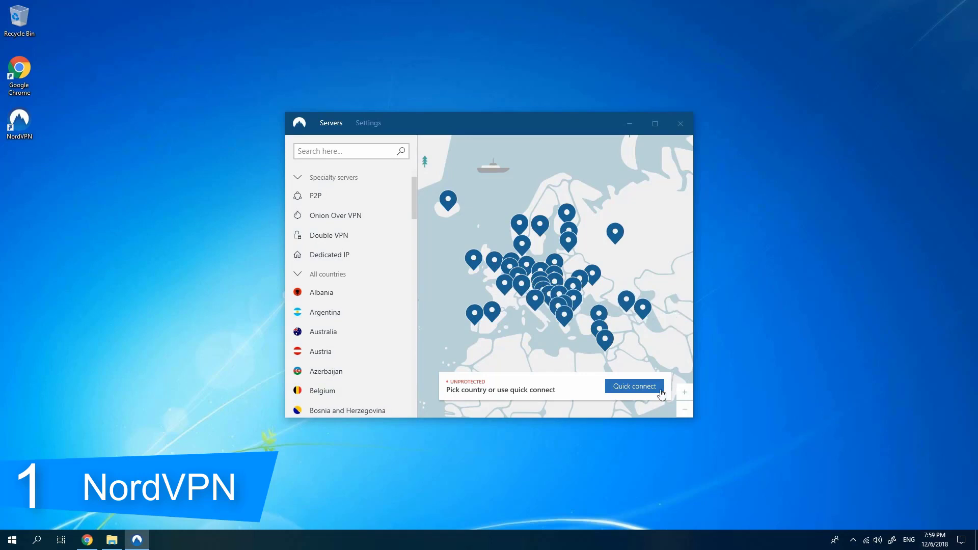
Quick-connect to United Kingdom #460, then close the window while staying protected.
click(635, 386)
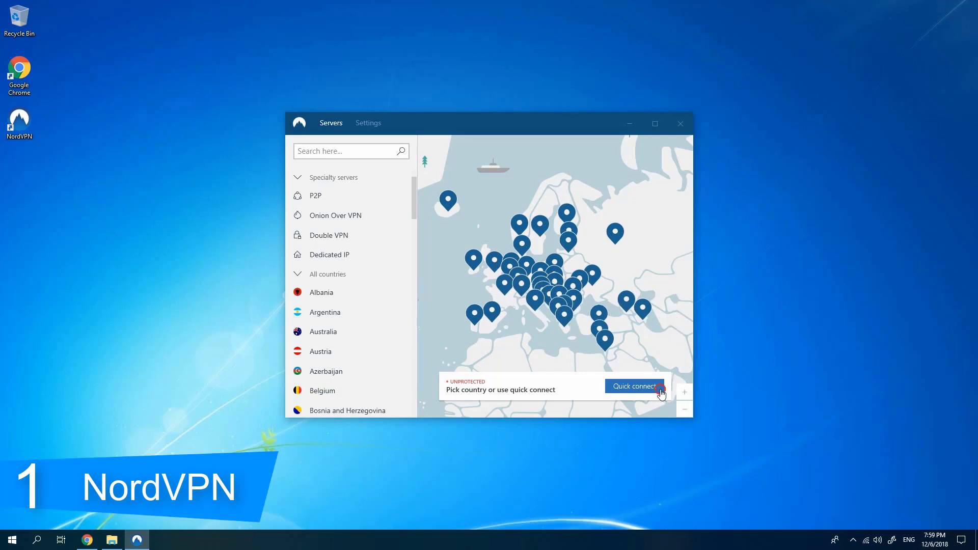
click(659, 386)
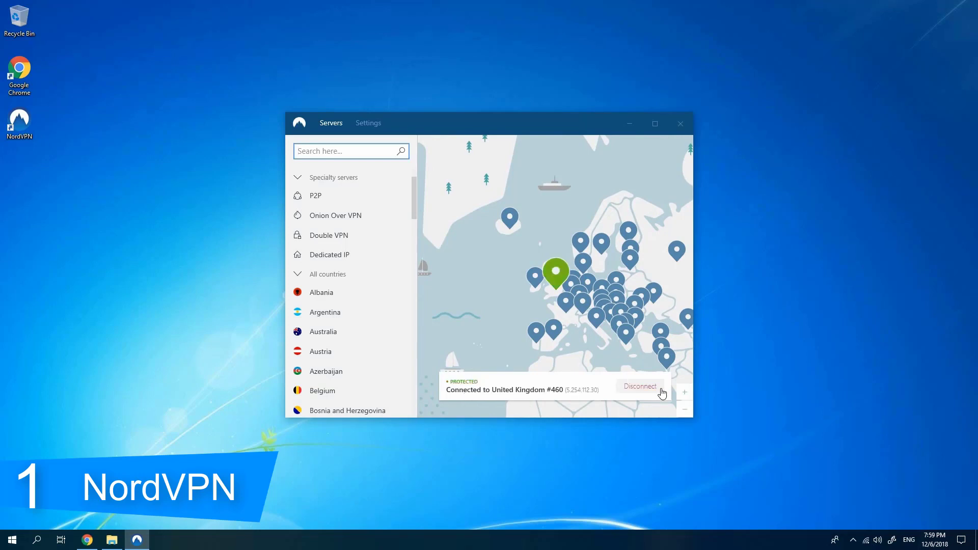
mouse_move(535, 332)
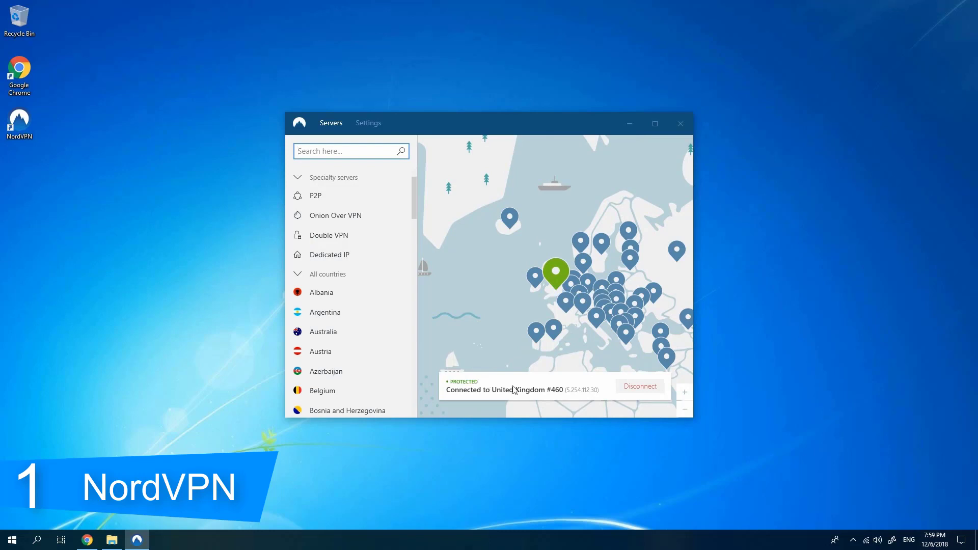
mouse_move(593, 397)
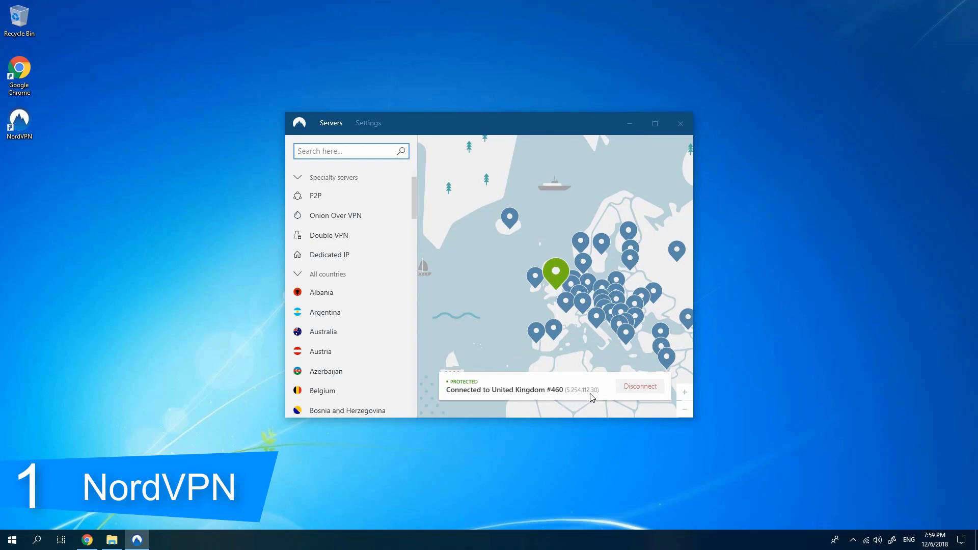
mouse_move(683, 244)
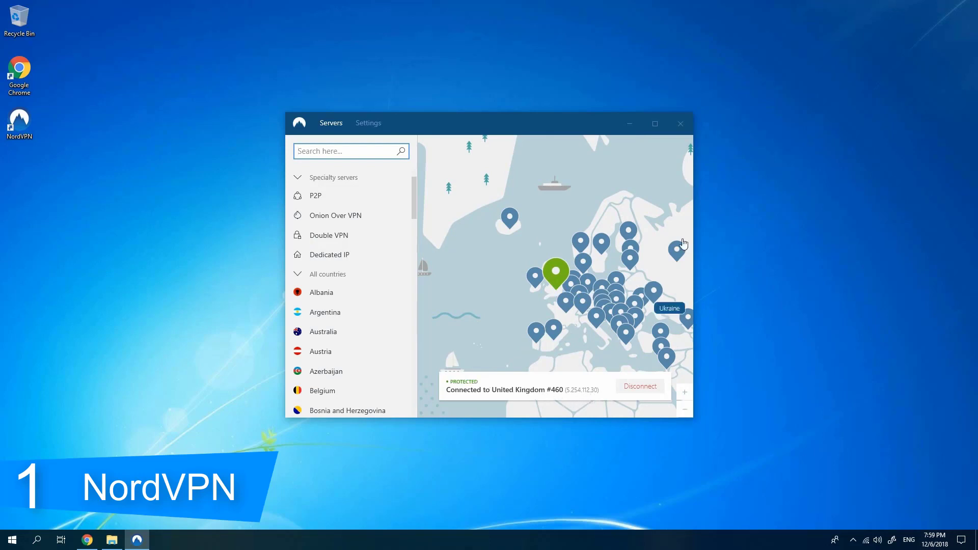
click(681, 123)
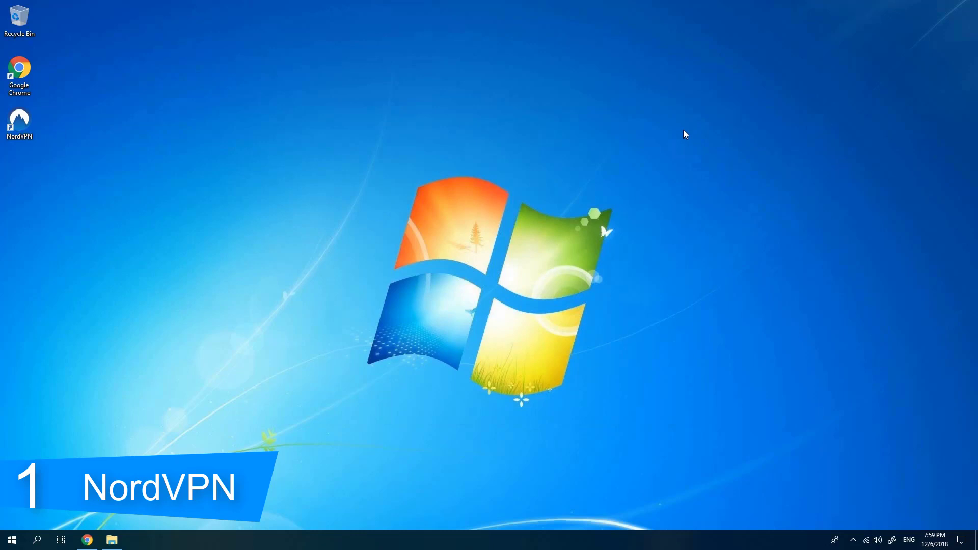
mouse_move(798, 533)
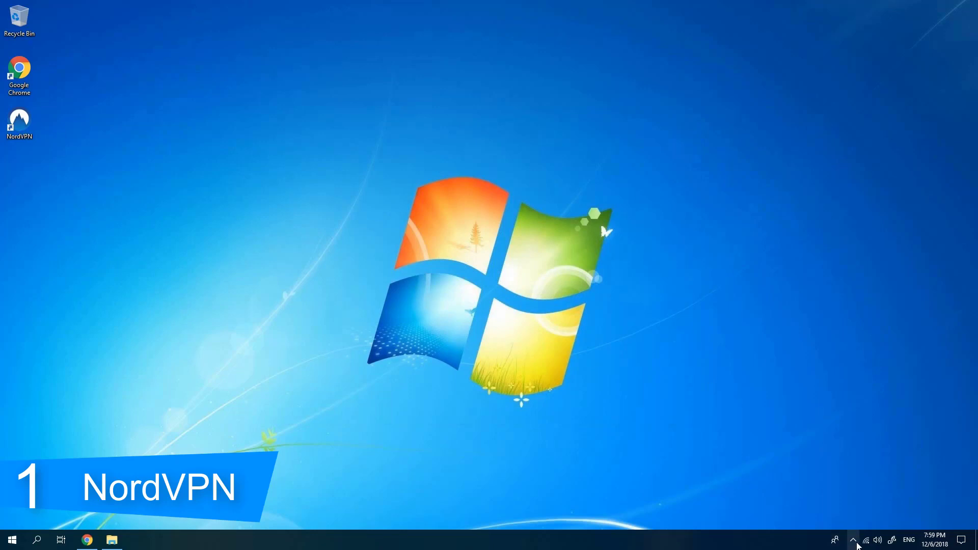
click(853, 540)
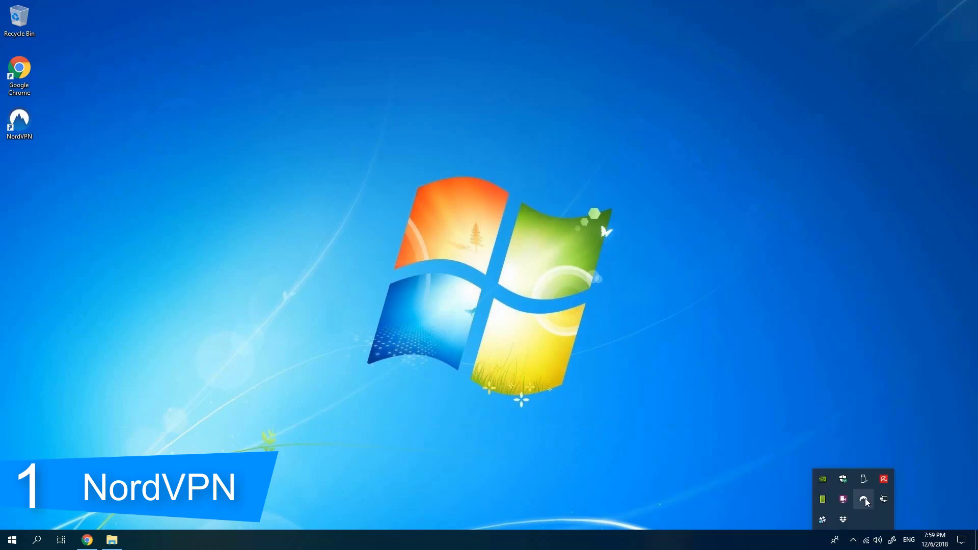
click(863, 499)
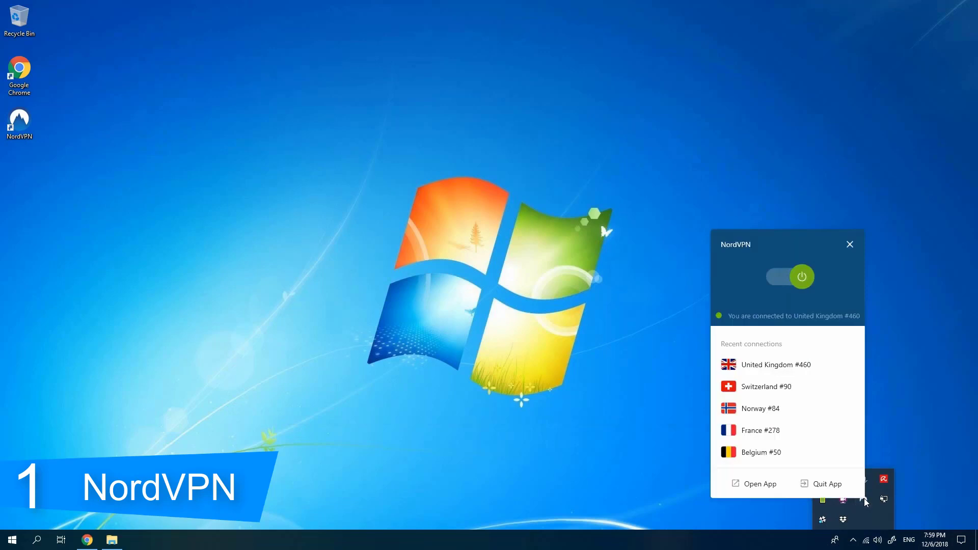
mouse_move(803, 277)
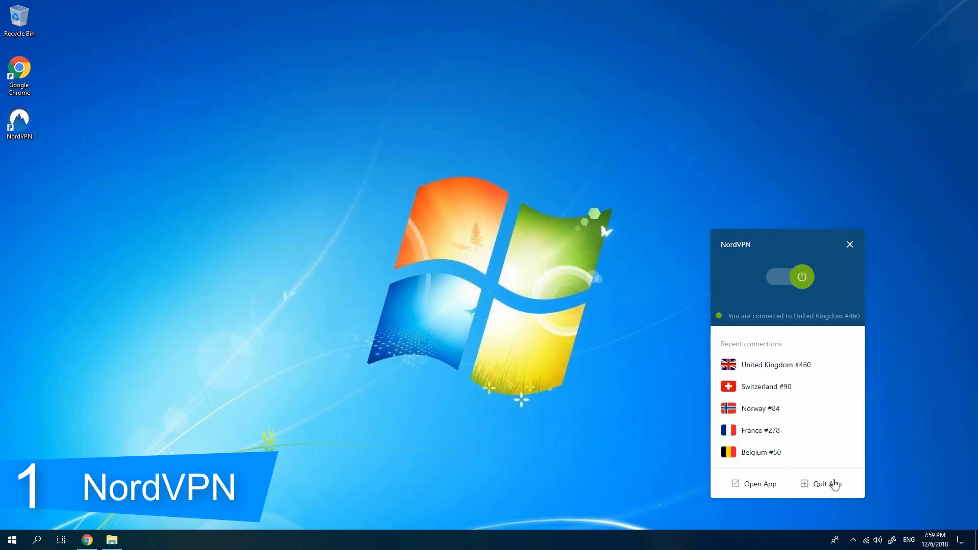
mouse_move(850, 245)
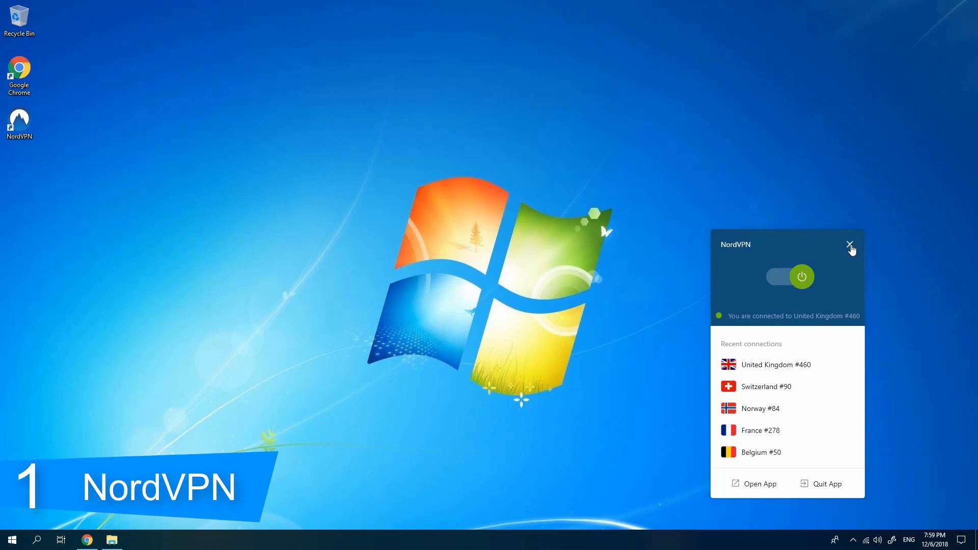
click(850, 244)
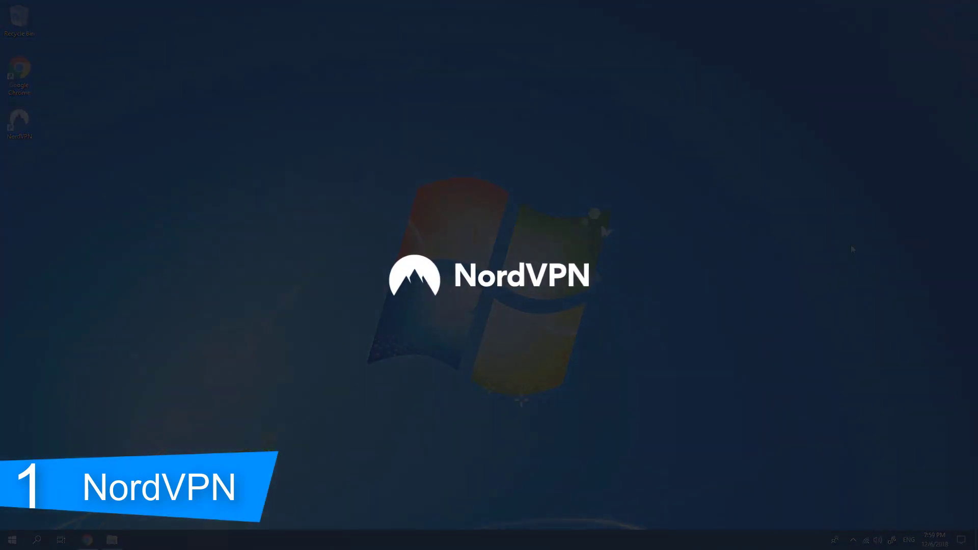